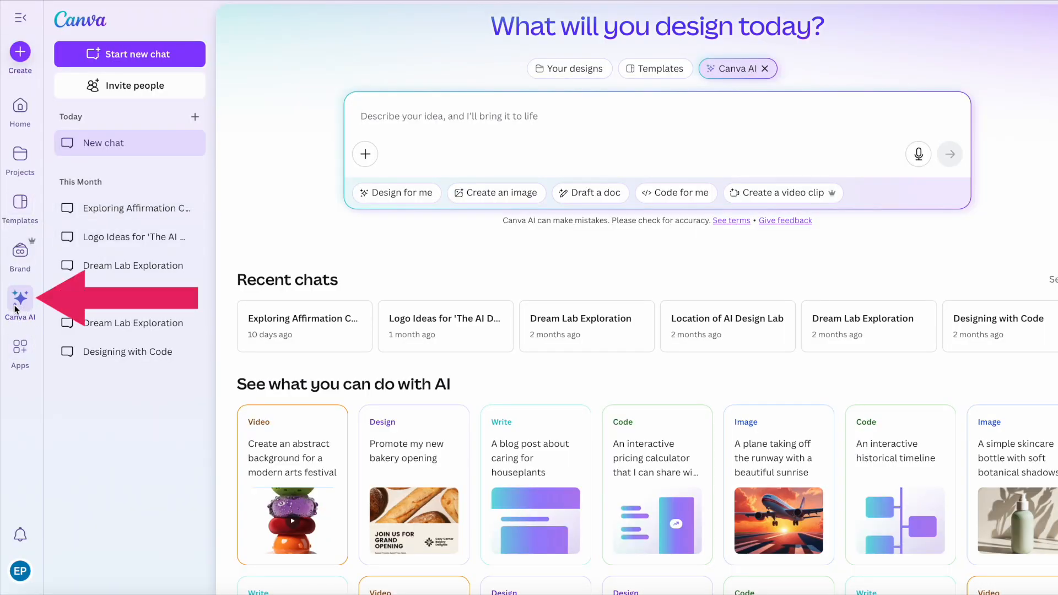
- Scroll through Your images to the ghost prompt in the AI generator set to Create an image at 16:9
scroll("down", 3)
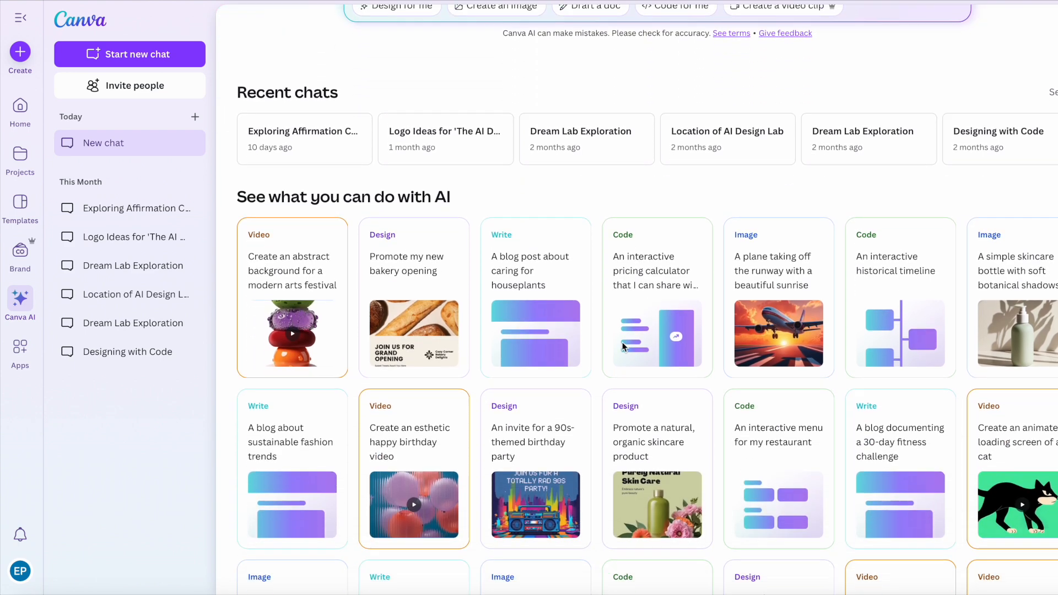
scroll("up", 3)
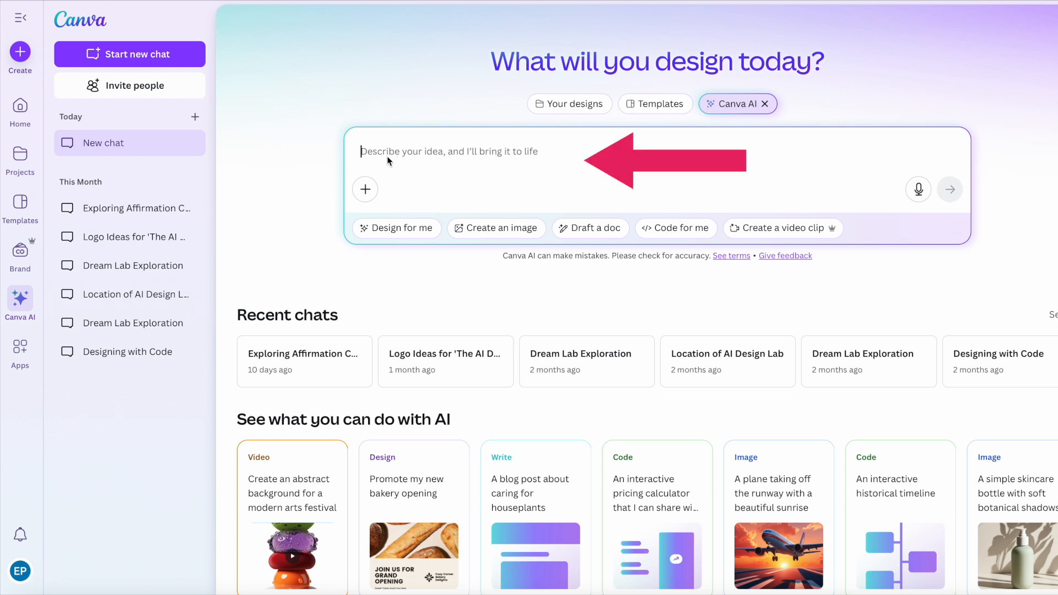
mouse_move(949, 188)
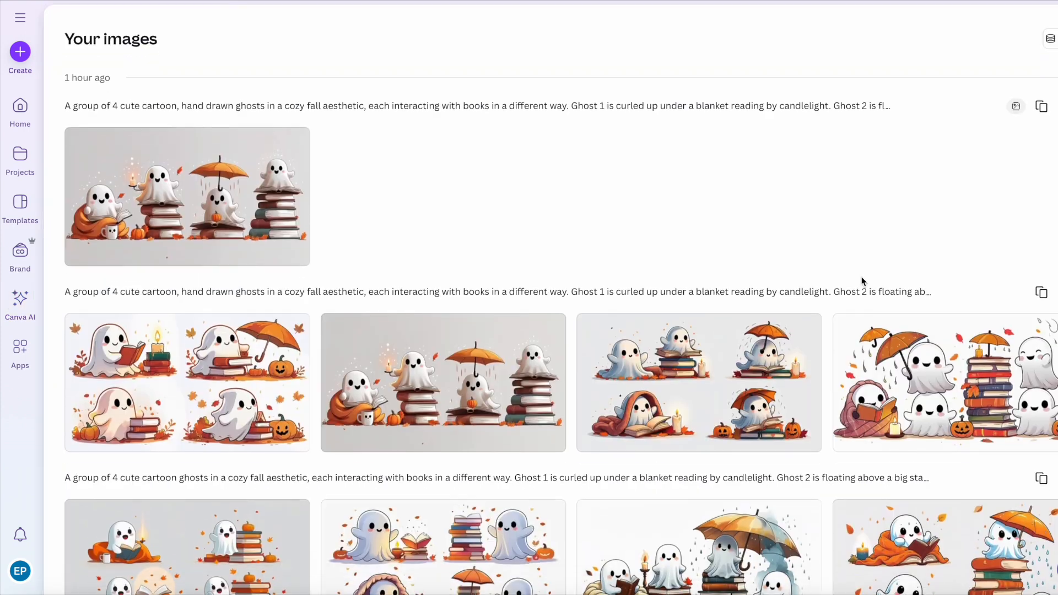
scroll("down", 3)
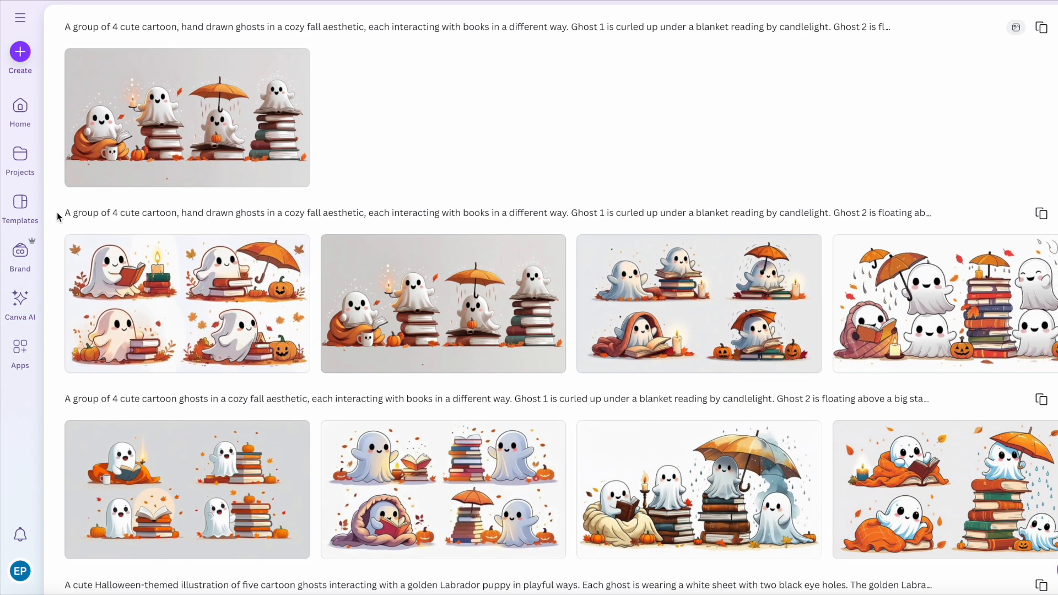
mouse_move(1042, 215)
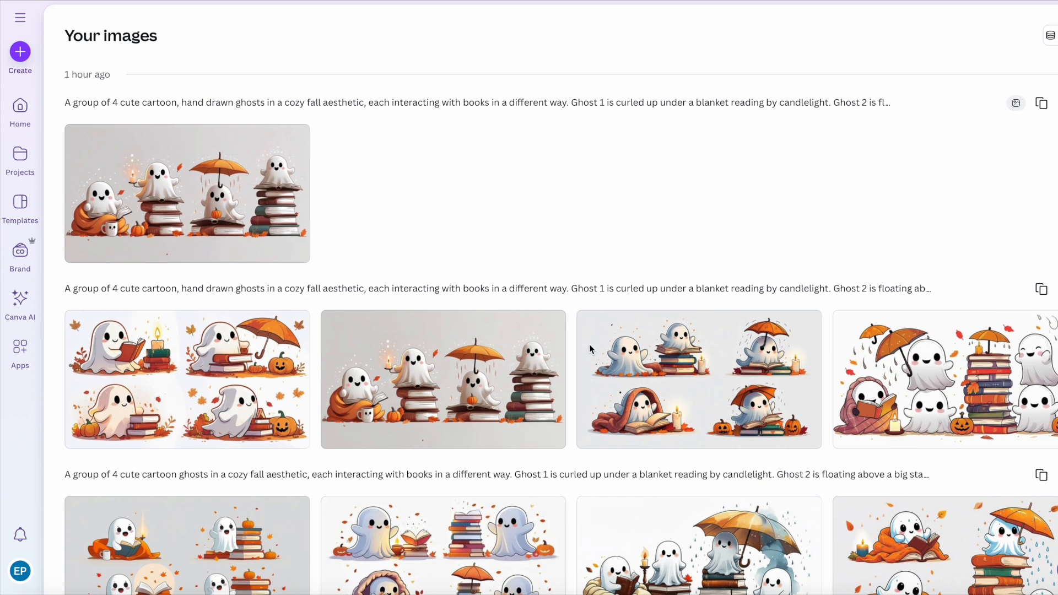
scroll("down", 3)
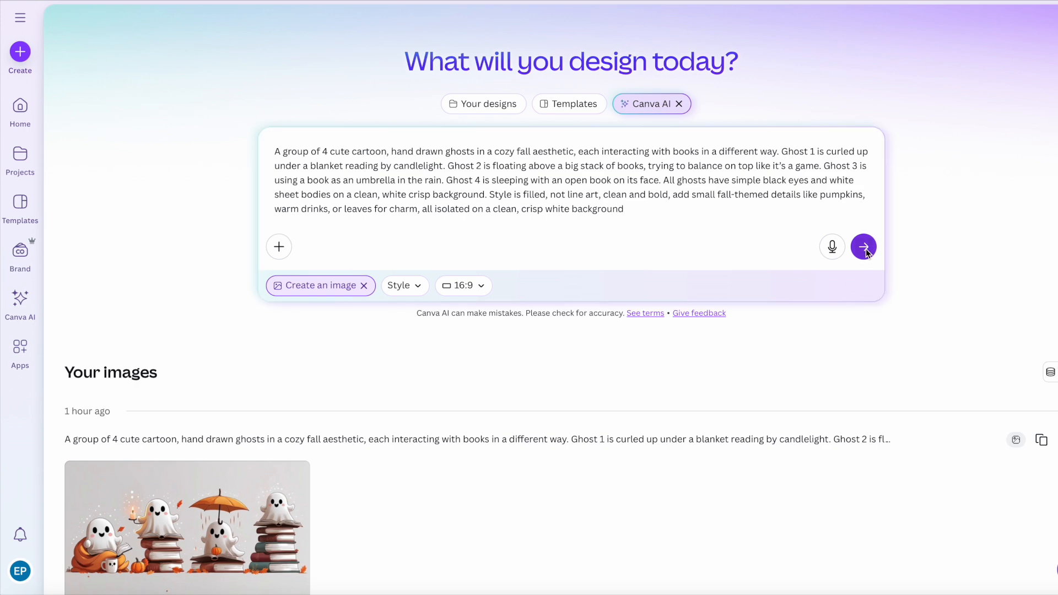
- Generate four new fall-ghost-and-books images and review the Style and aspect ratio options
left_click(863, 246)
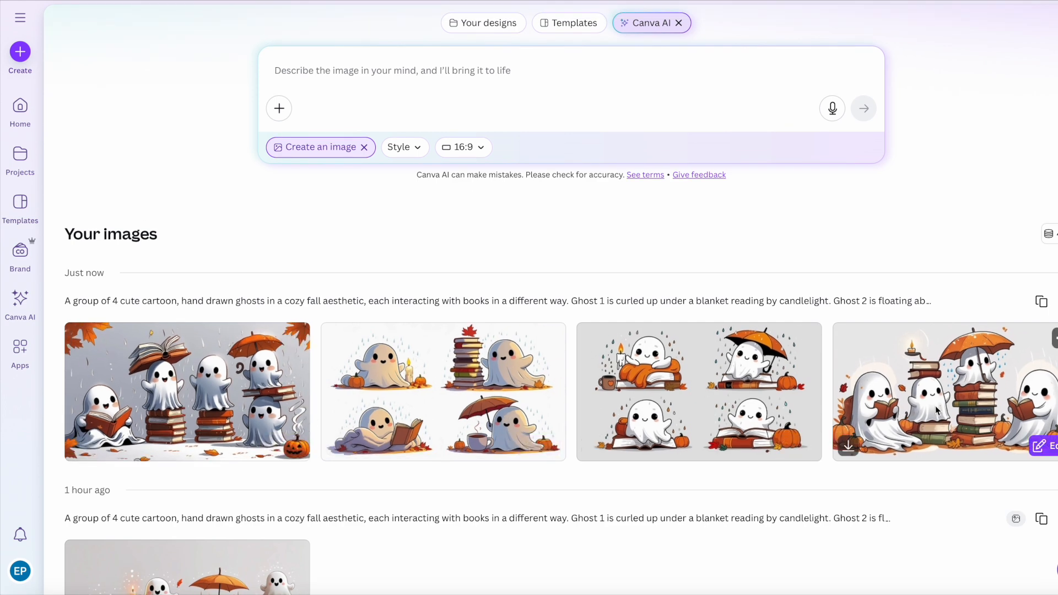
left_click(404, 147)
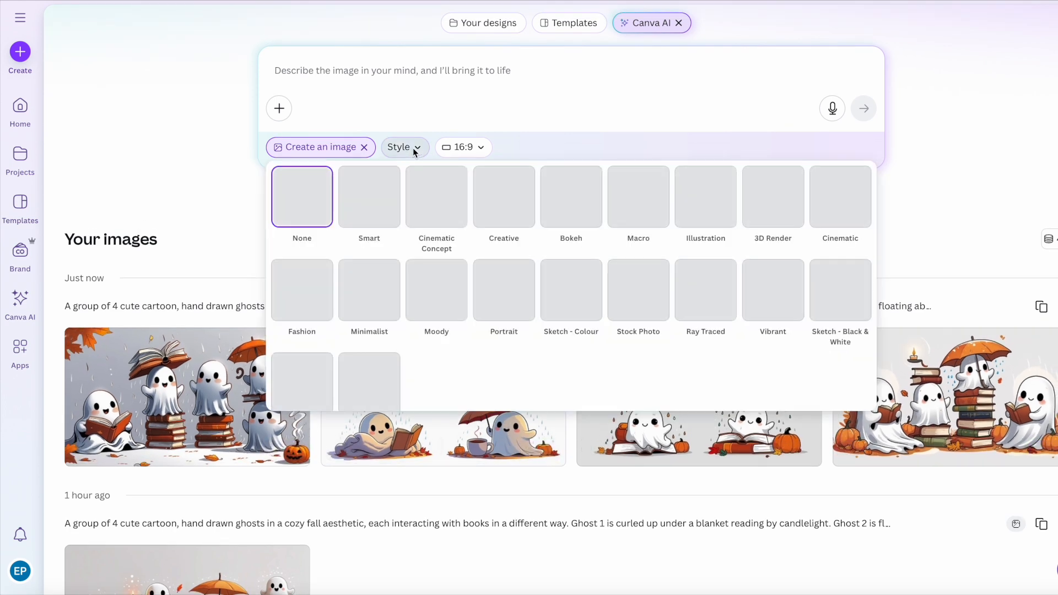
left_click(404, 147)
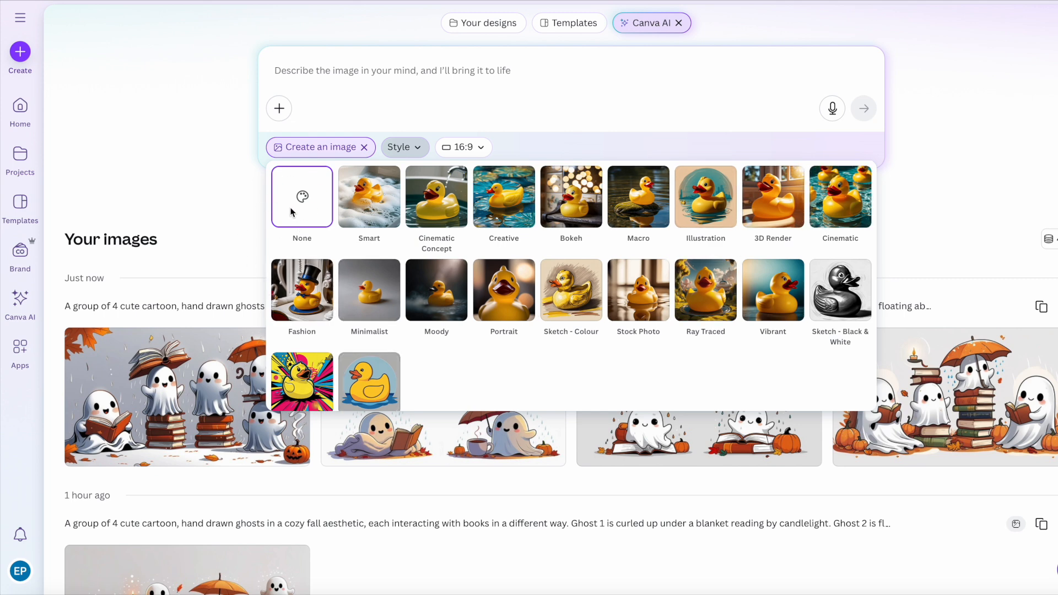
mouse_move(324, 227)
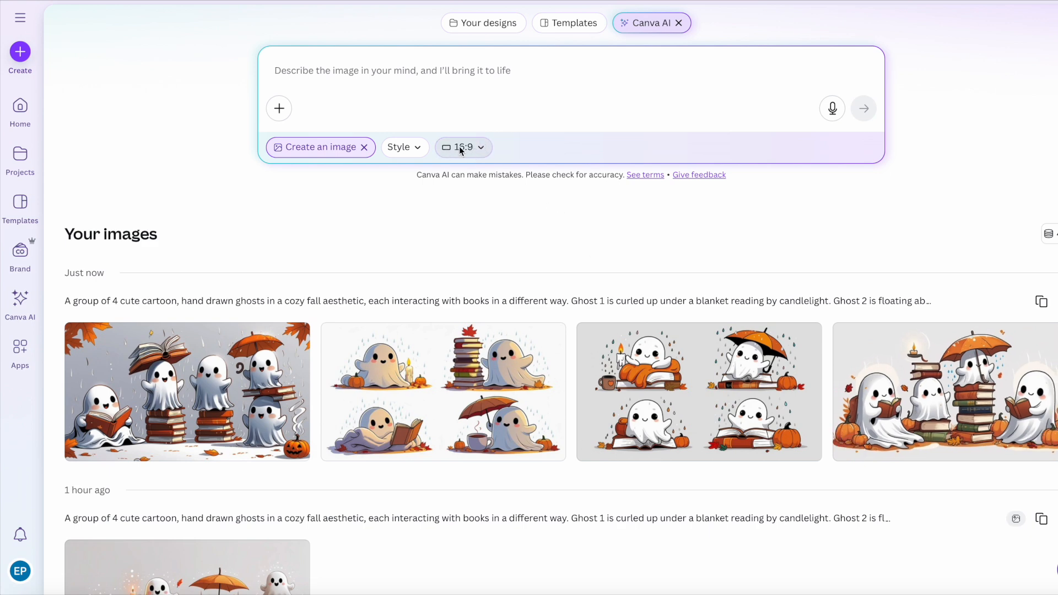
left_click(463, 146)
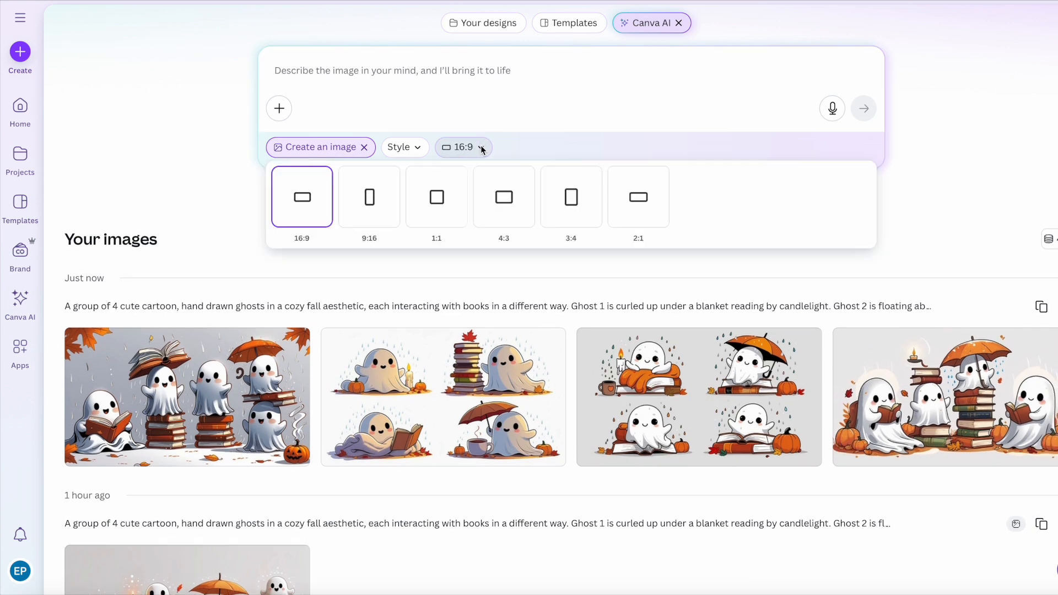
mouse_move(504, 196)
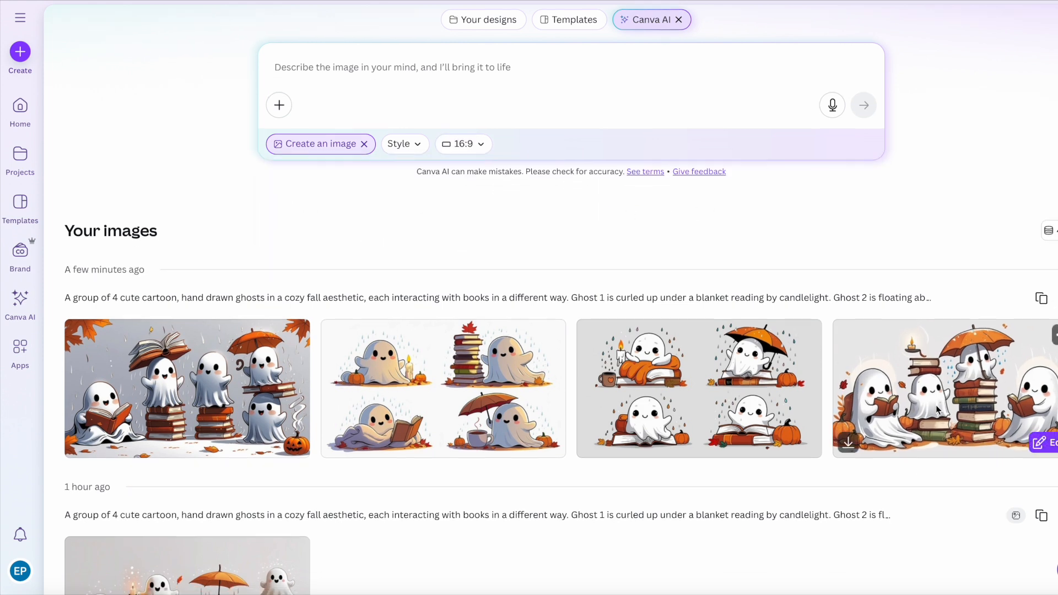
scroll("down", 3)
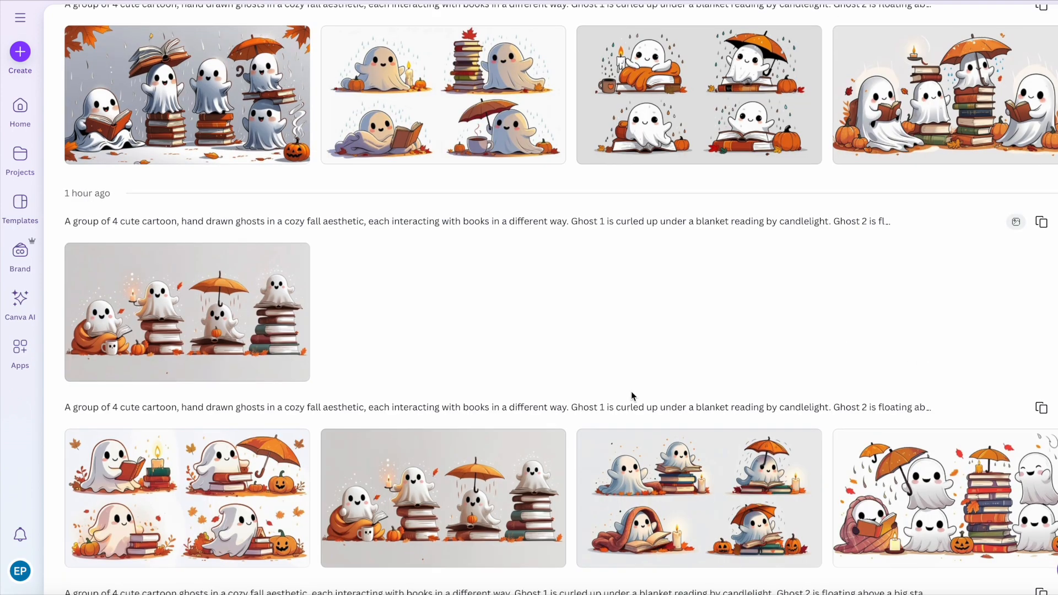
scroll("down", 3)
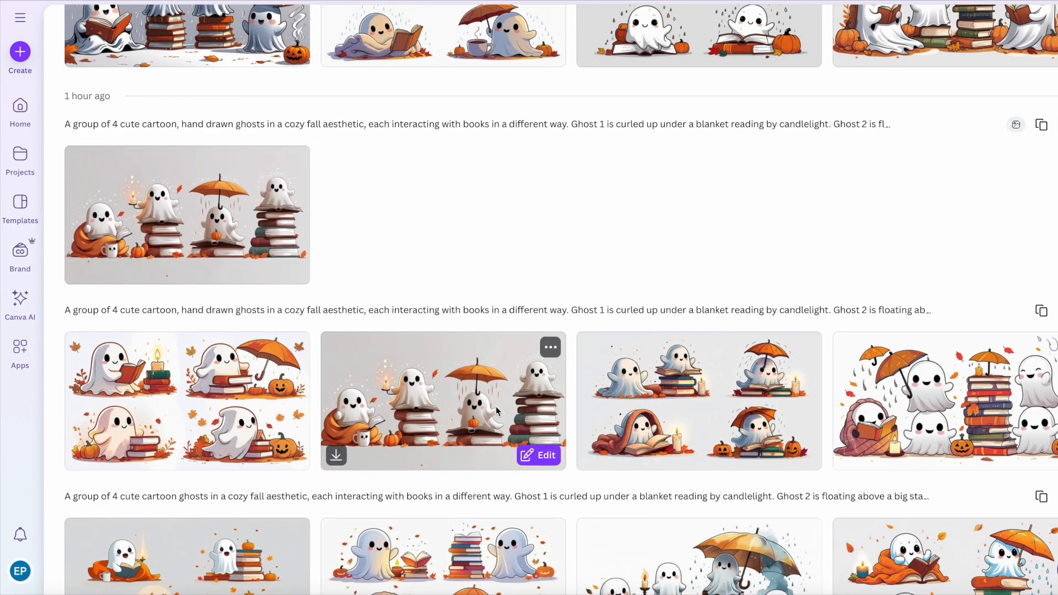
mouse_move(539, 455)
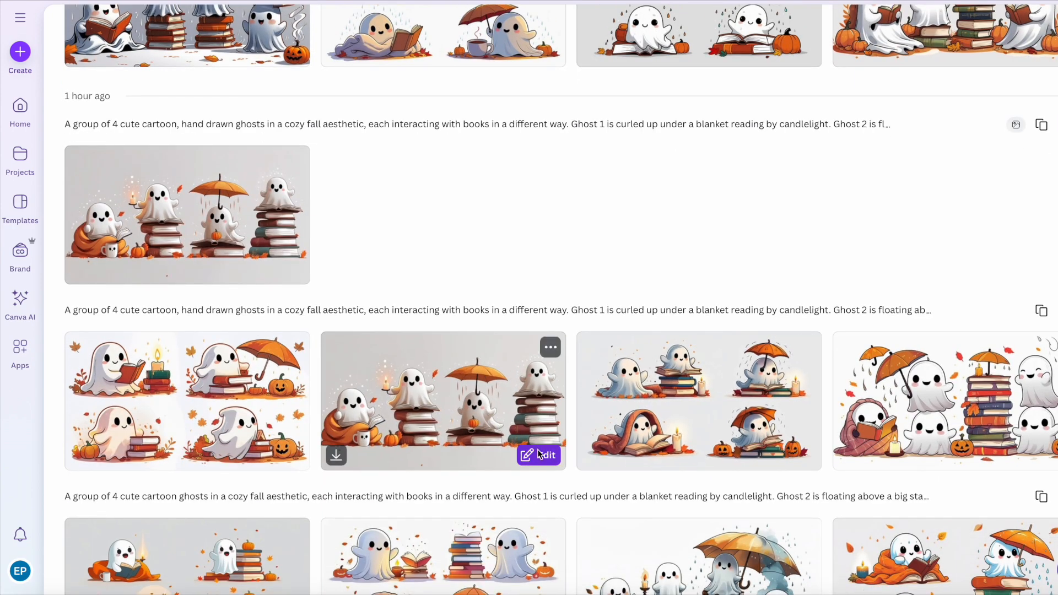
- Edit the earlier four-ghost image, strip its grey background with BG Remover and shrink it slightly
left_click(538, 454)
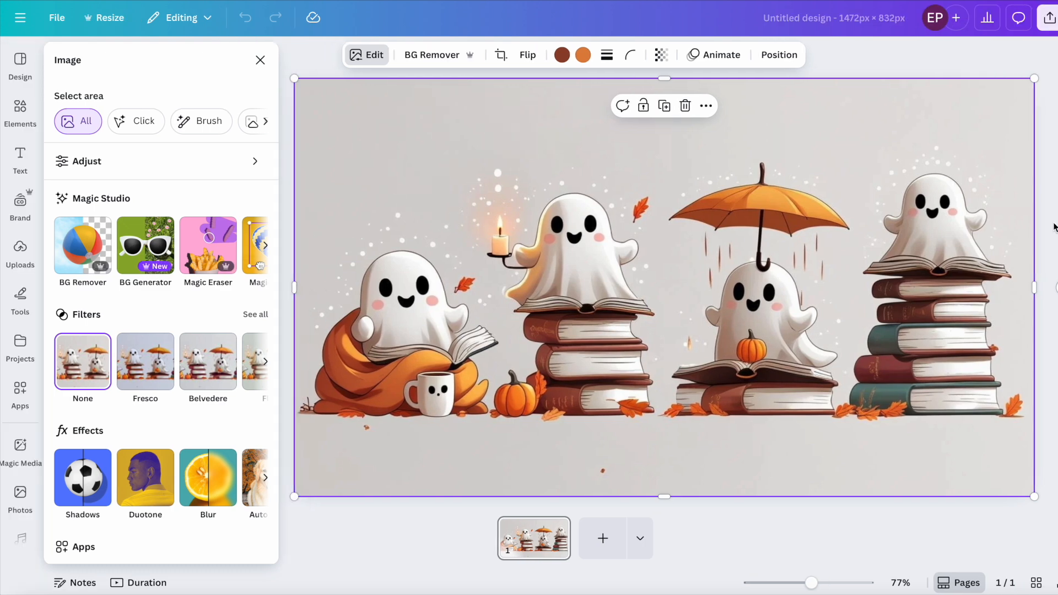
left_click(260, 60)
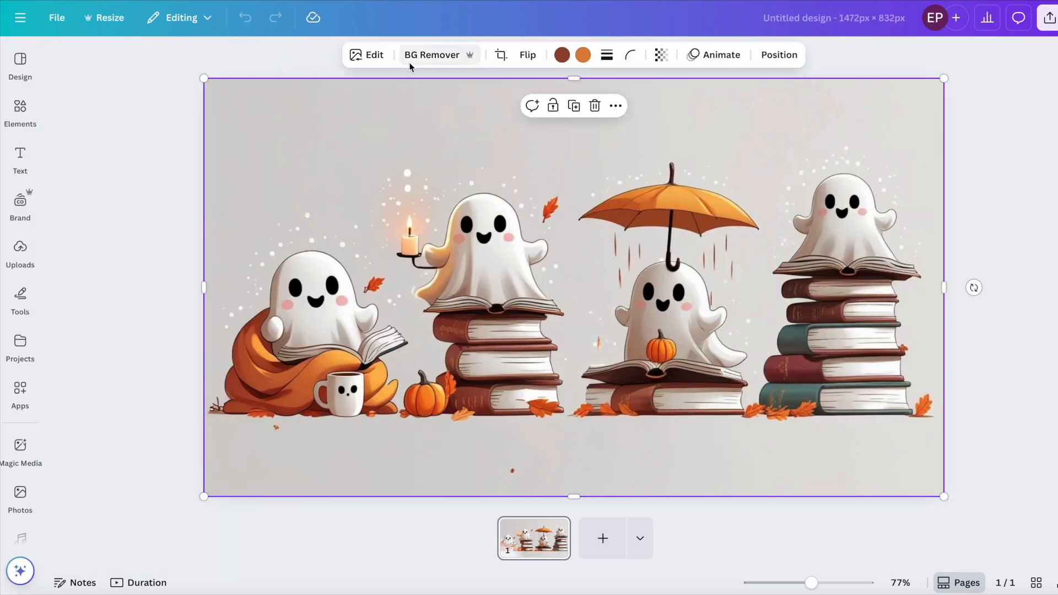
left_click(432, 55)
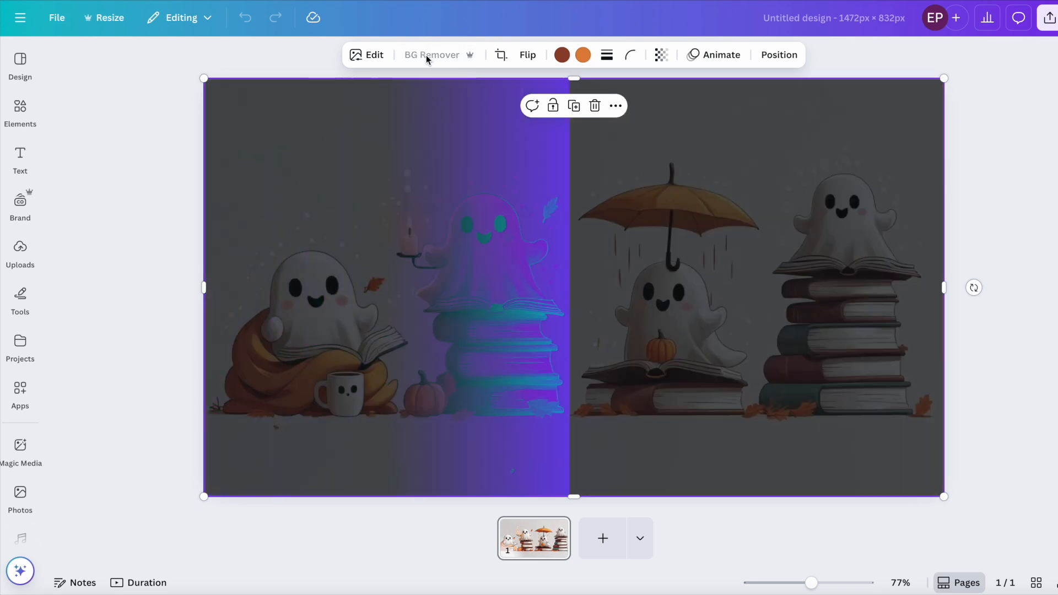
left_click(432, 55)
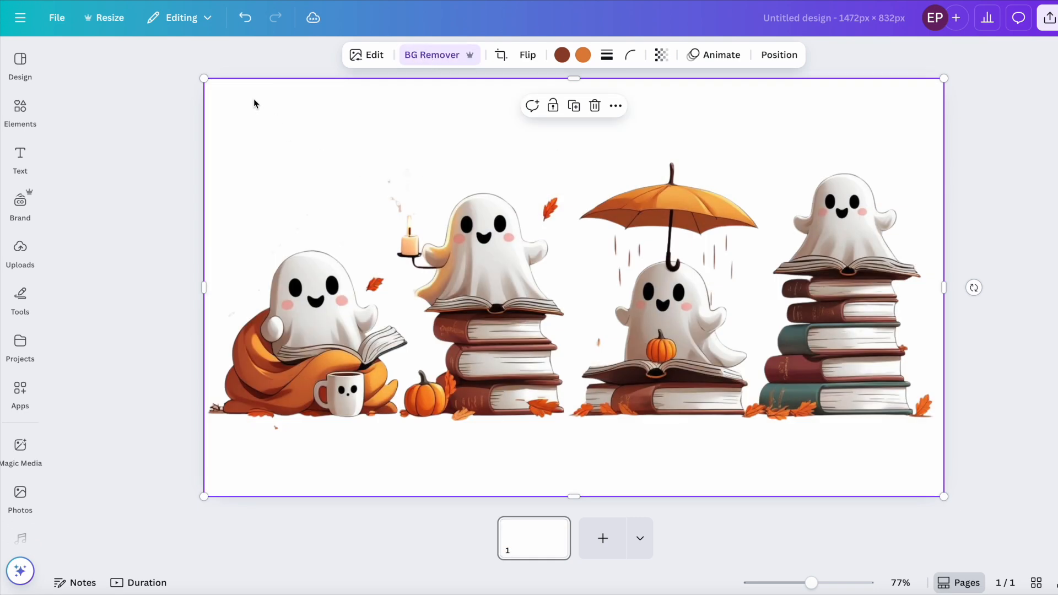
left_click_drag(204, 77, 255, 108)
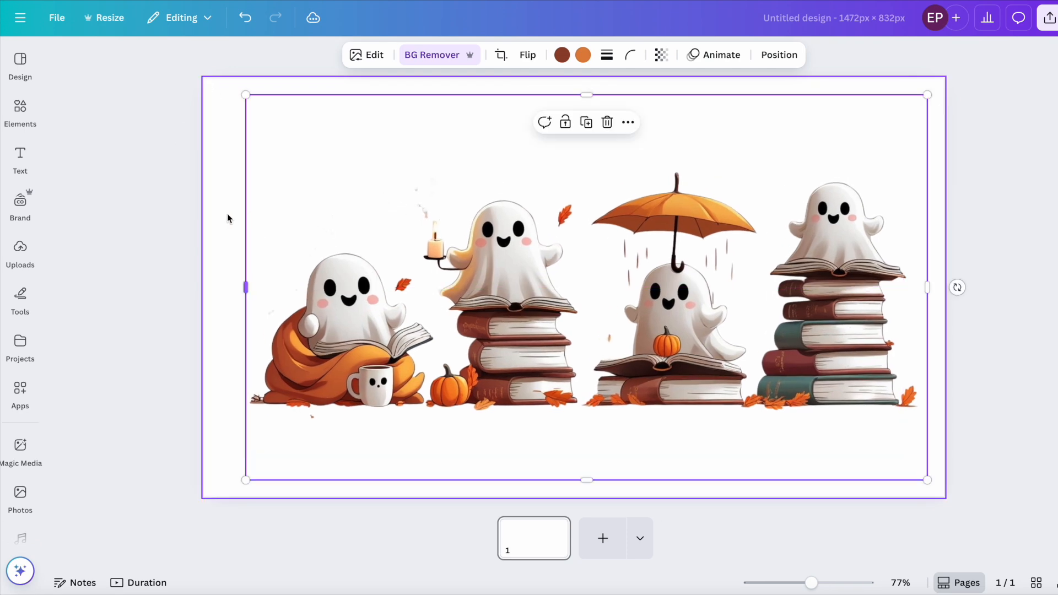
- Colour the page background dark green from the brand palette
left_click(561, 55)
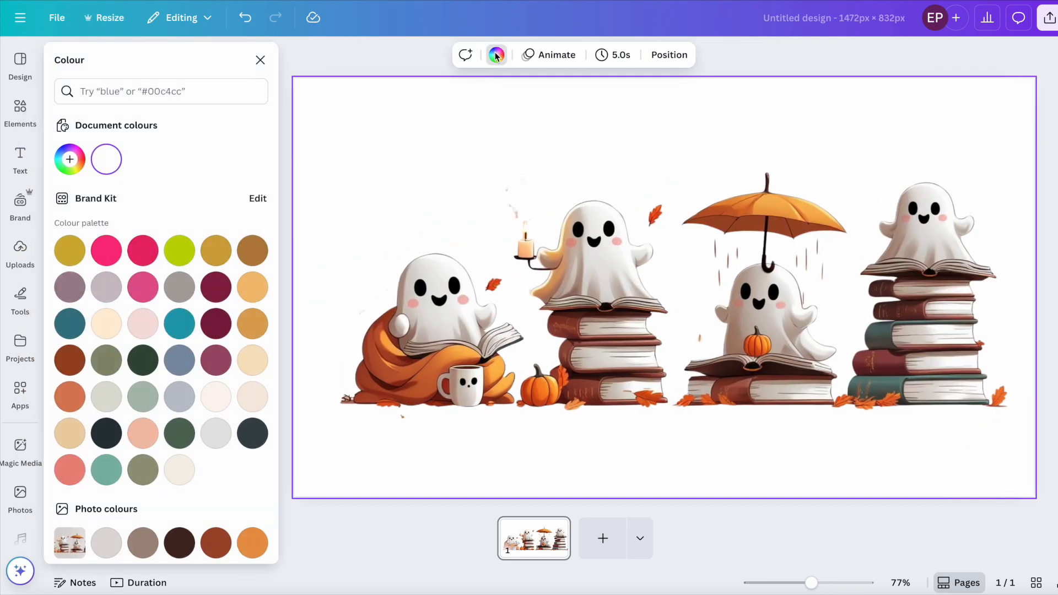
left_click(142, 359)
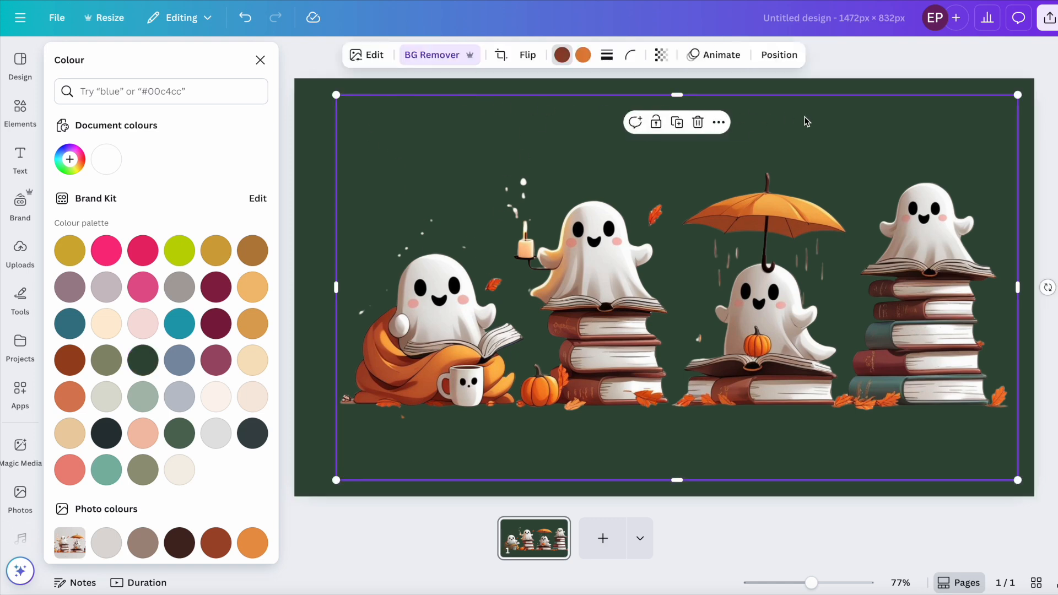
mouse_move(502, 55)
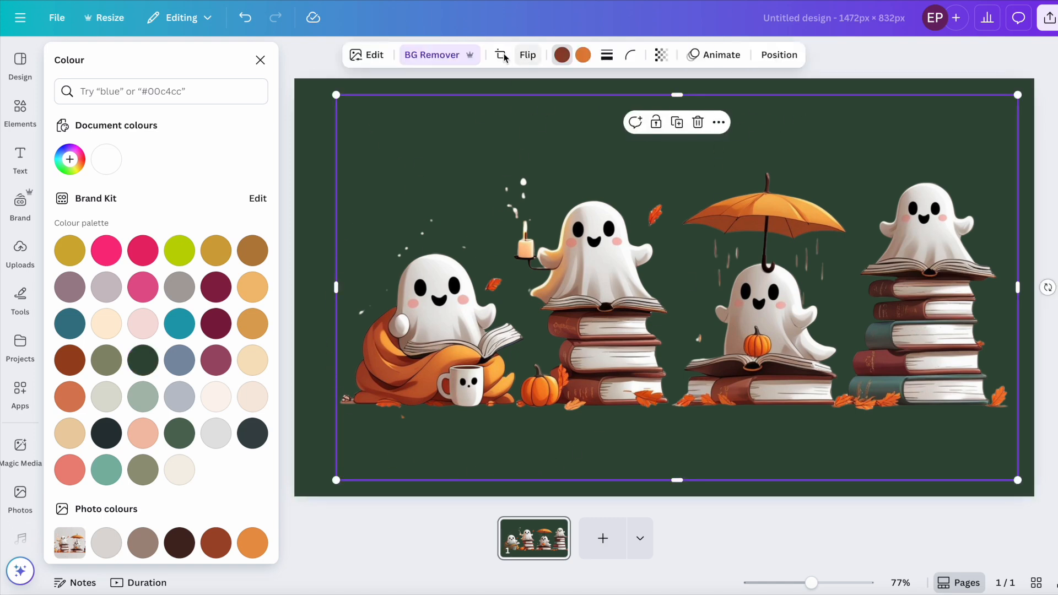
left_click(367, 56)
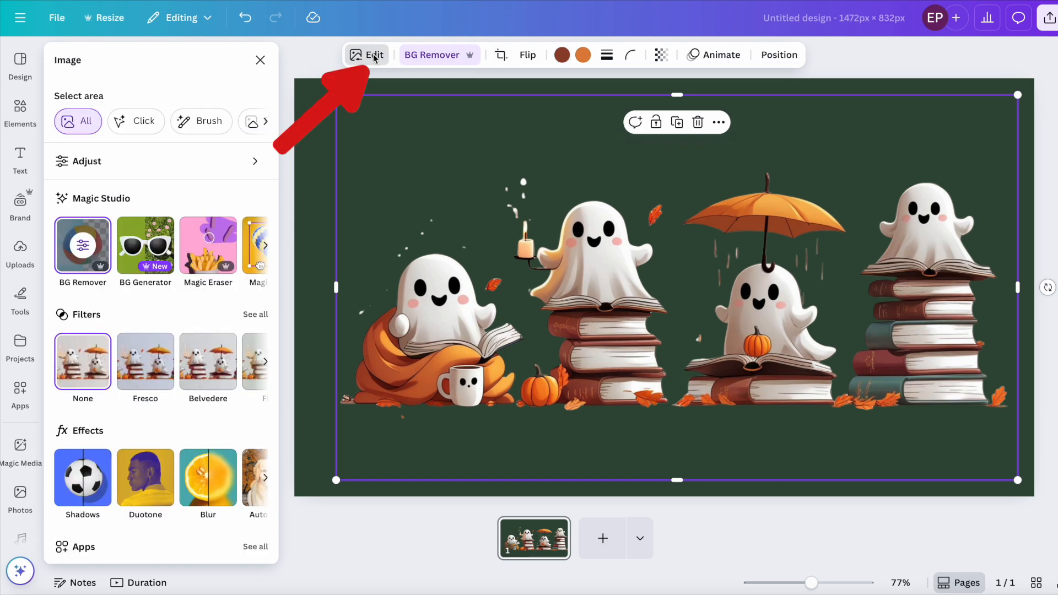
- Magic-erase the stray specks and leaves above the first ghost, then return to the design
left_click(208, 244)
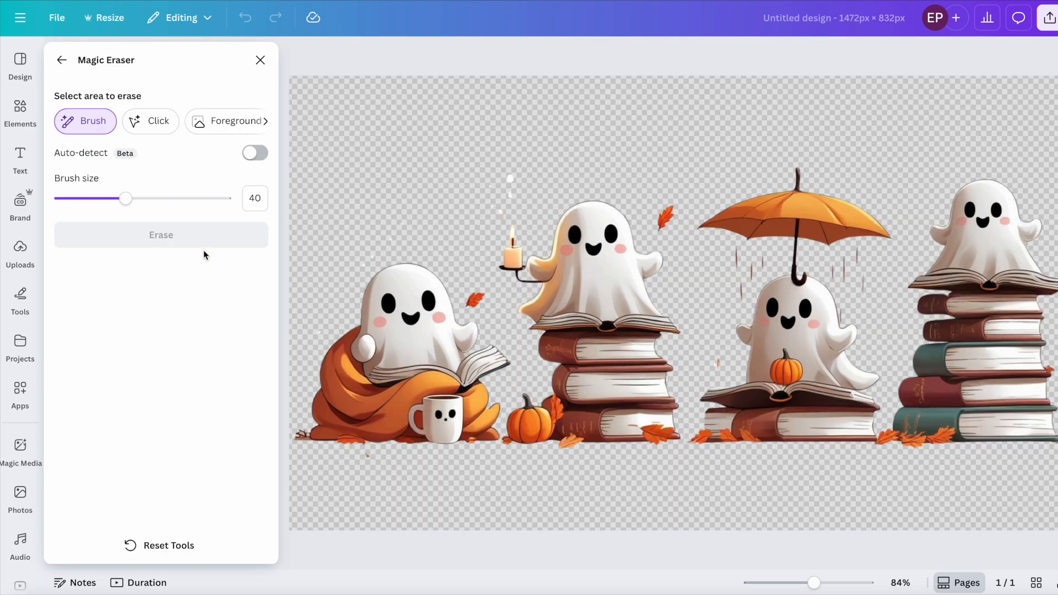
mouse_move(508, 190)
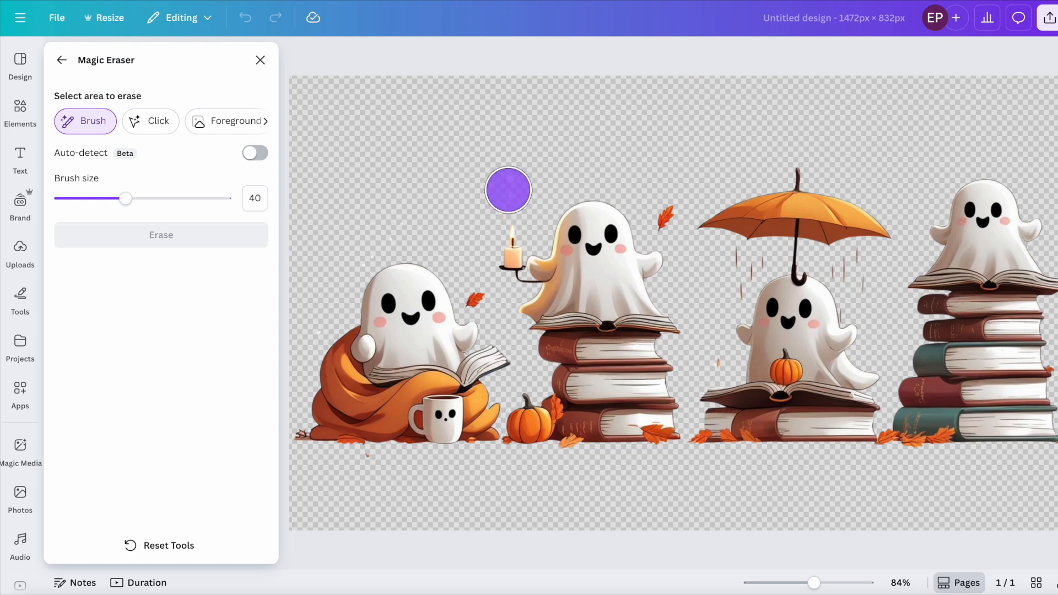
left_click_drag(507, 189, 424, 215)
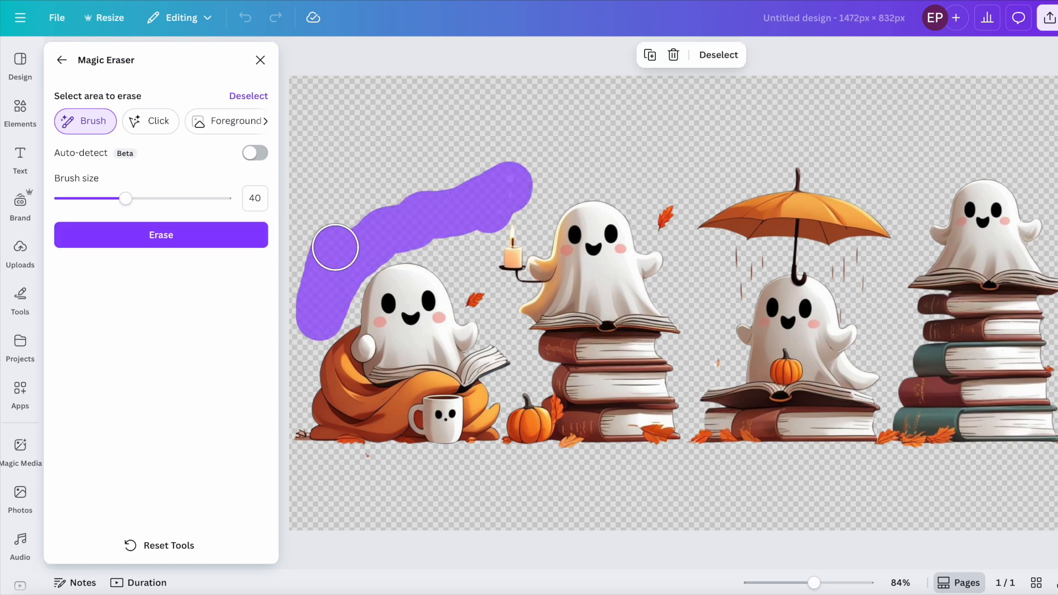
mouse_move(365, 470)
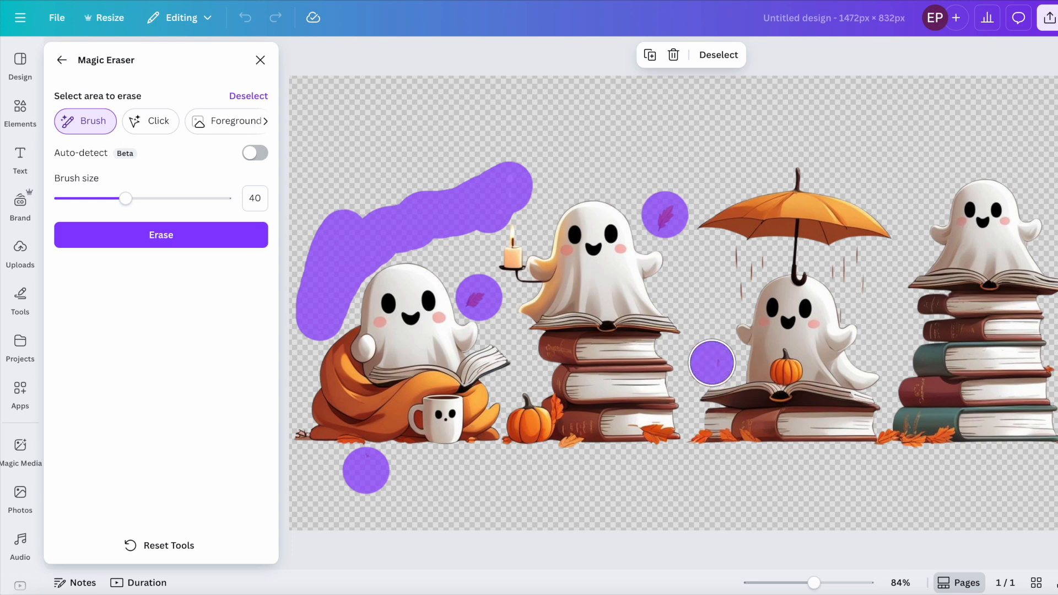
mouse_move(502, 101)
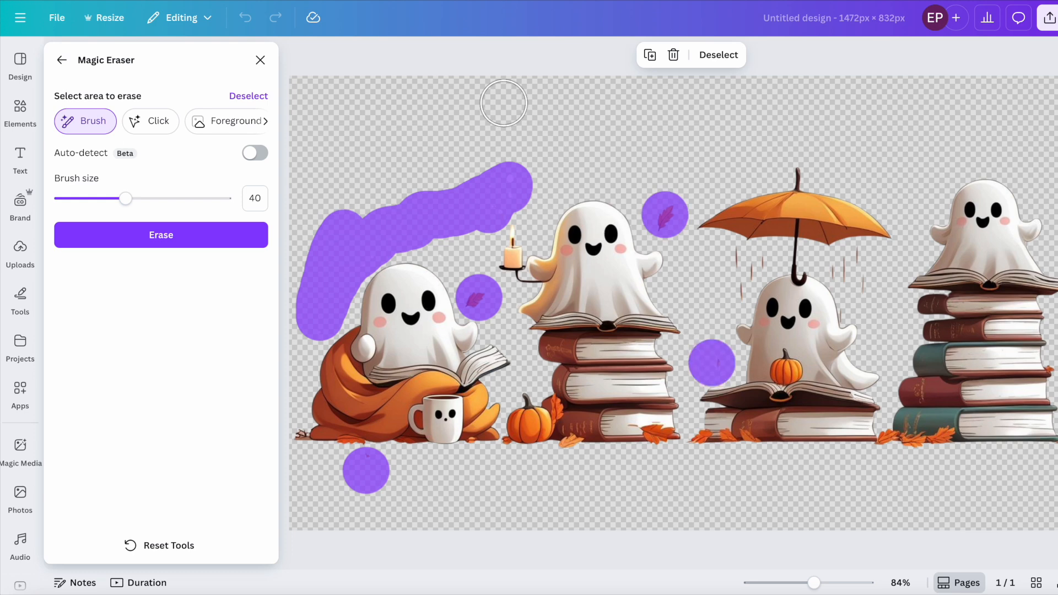
mouse_move(572, 462)
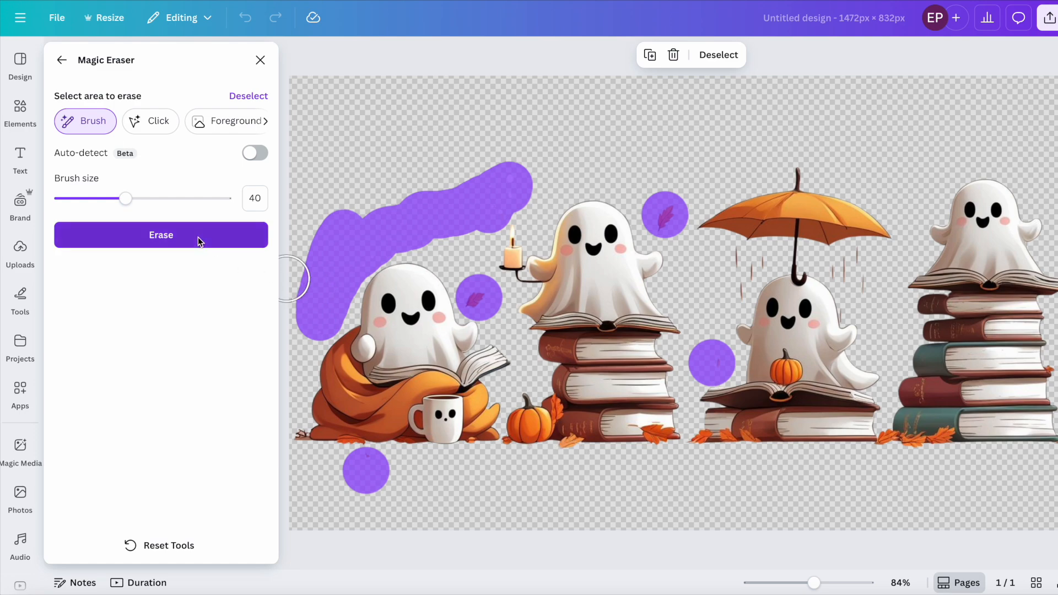
left_click(161, 235)
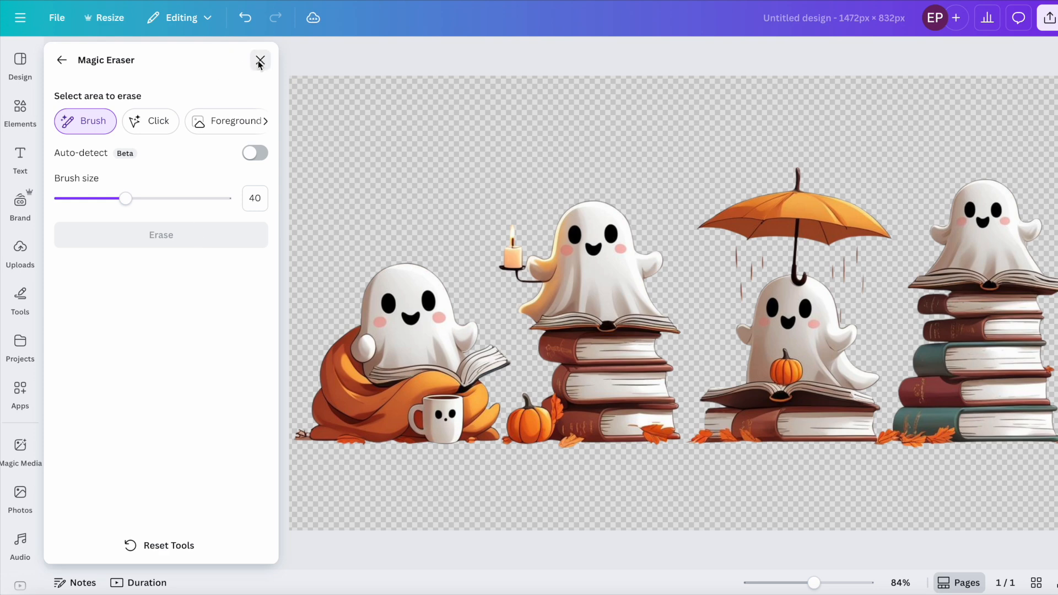
left_click(259, 60)
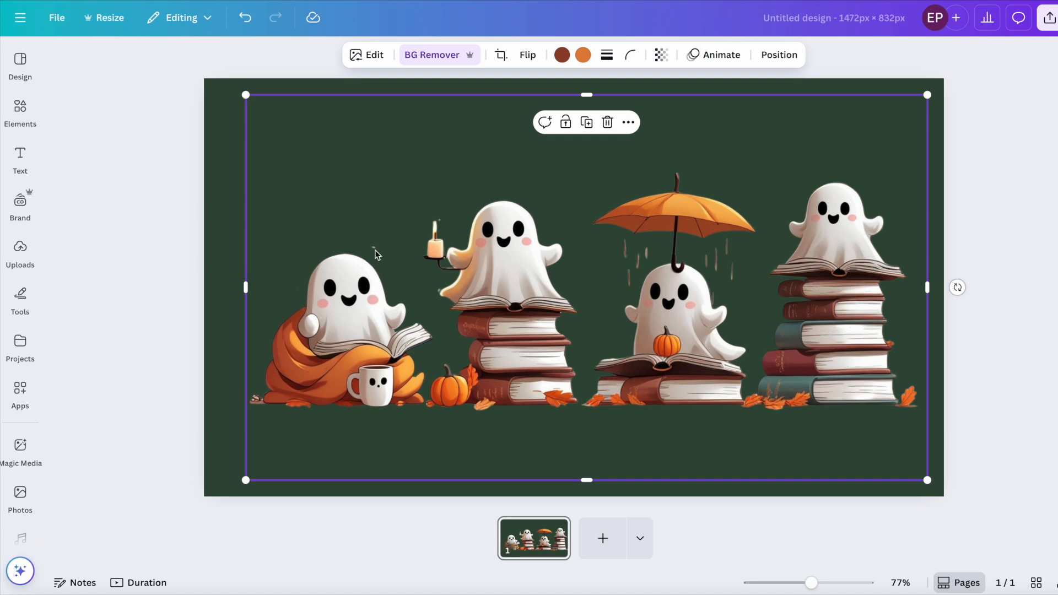
mouse_move(727, 273)
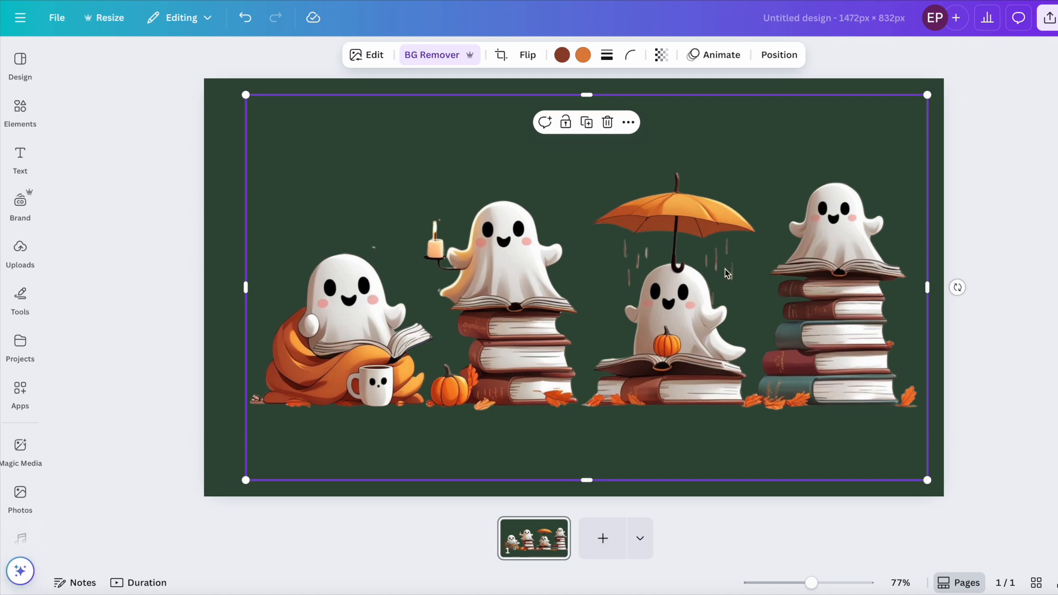
mouse_move(435, 177)
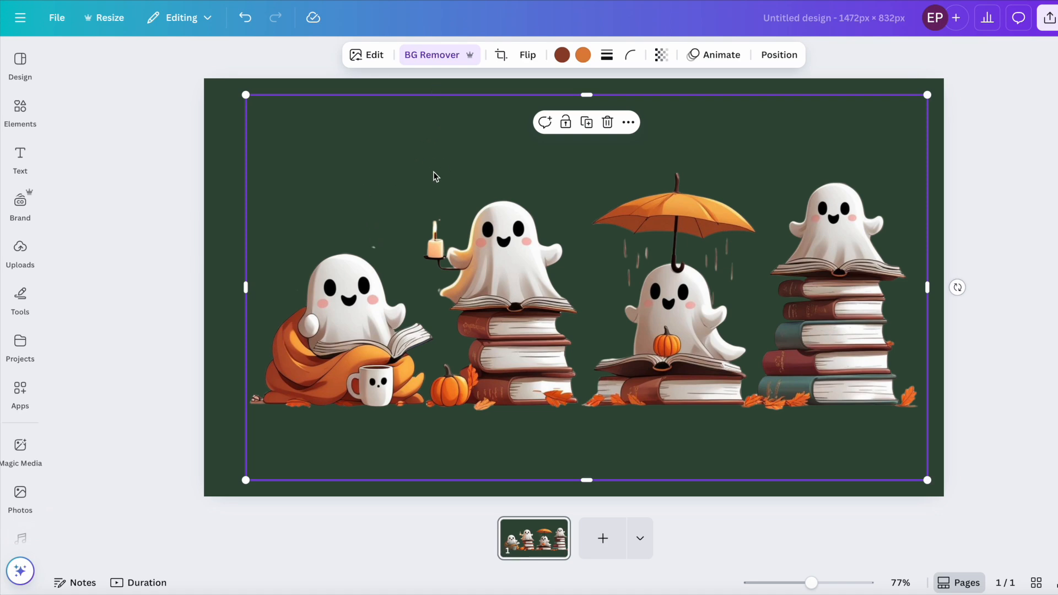
mouse_move(419, 116)
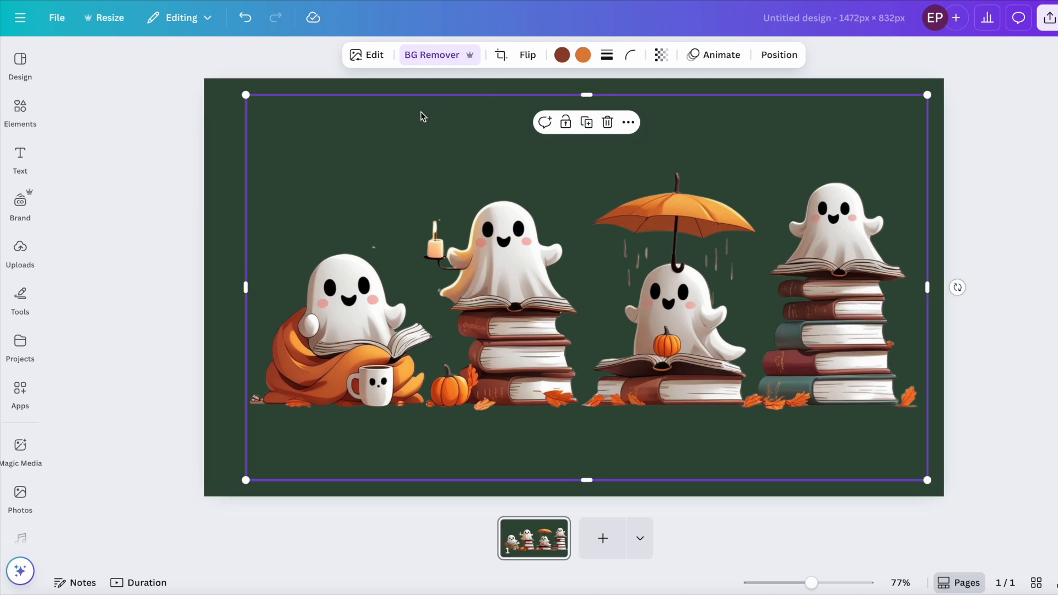
- Magic-erase one more tiny speck above the first ghost
left_click(366, 55)
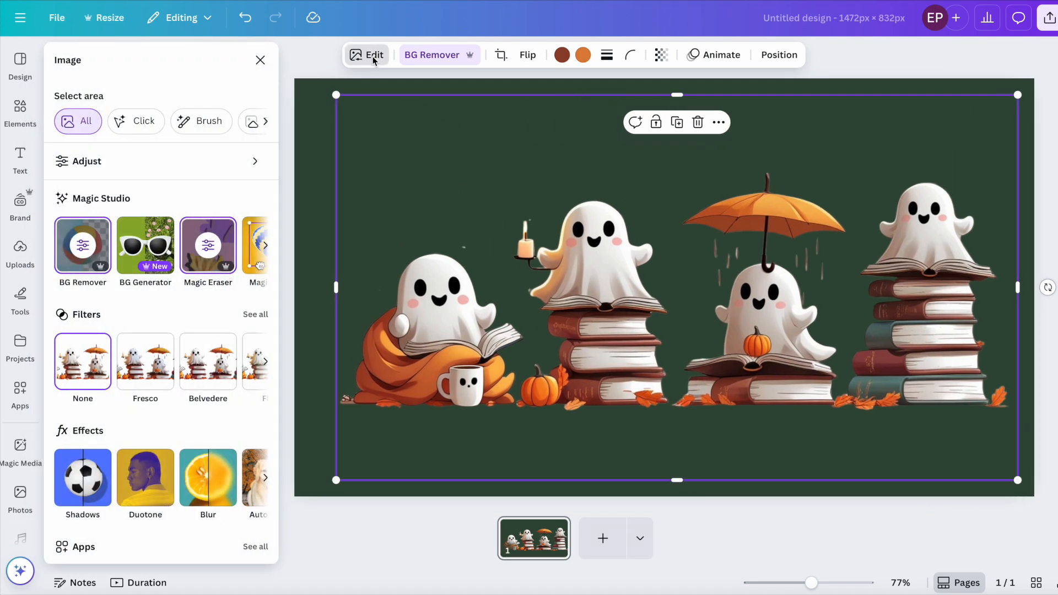
left_click(208, 245)
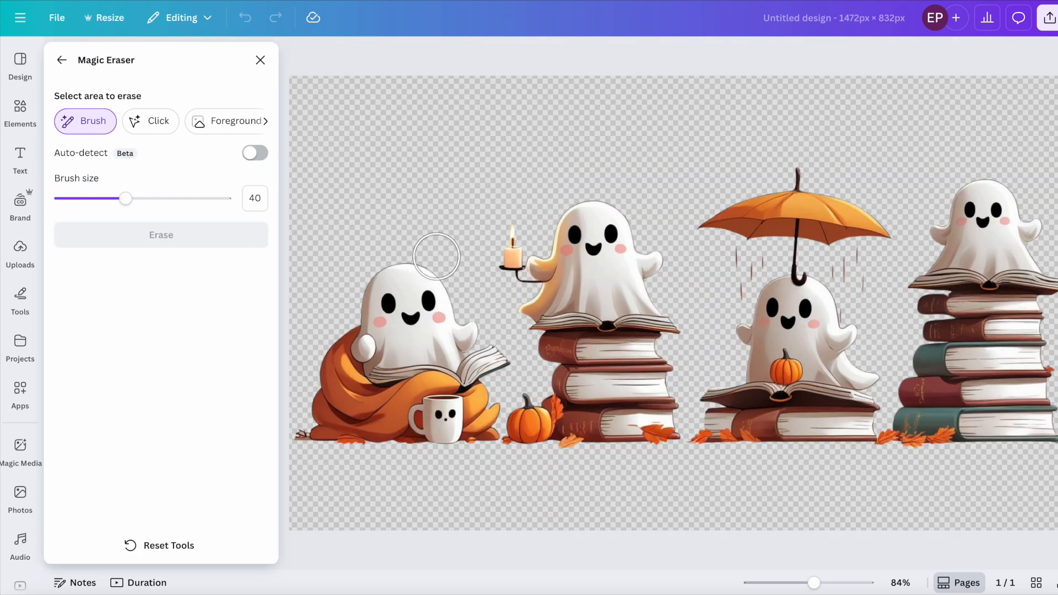
left_click(435, 254)
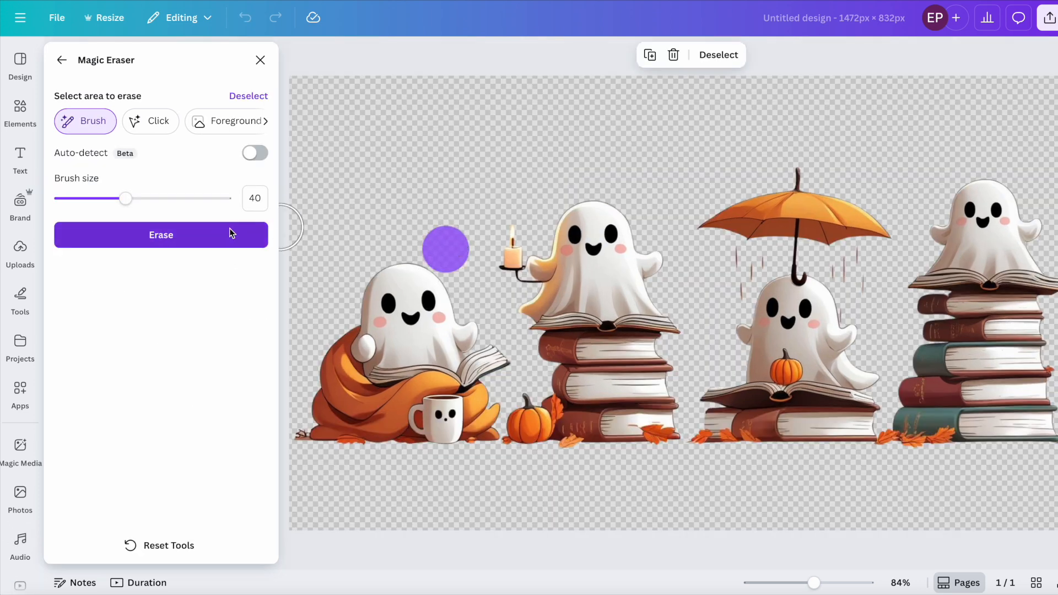
left_click(161, 234)
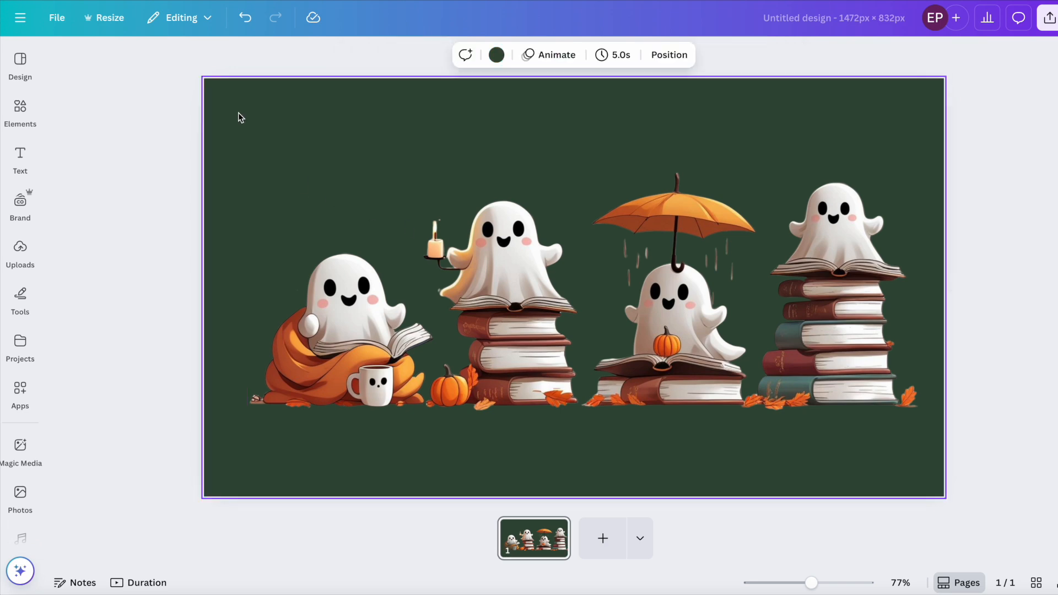
mouse_move(233, 117)
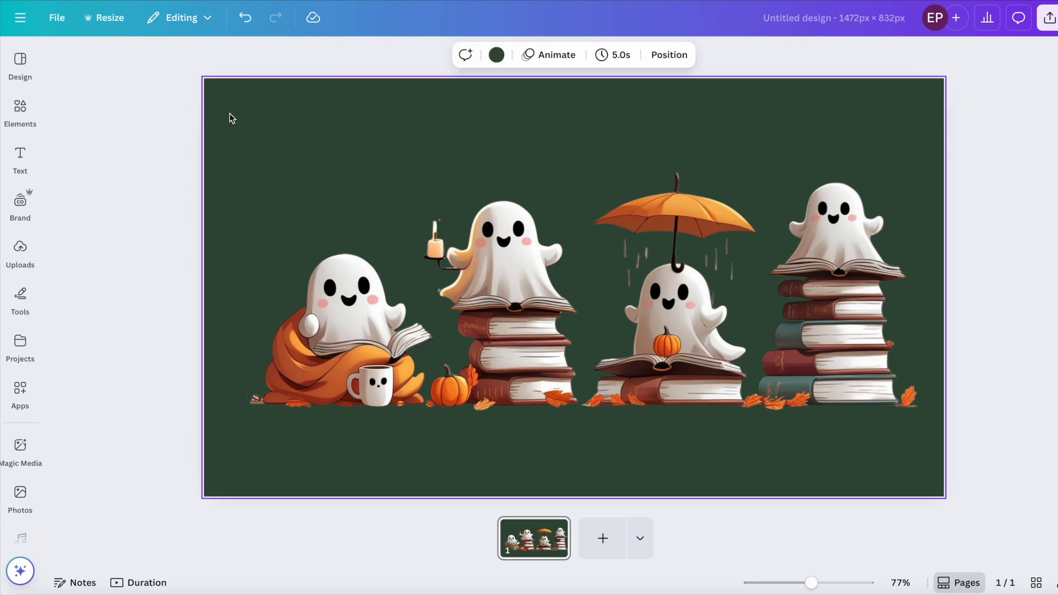
mouse_move(197, 329)
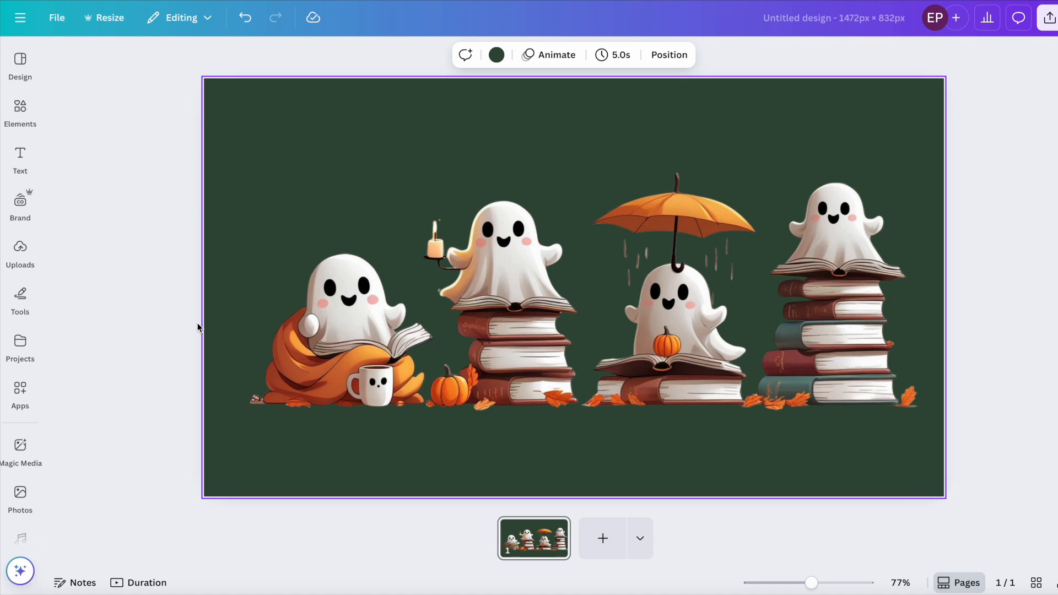
mouse_move(231, 111)
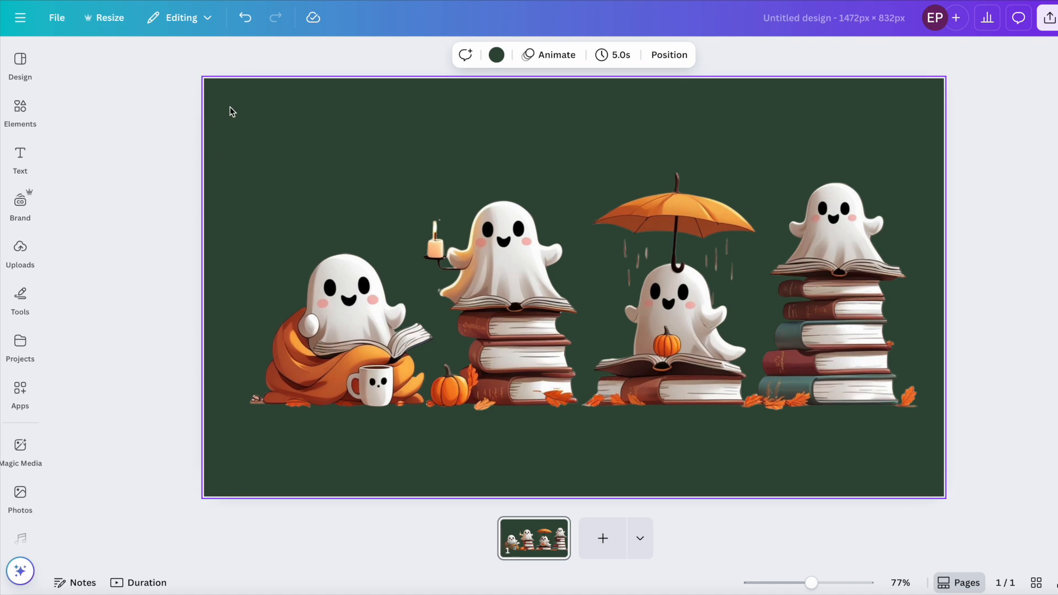
- Switch the page background from dark green back to white
left_click(496, 55)
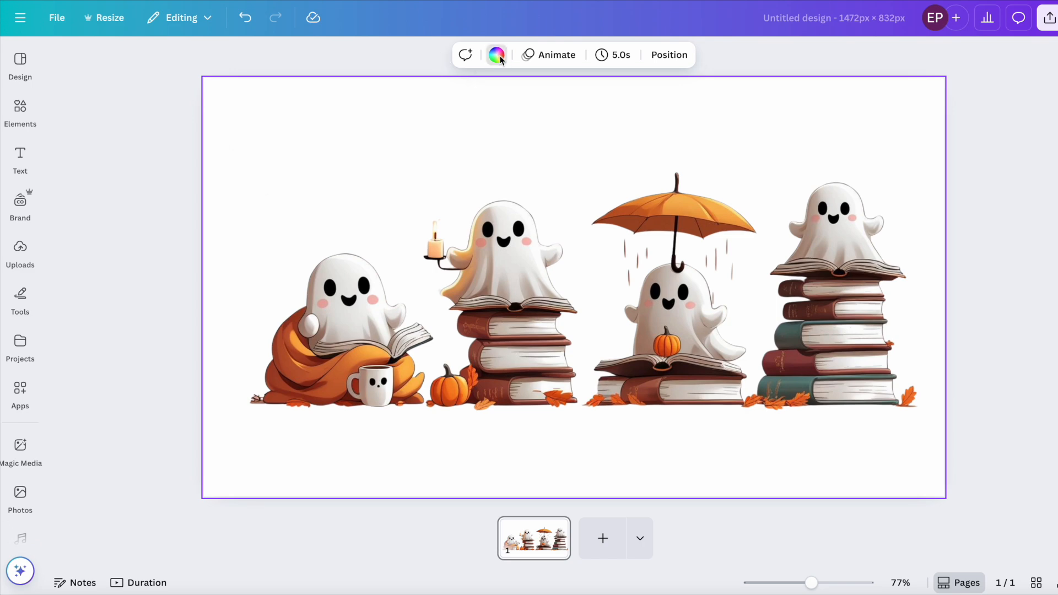
left_click(496, 55)
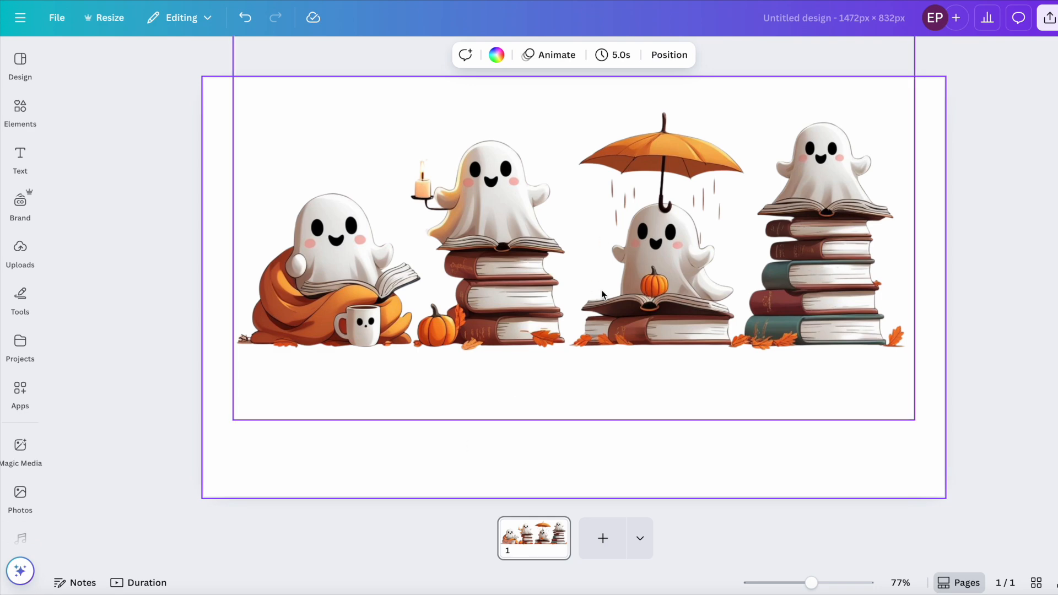
mouse_move(597, 266)
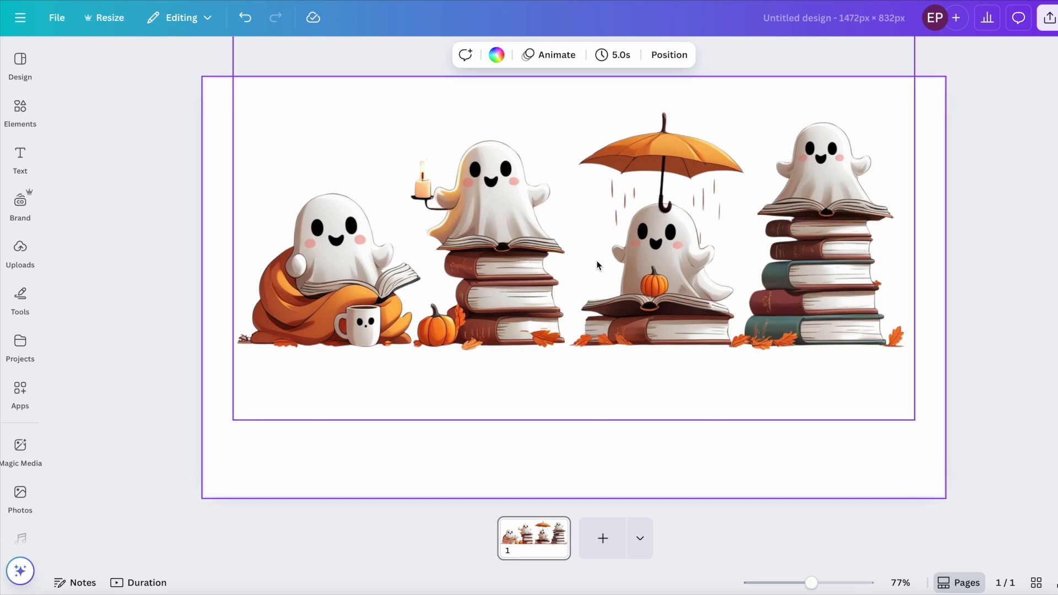
- Add a heading below the ghosts reading "Loves me a good ghost story..."
left_click(20, 296)
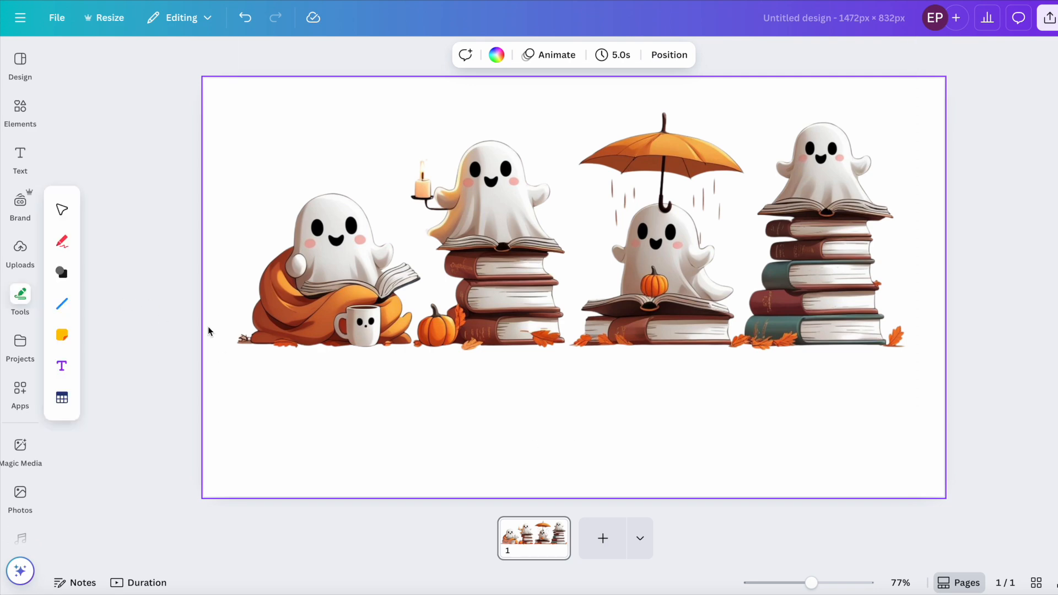
left_click(20, 161)
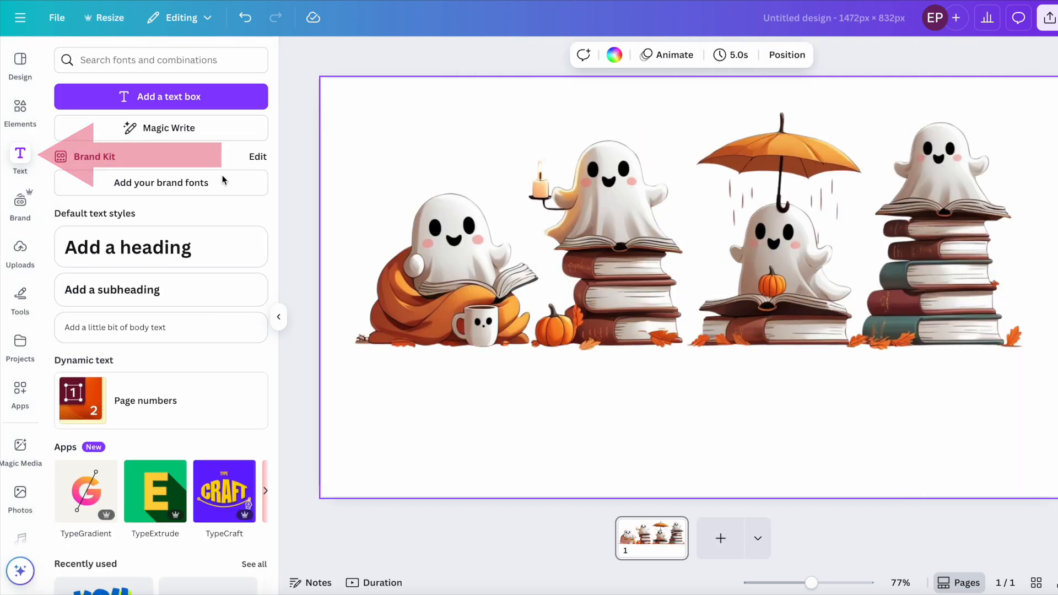
left_click(161, 247)
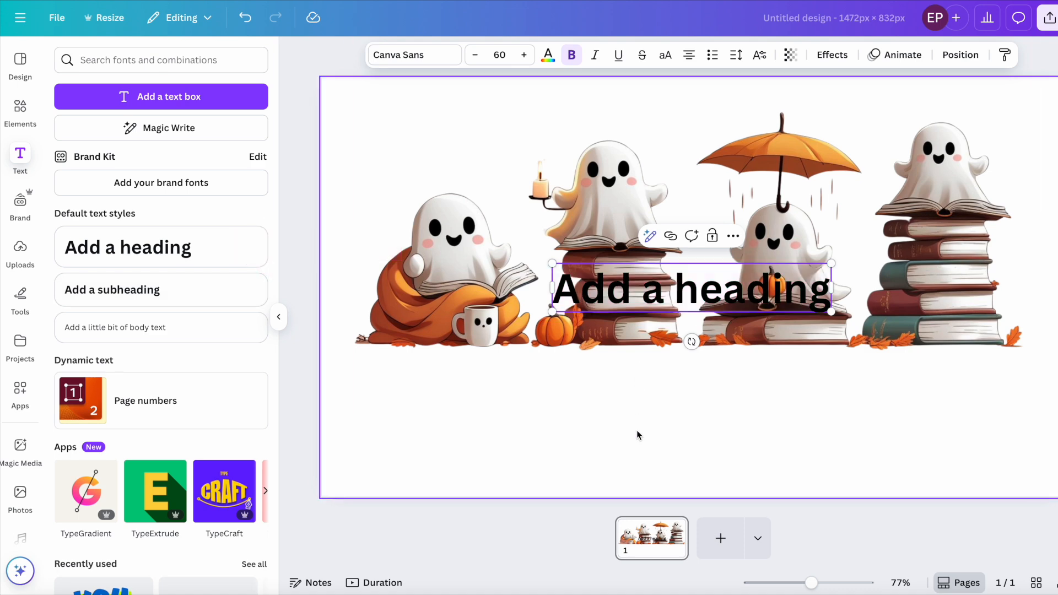
left_click_drag(690, 287, 618, 404)
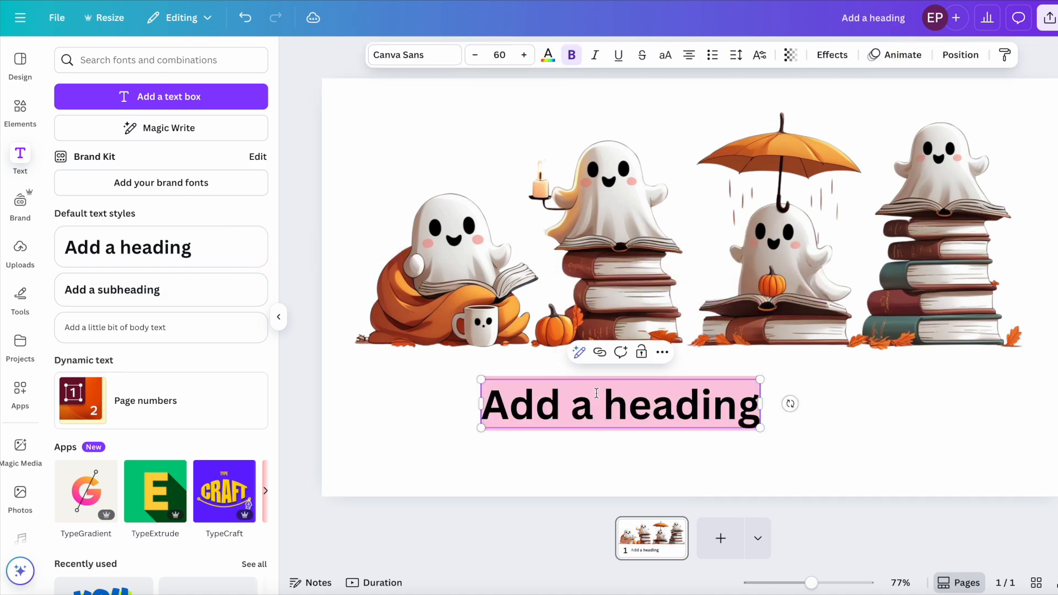
type("Loves me a good ghost story...")
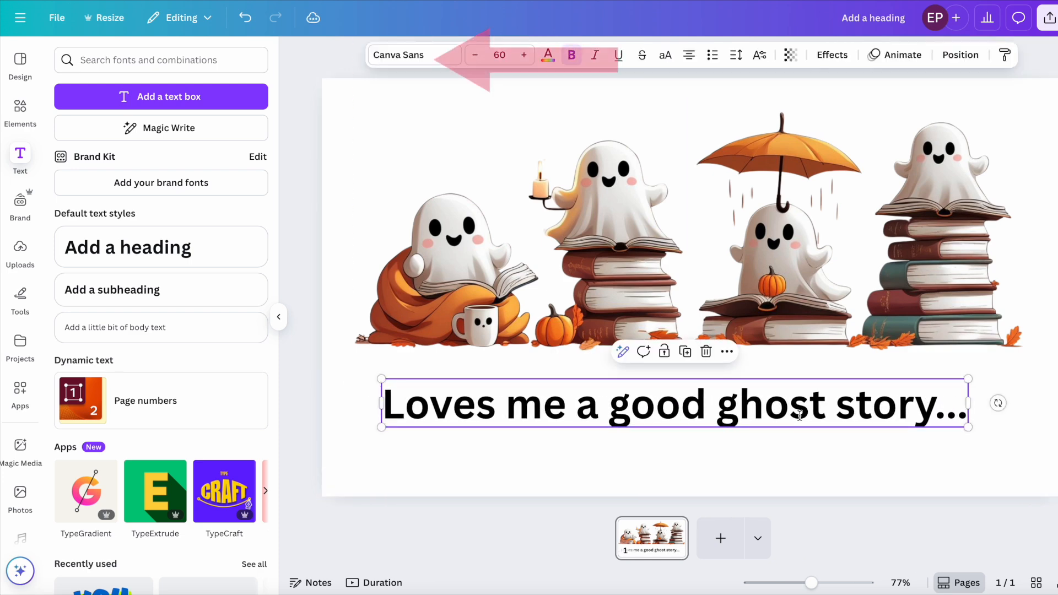
- Set the caption in Madelyn script, stretch it across the illustration width and select both elements
left_click(413, 55)
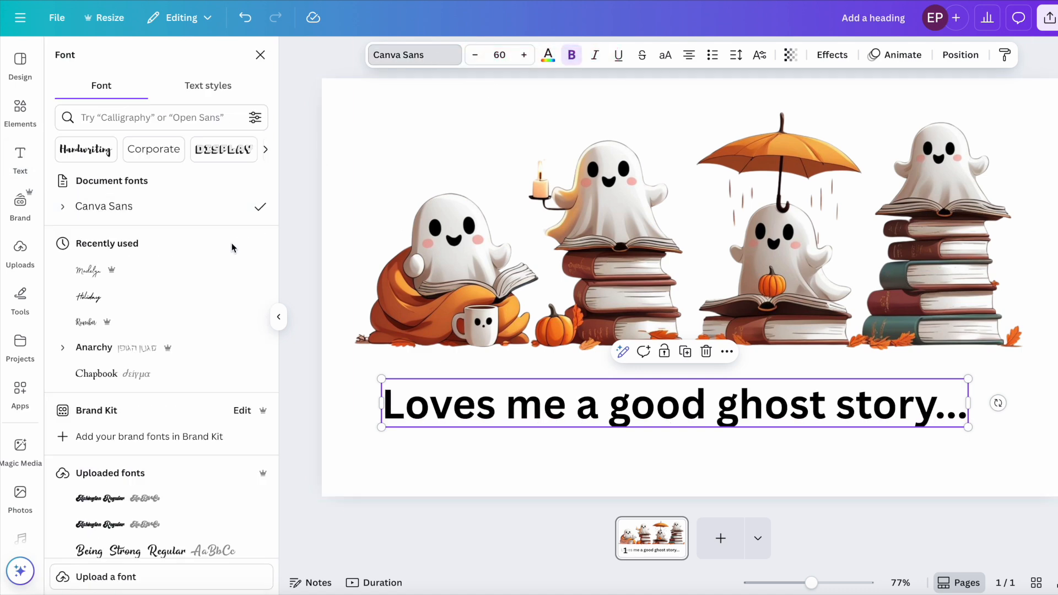
left_click(88, 270)
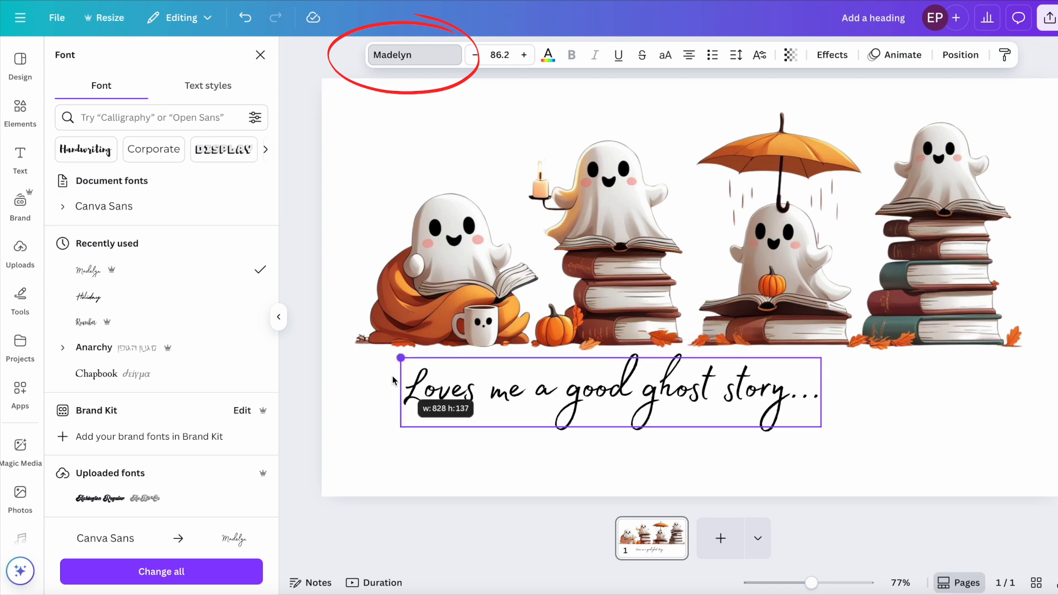
left_click_drag(816, 426, 823, 428)
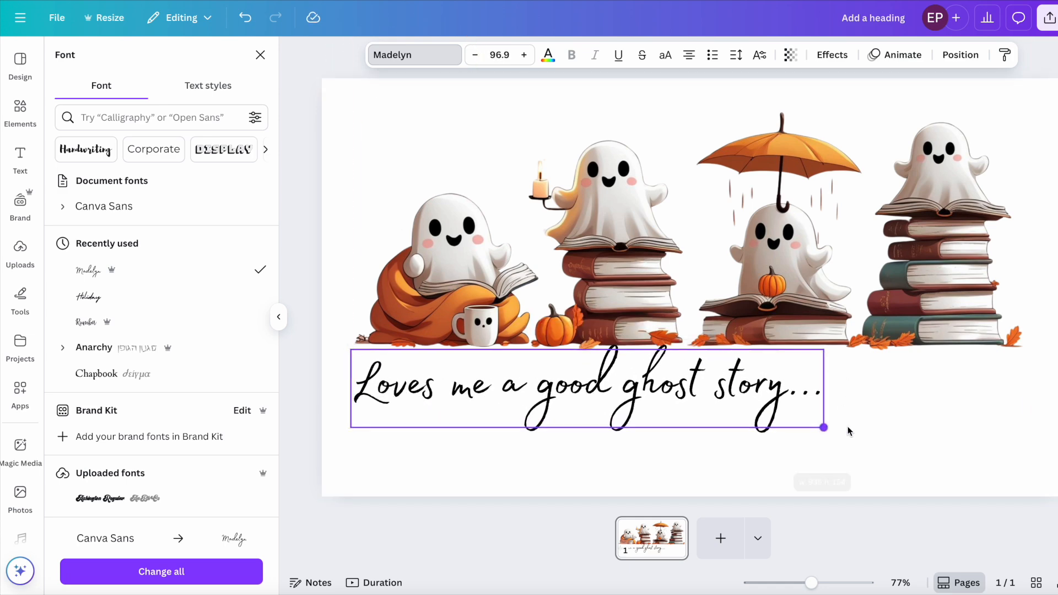
left_click_drag(822, 428, 1017, 459)
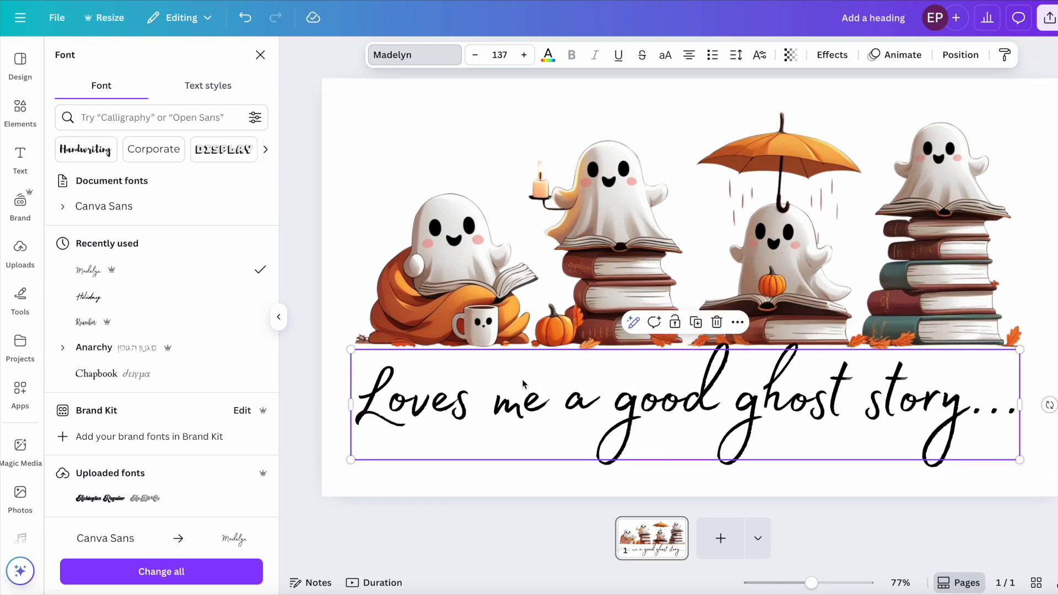
left_click(474, 55)
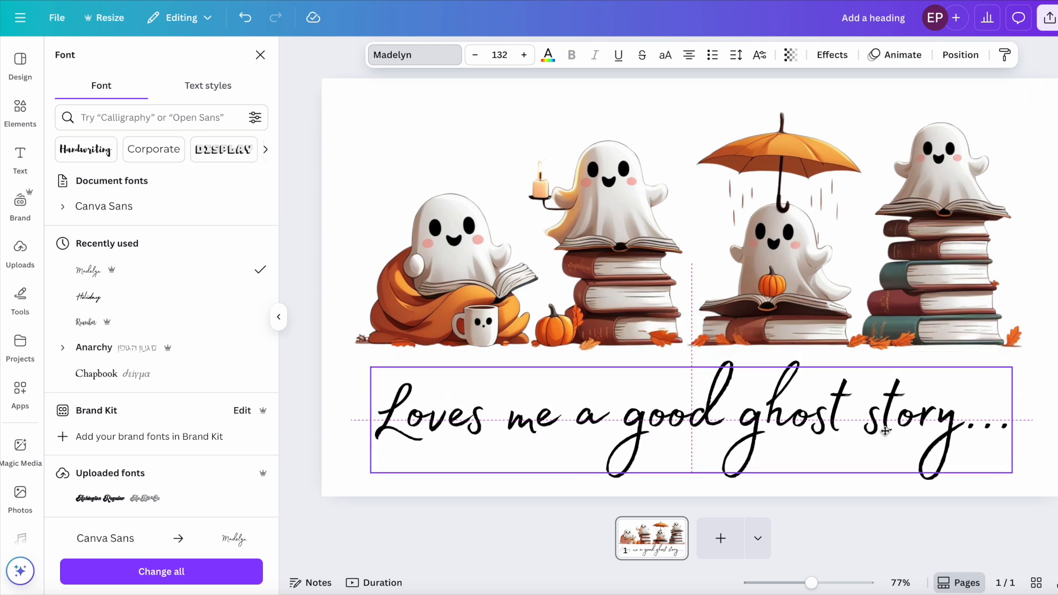
left_click(20, 159)
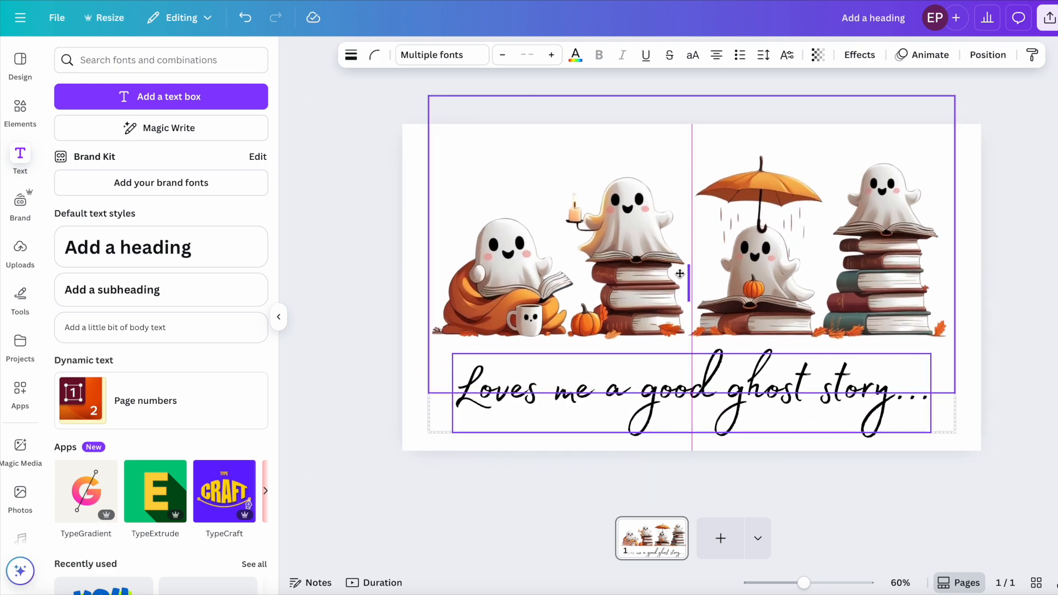
- Group the caption with the illustration and place it on the Etsy sweatshirt mockups
left_click(680, 273)
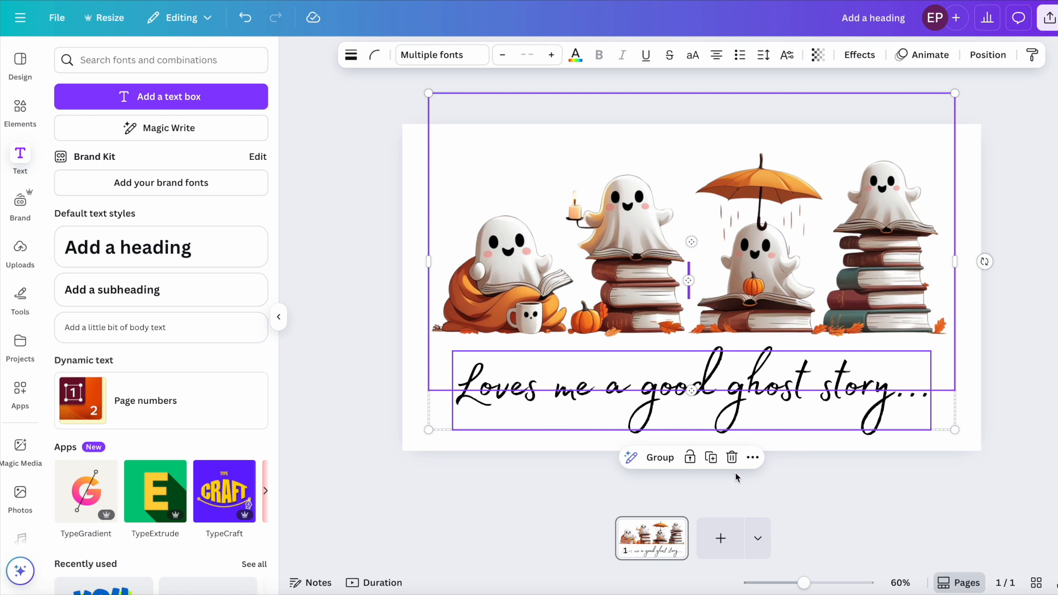
left_click(659, 457)
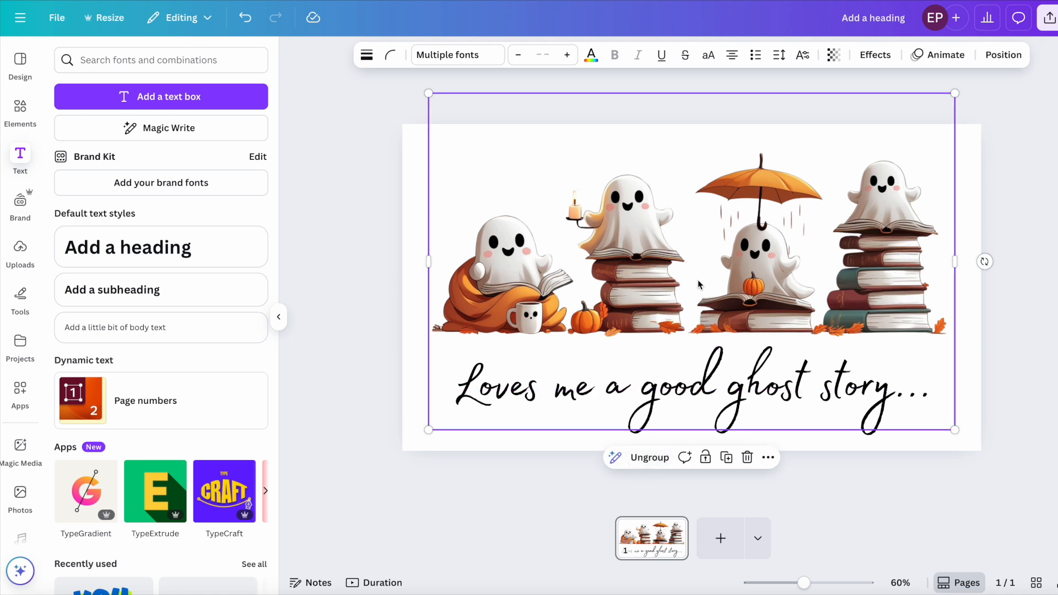
mouse_move(822, 284)
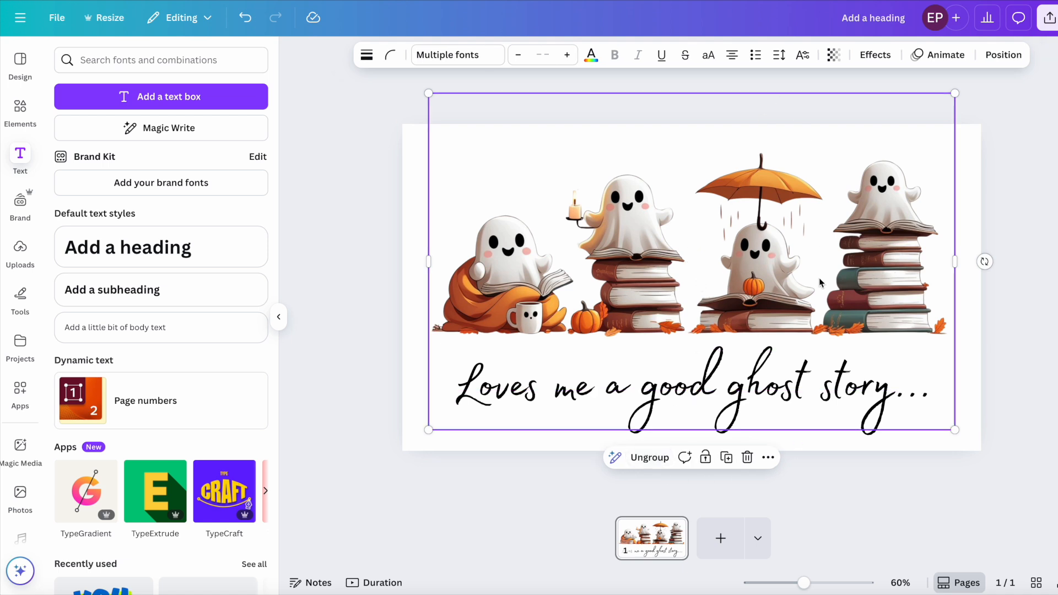
mouse_move(795, 288)
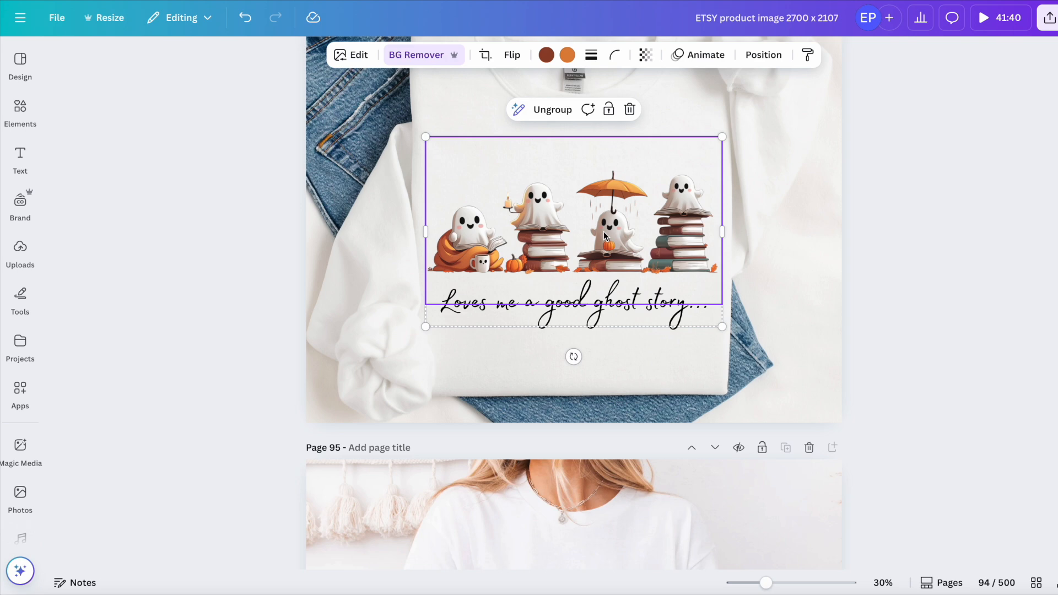
scroll("down", 3)
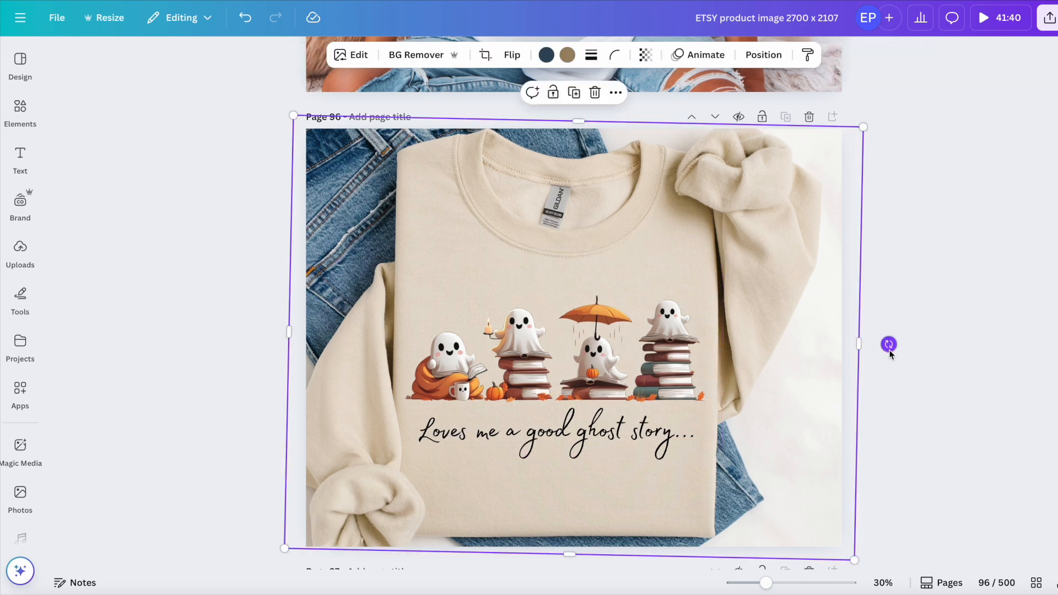
mouse_move(728, 387)
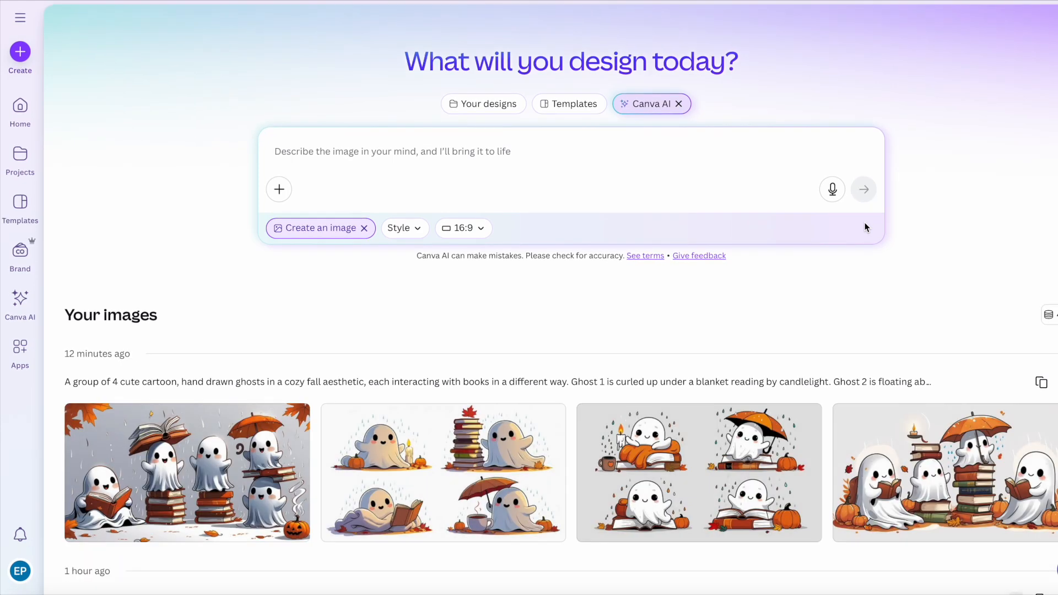
scroll("down", 3)
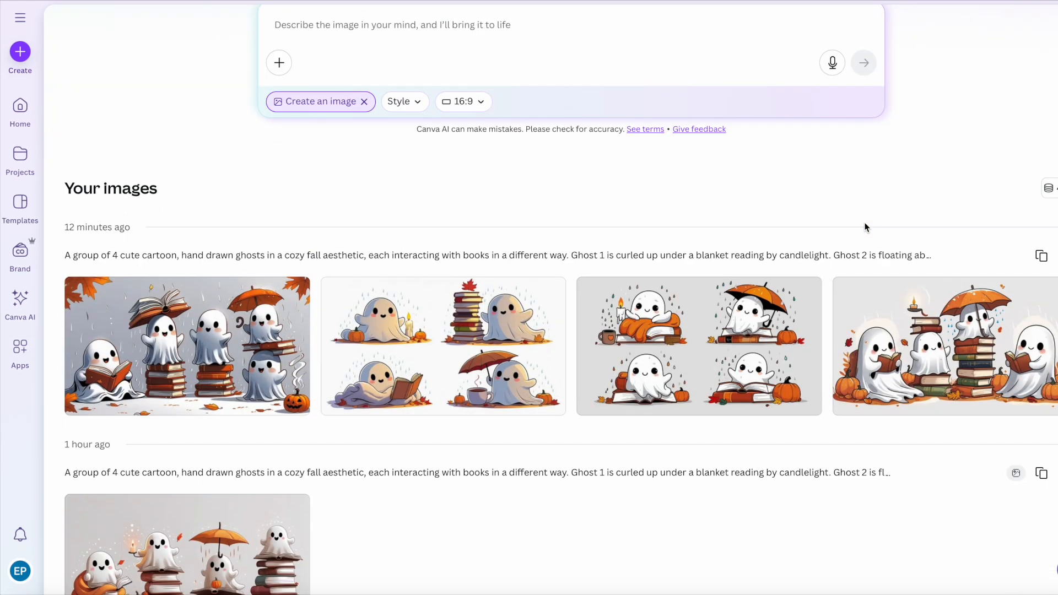
mouse_move(795, 275)
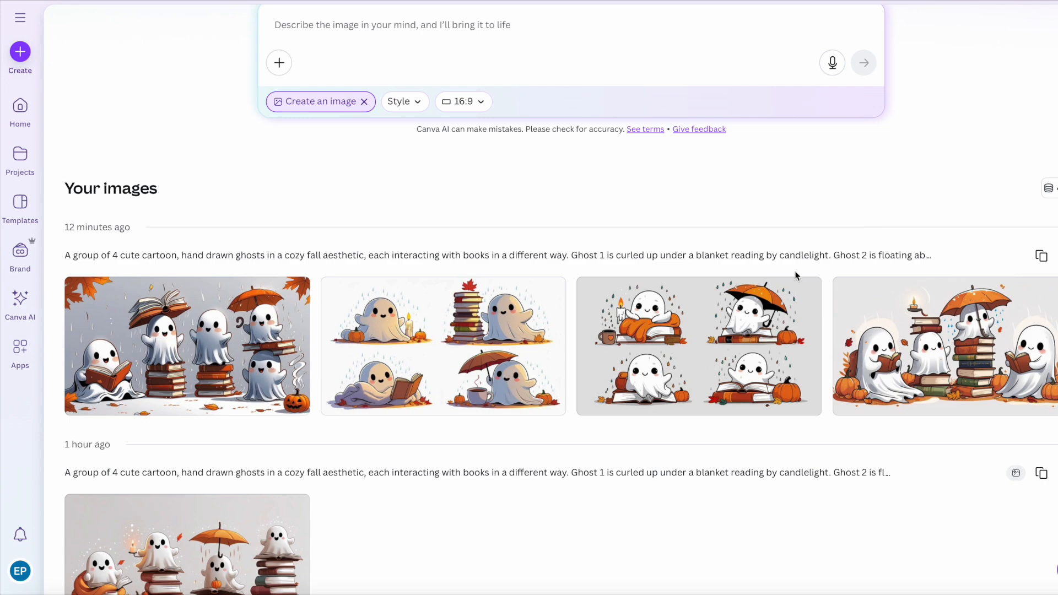
scroll("down", 3)
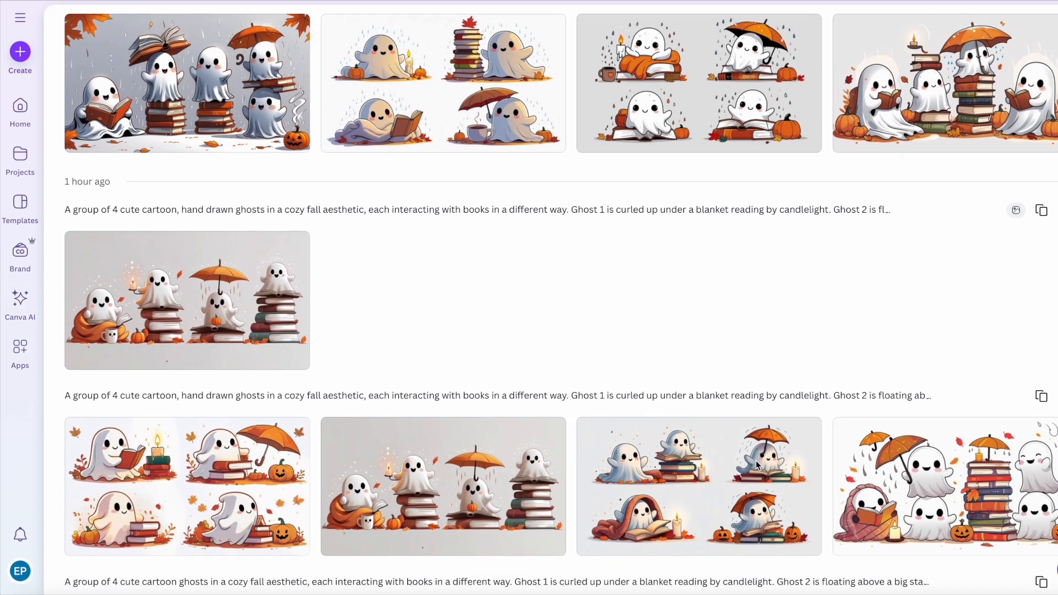
scroll("down", 3)
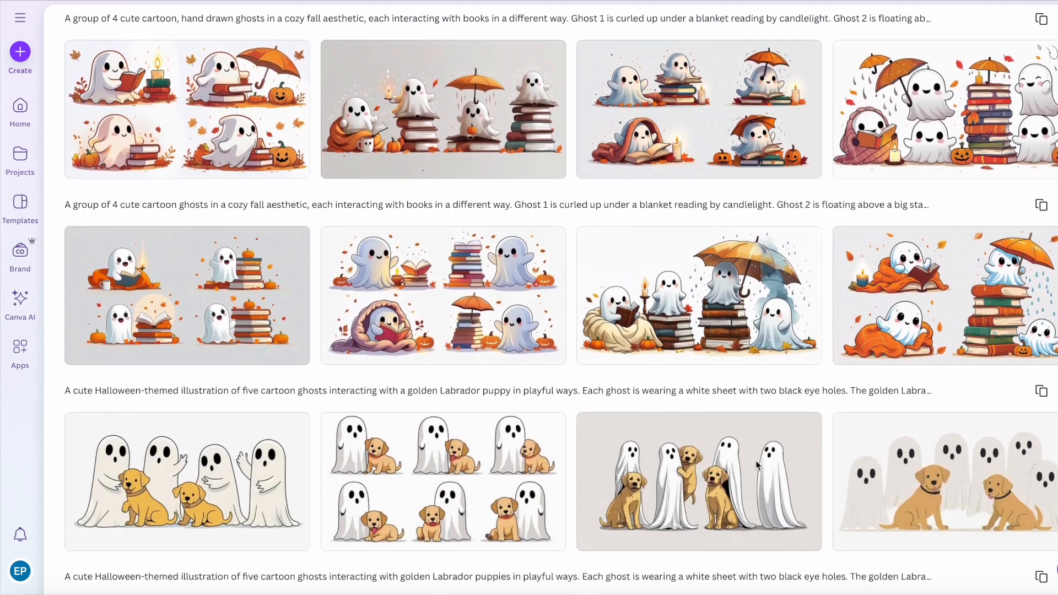
scroll("down", 3)
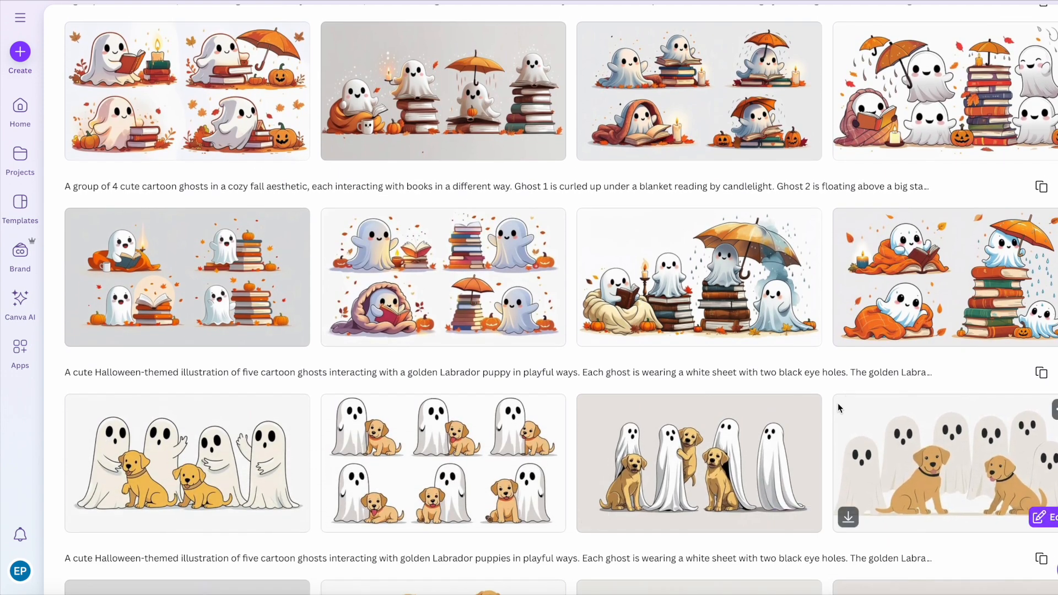
scroll("down", 3)
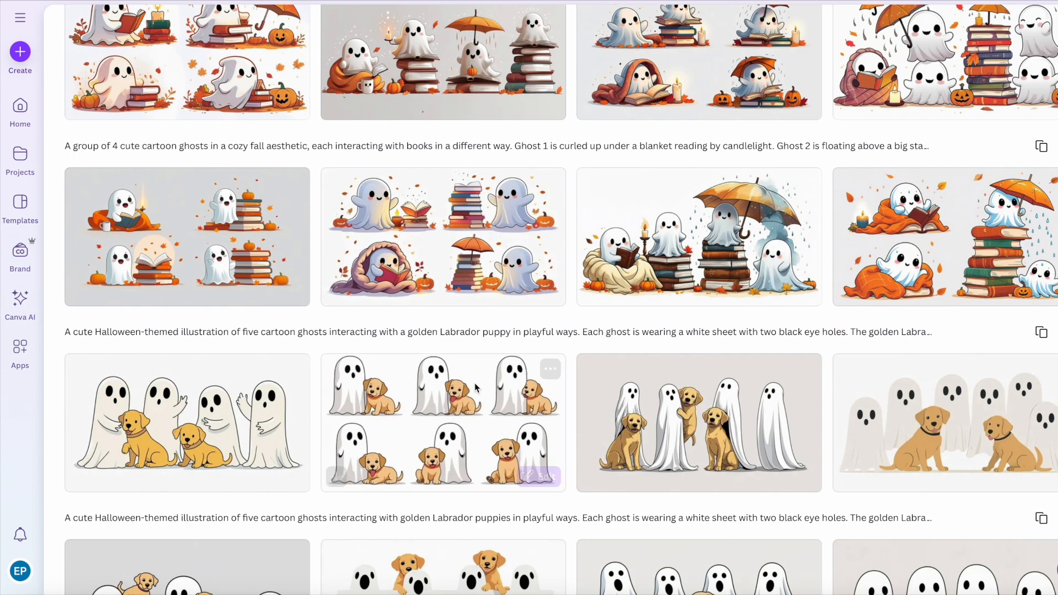
mouse_move(376, 492)
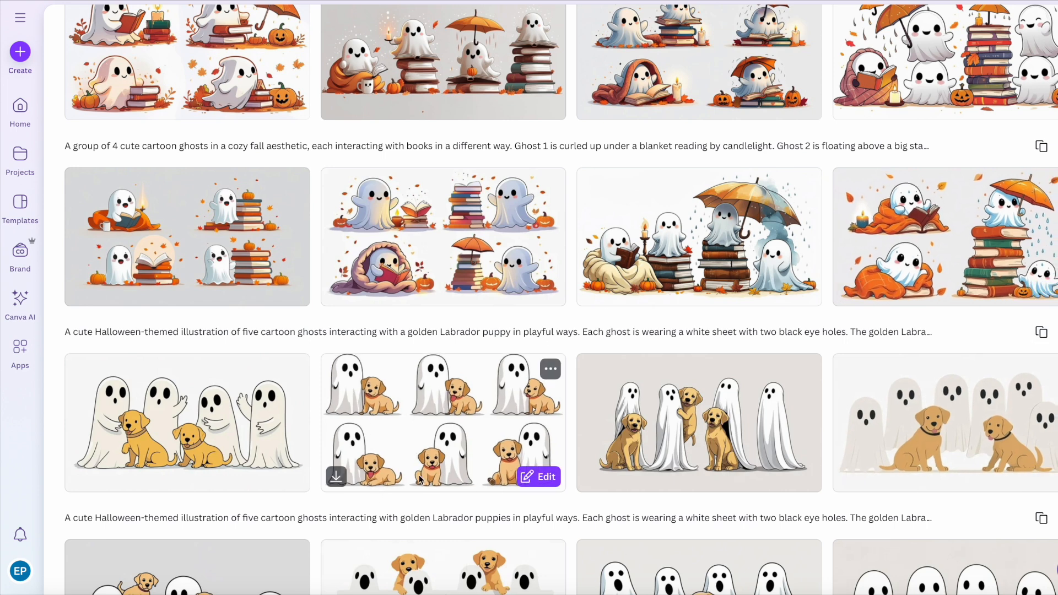
mouse_move(459, 344)
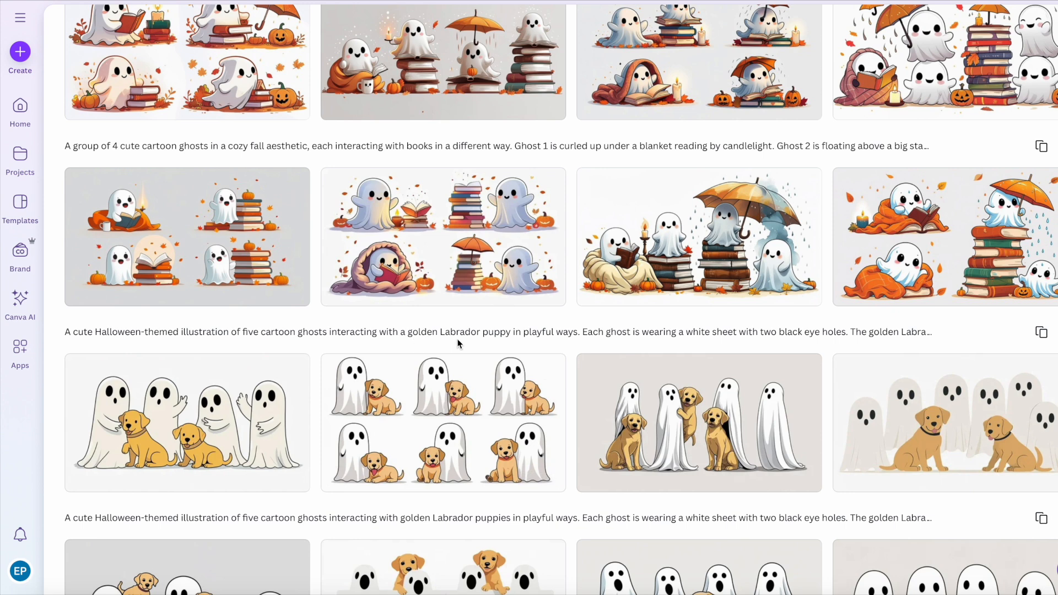
mouse_move(443, 422)
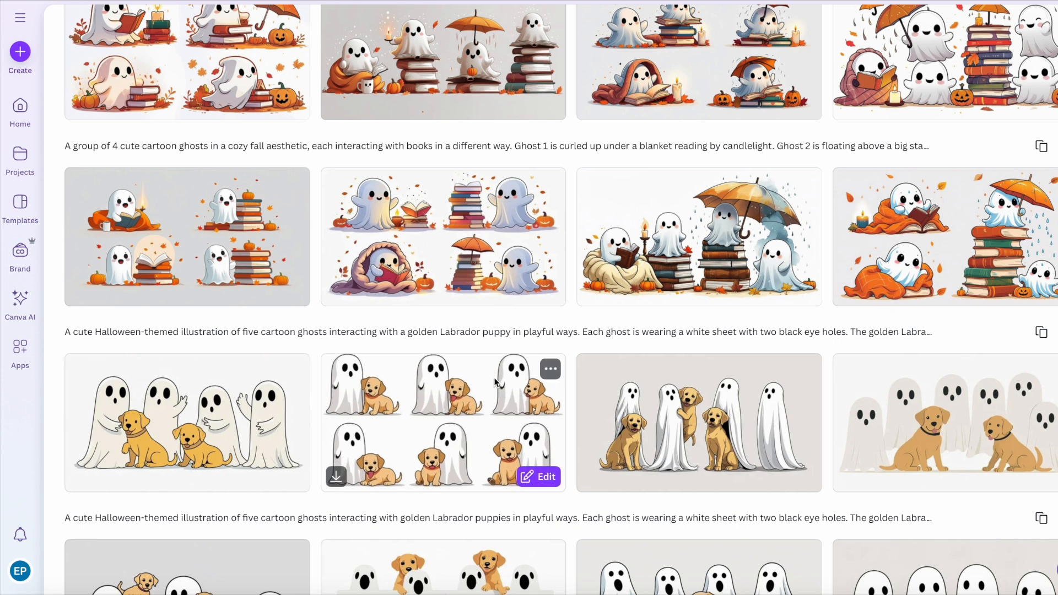
mouse_move(444, 349)
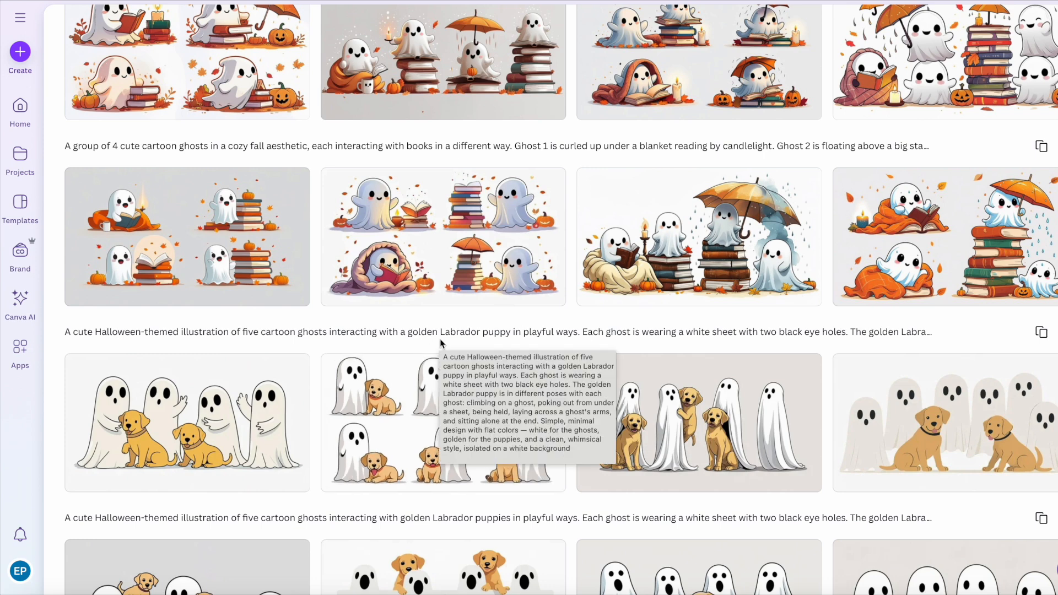
scroll("down", 3)
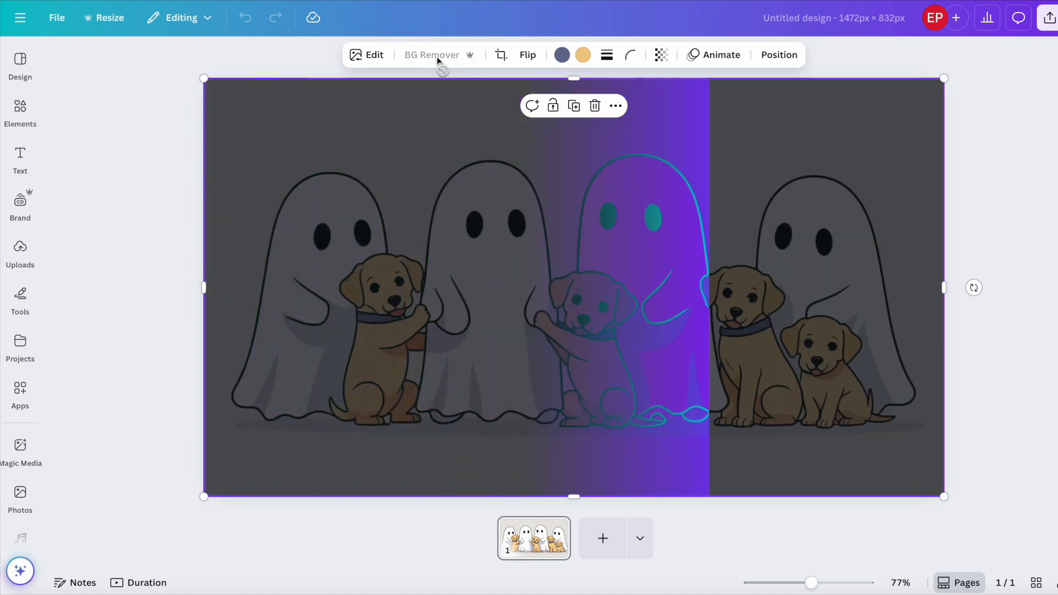
- Leave the background-removed ghosts-and-puppies illustration on a white page and reselect it
left_click(432, 55)
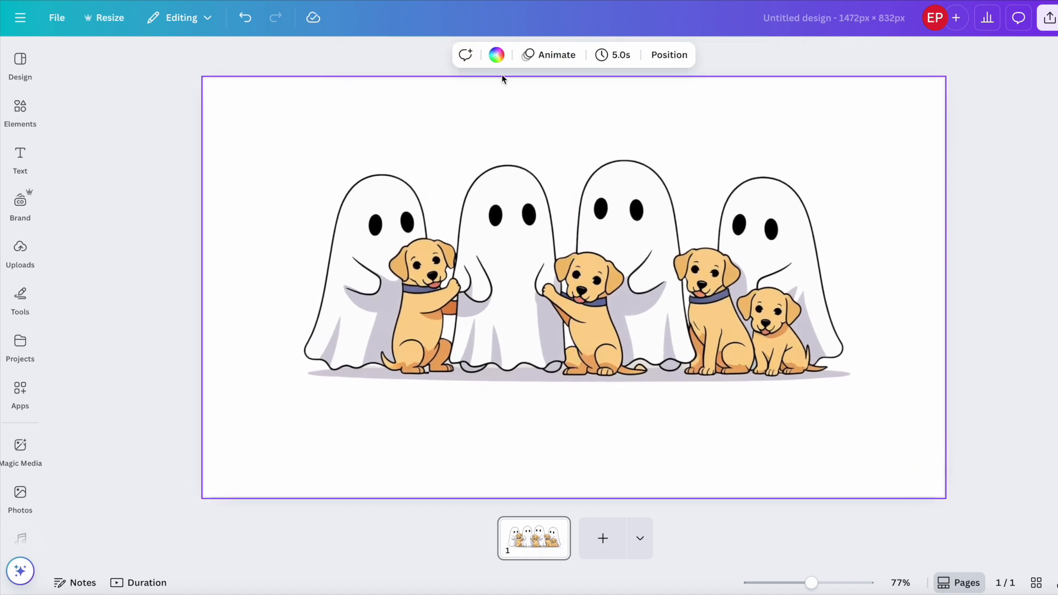
left_click(142, 250)
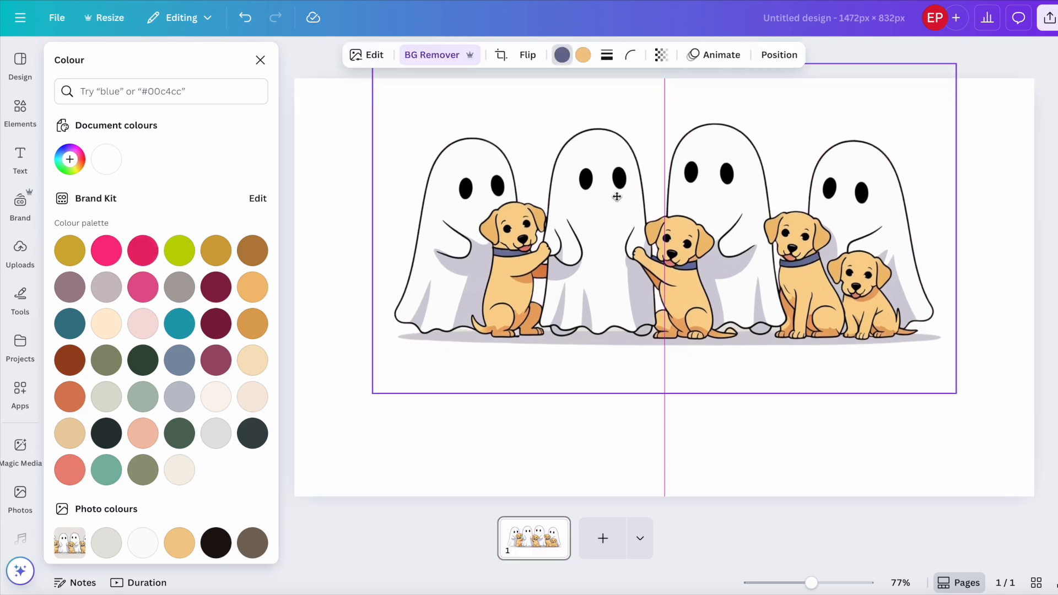
left_click(615, 196)
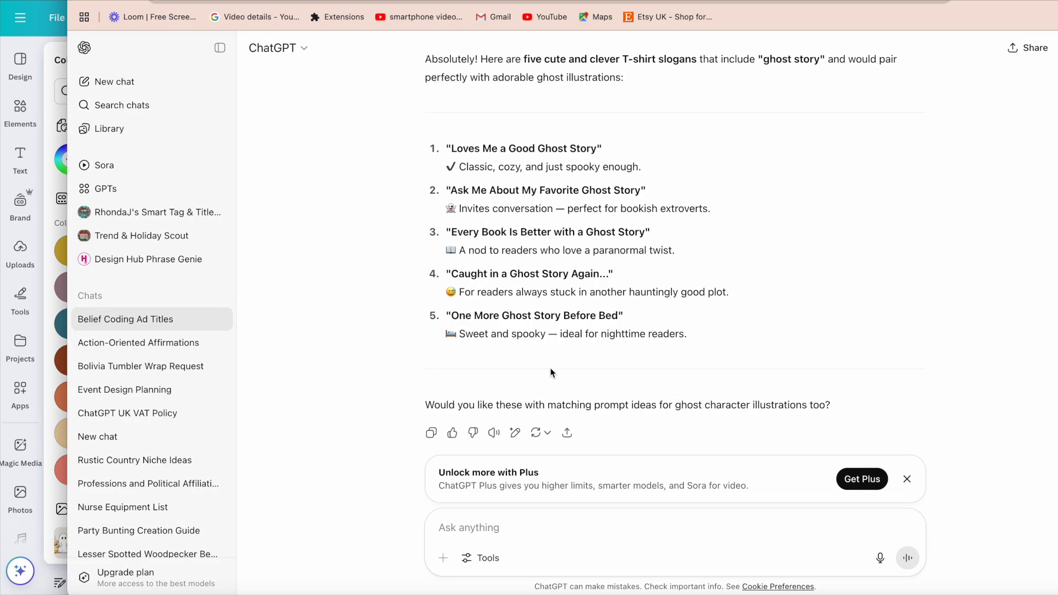
- Ask ChatGPT for ghost-and-Labrador-puppy slogans, then for funny Halloween ones
type("Please give me a")
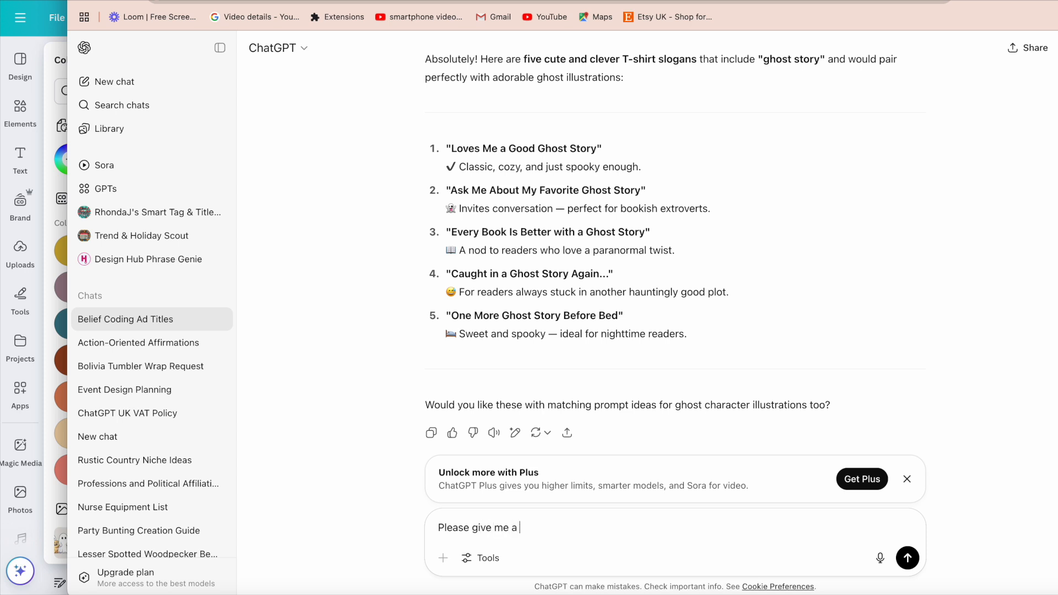
type("slogan for")
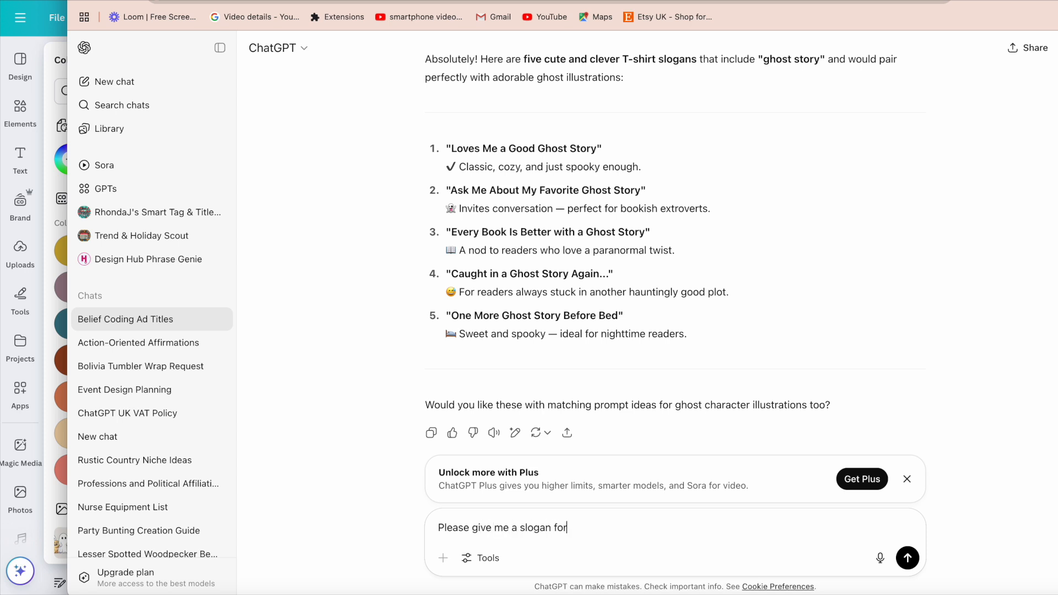
type("ghosts")
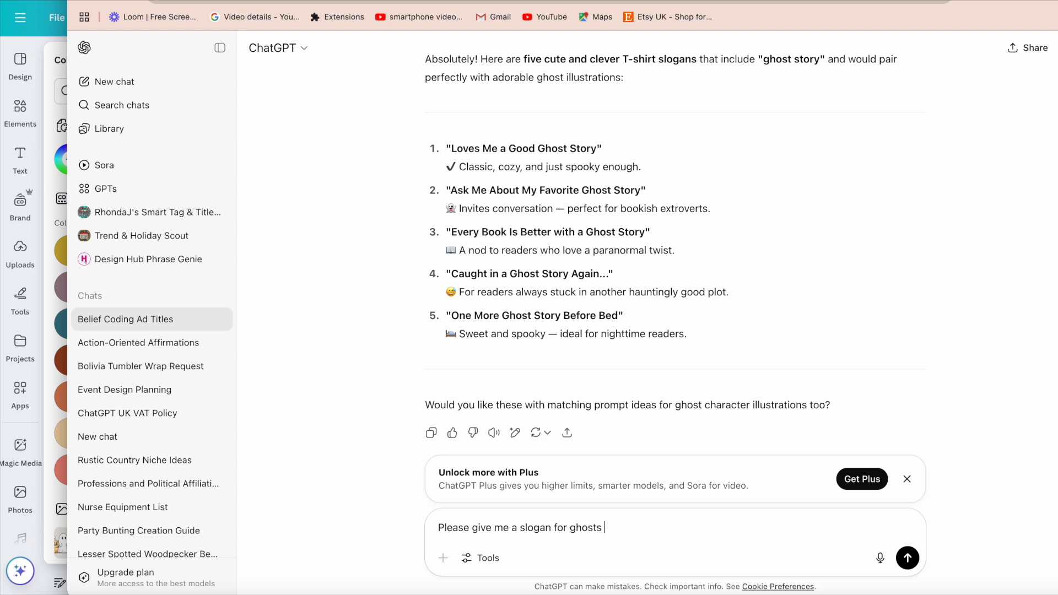
type("and puppies (ev")
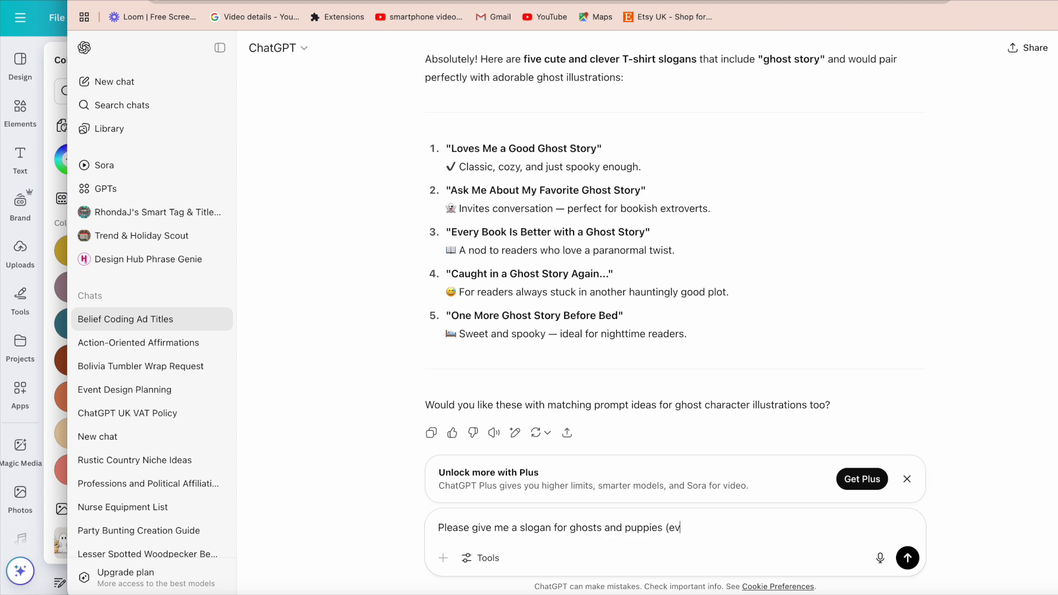
type("en labrado")
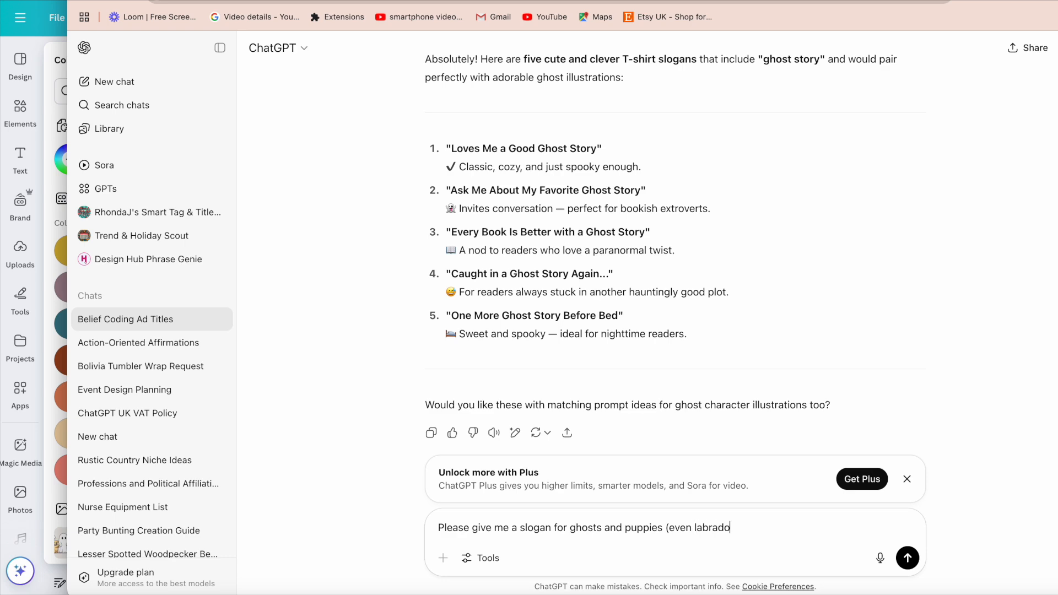
left_click(907, 557)
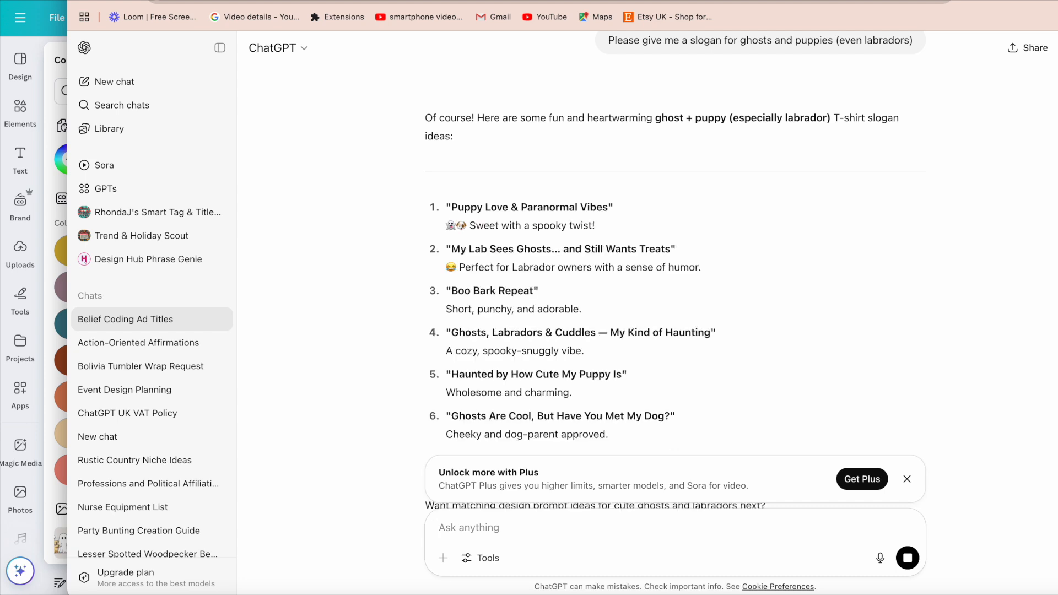
type("somethi")
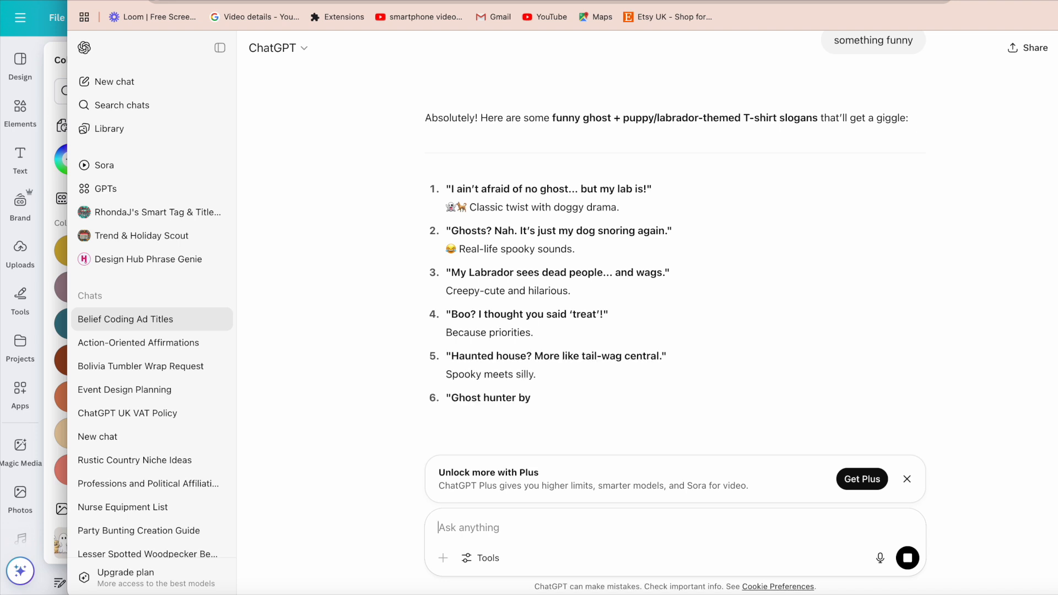
type("hall")
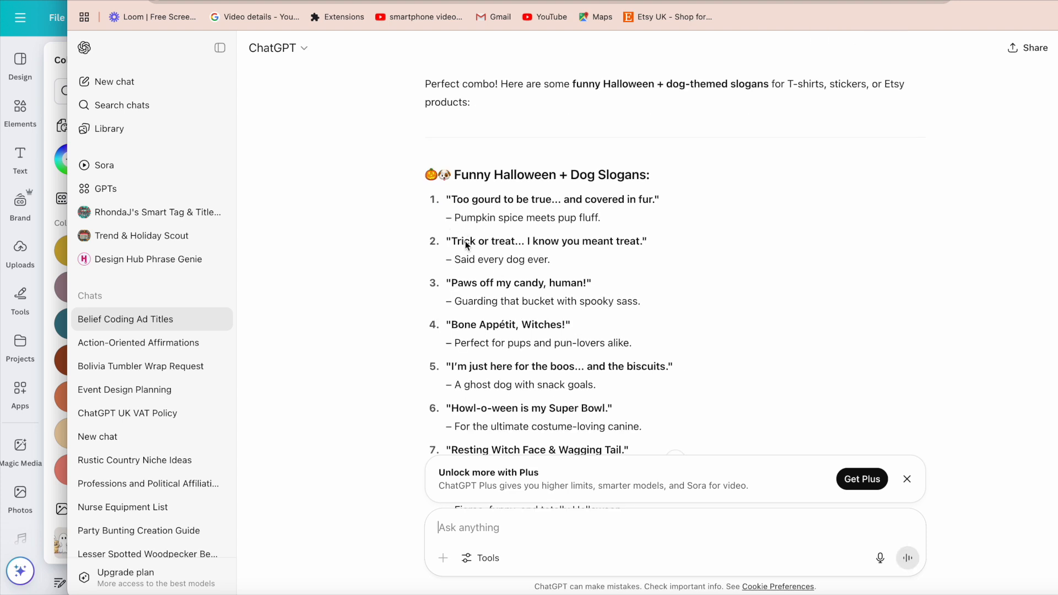
mouse_move(461, 332)
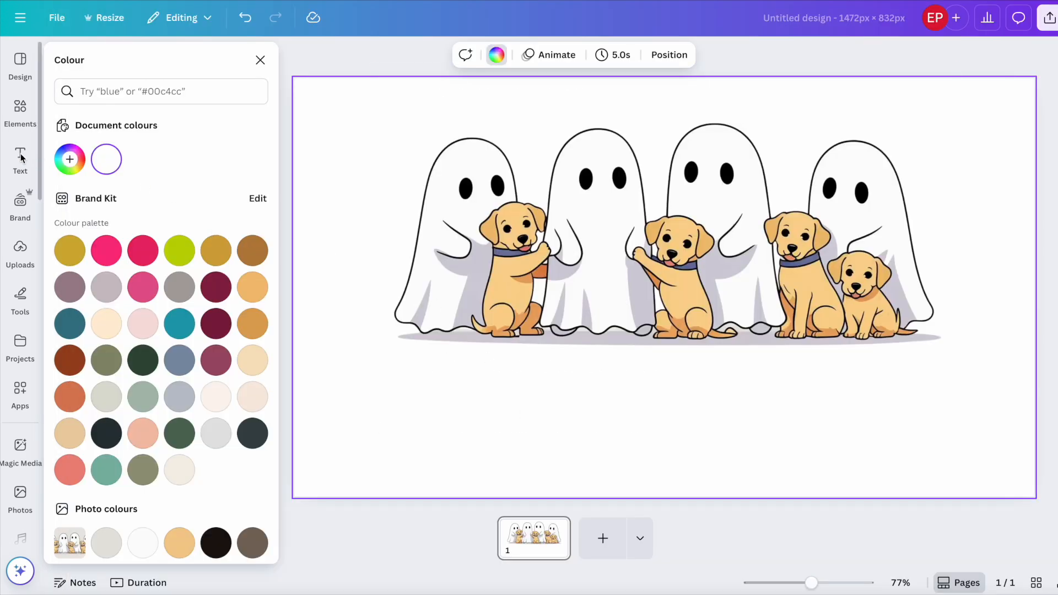
- Add a 'Trick or Treats?' caption in the Madelyn script font beneath the ghosts
left_click(20, 160)
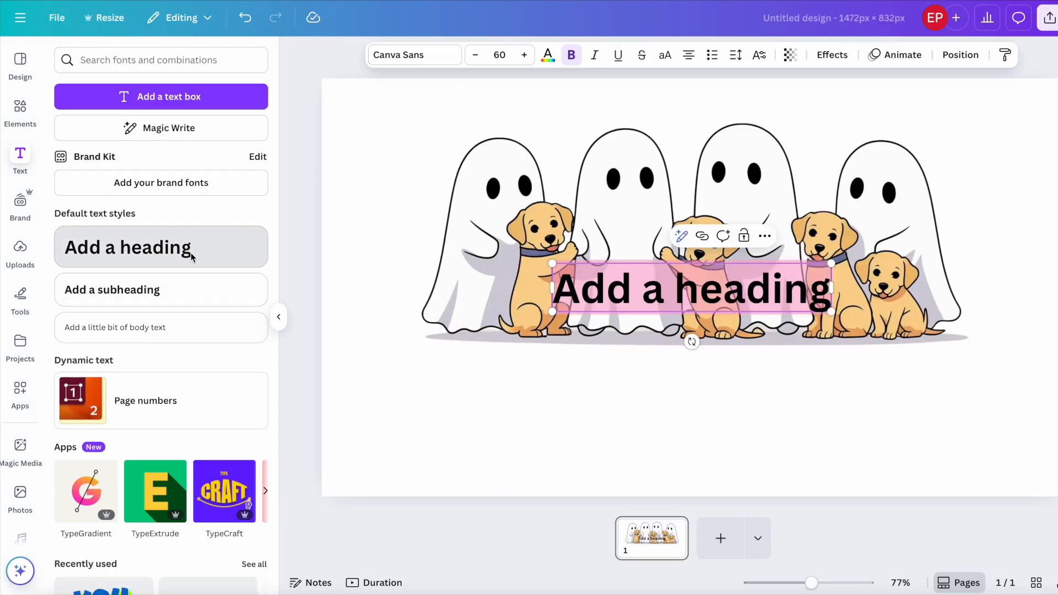
left_click_drag(690, 287, 654, 385)
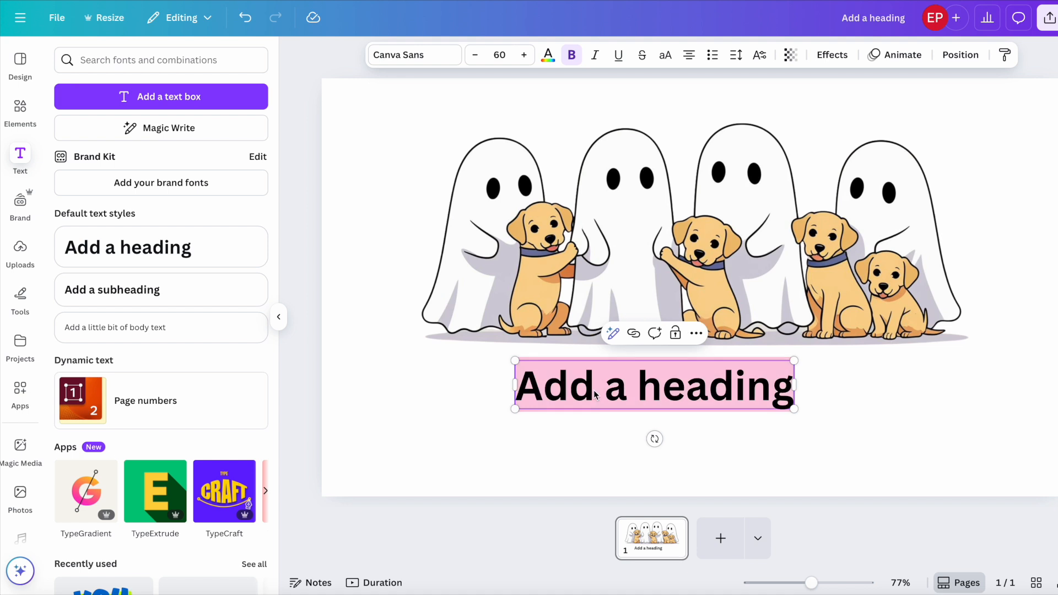
type("Trick ot")
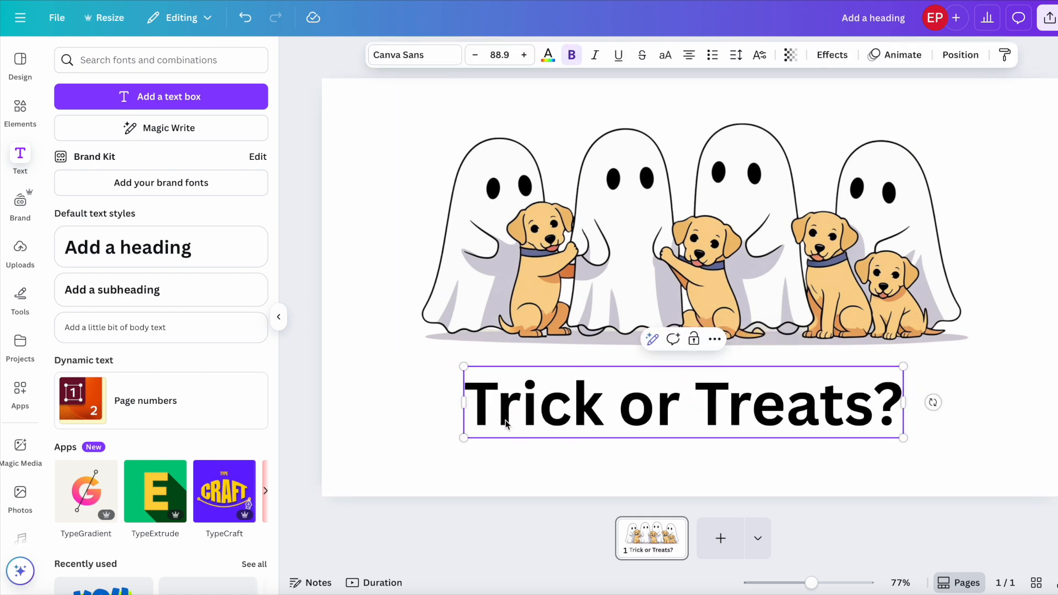
left_click(413, 55)
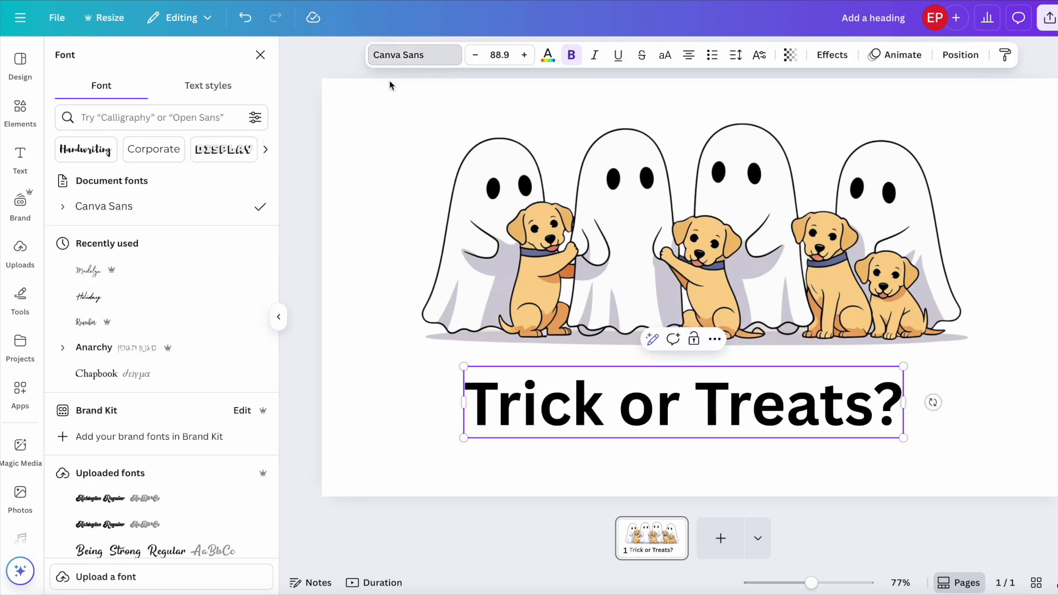
left_click(88, 271)
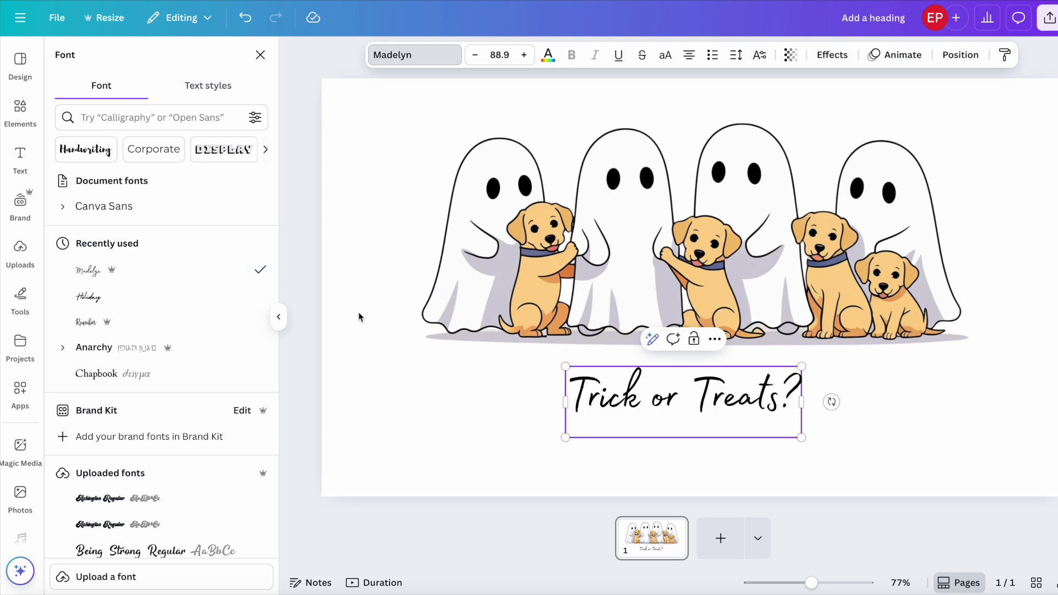
left_click_drag(565, 436, 561, 439)
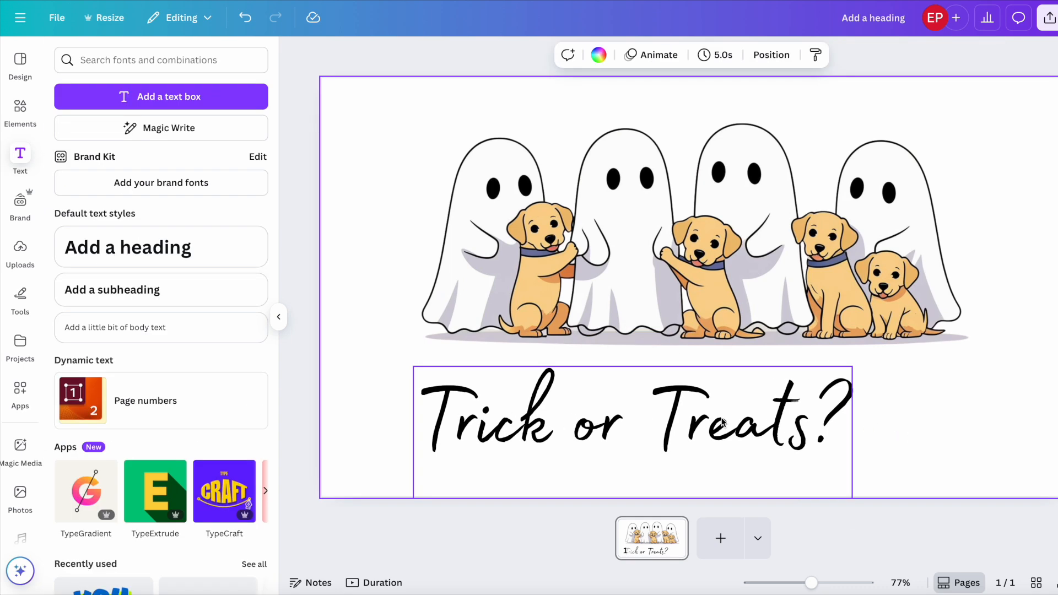
- Scale the illustration and caption together to their final size
left_click(635, 416)
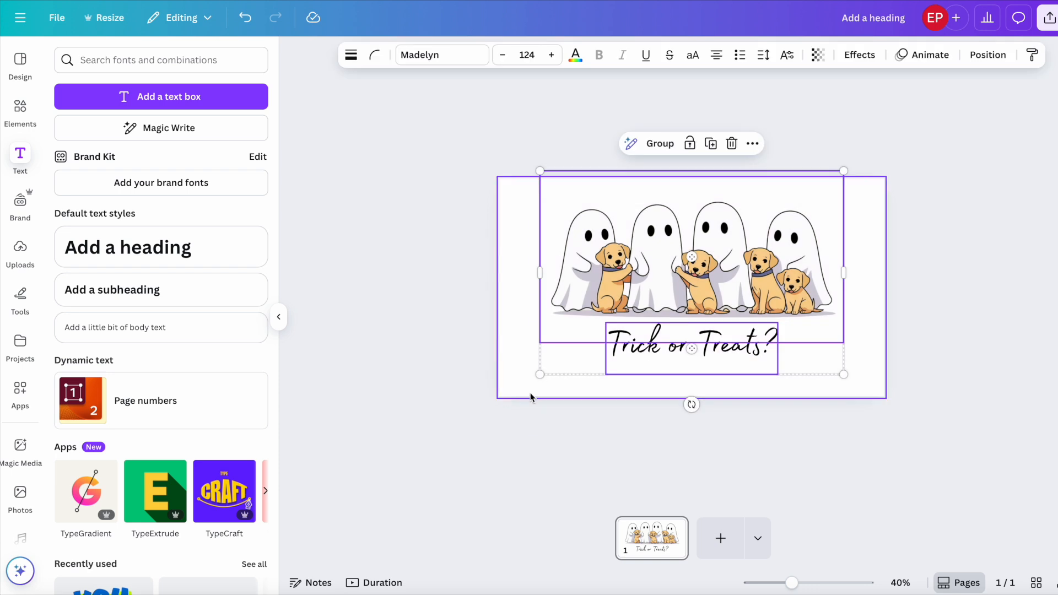
left_click_drag(843, 373, 843, 387)
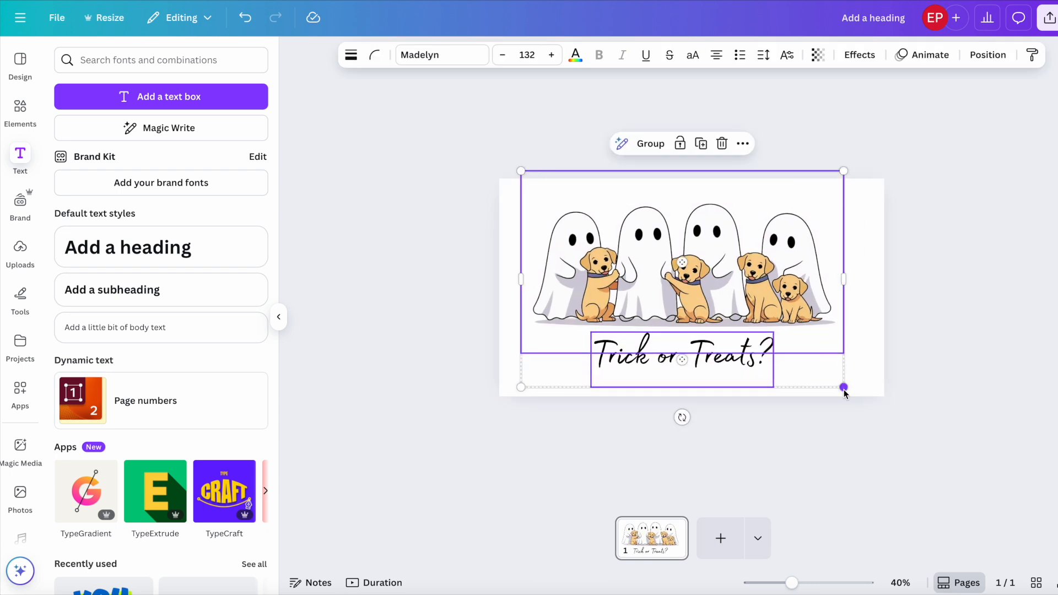
left_click_drag(843, 386, 862, 399)
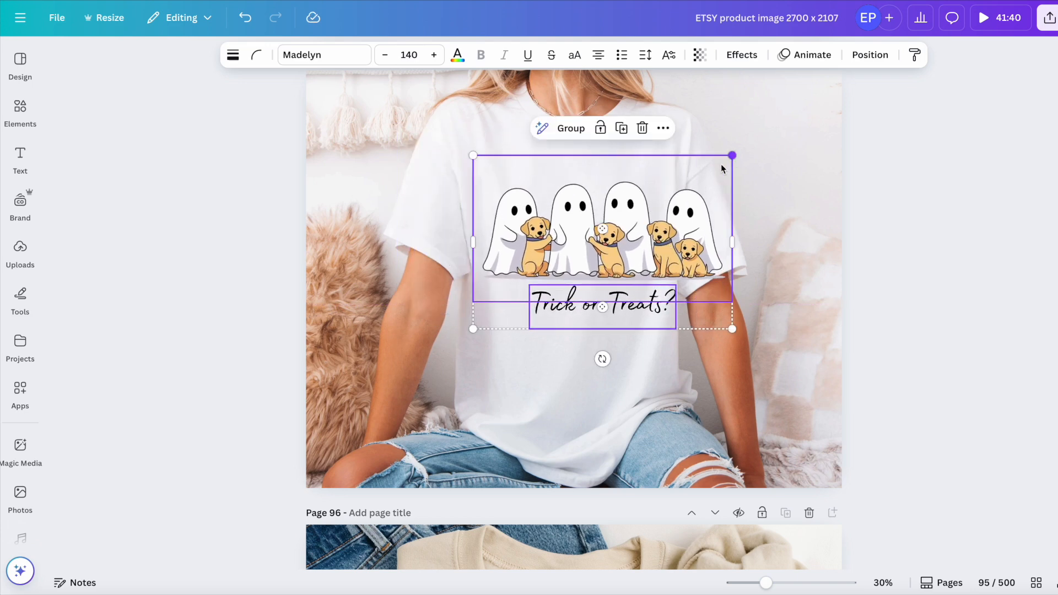
- Resize the design on the white tee mockup and move to the sweatshirt page
left_click_drag(732, 156, 664, 174)
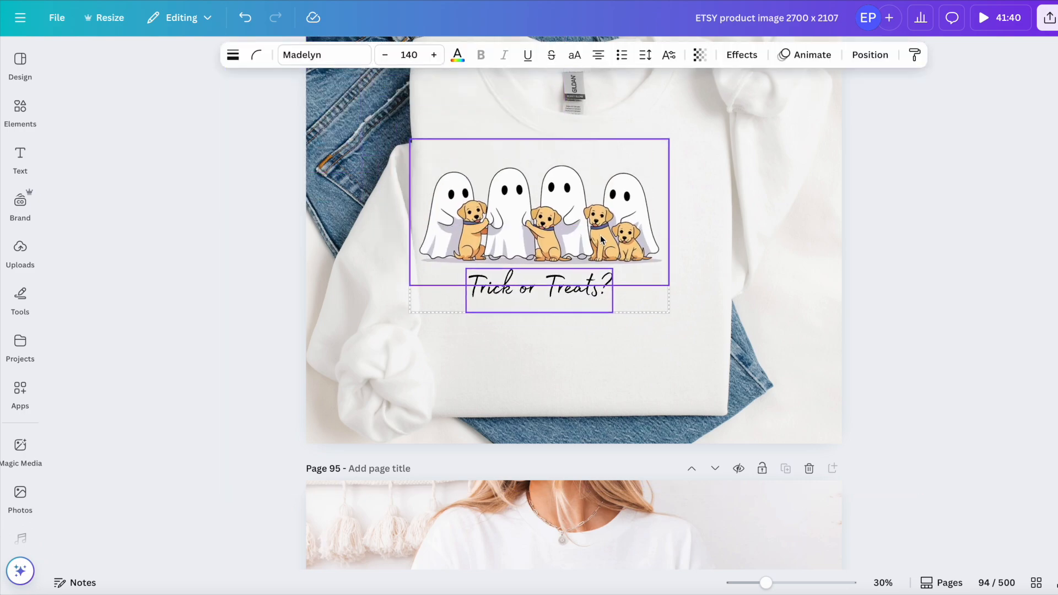
scroll("down", 3)
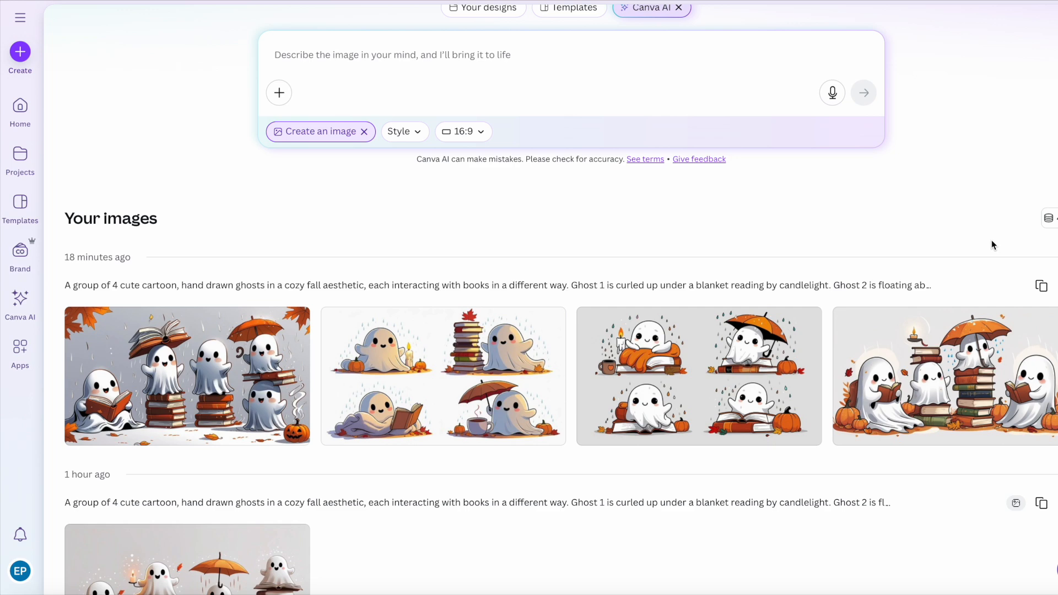
- Scroll through the earlier cozy fall ghosts-with-books images in the AI history
scroll("down", 3)
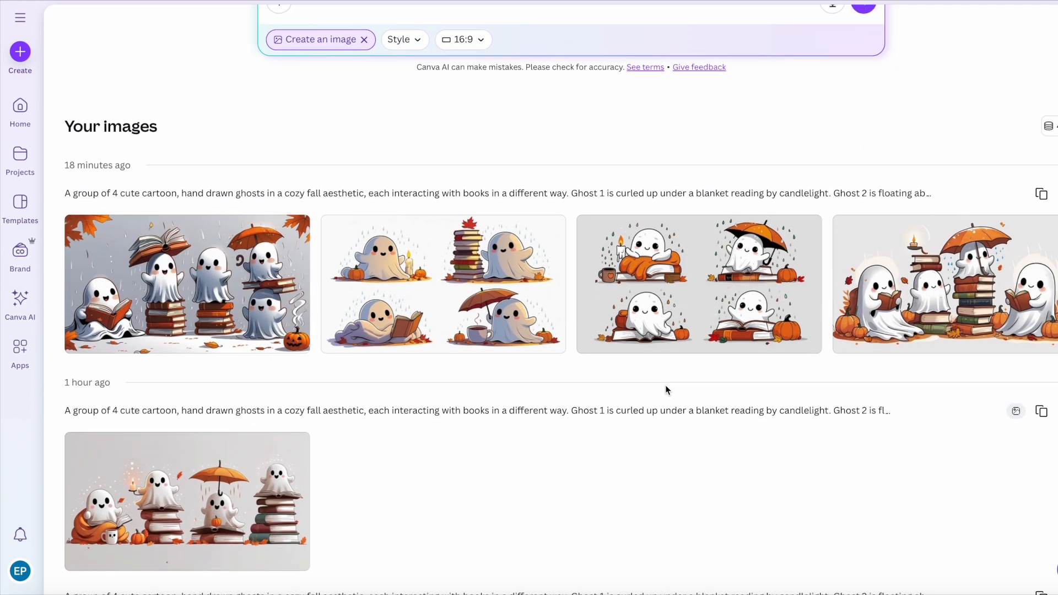
scroll("down", 3)
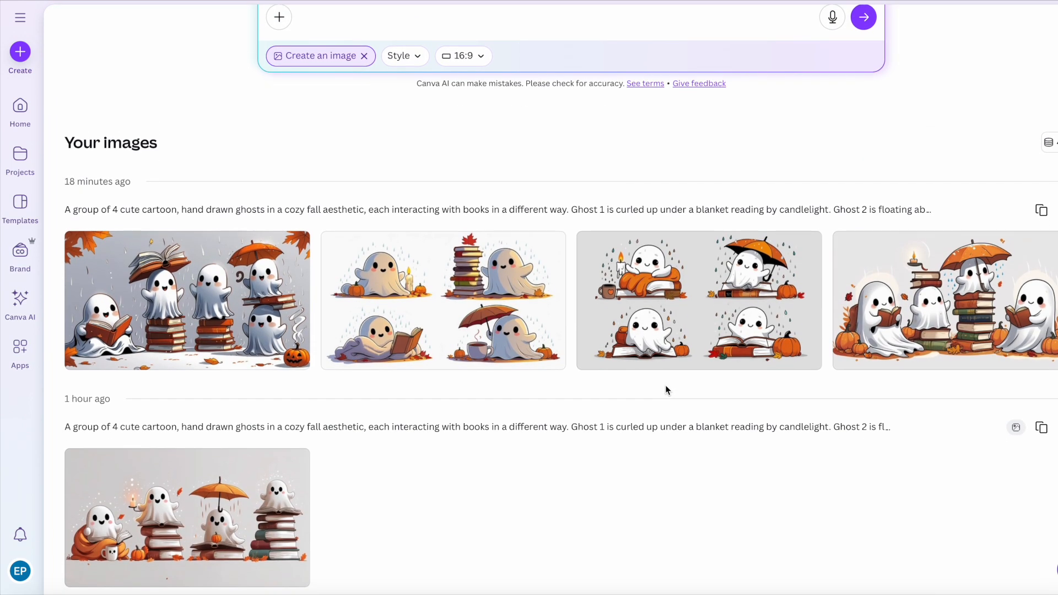
mouse_move(698, 300)
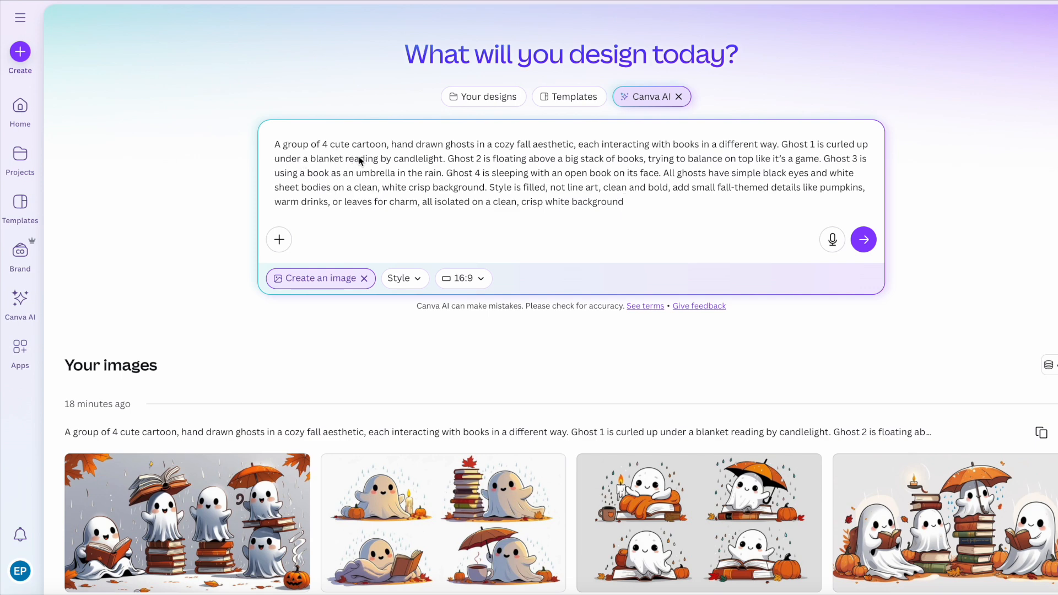
- Reword Ghost 1 and Ghost 2 to wear plaid and gold coquette bows instead of reading books
left_click(624, 200)
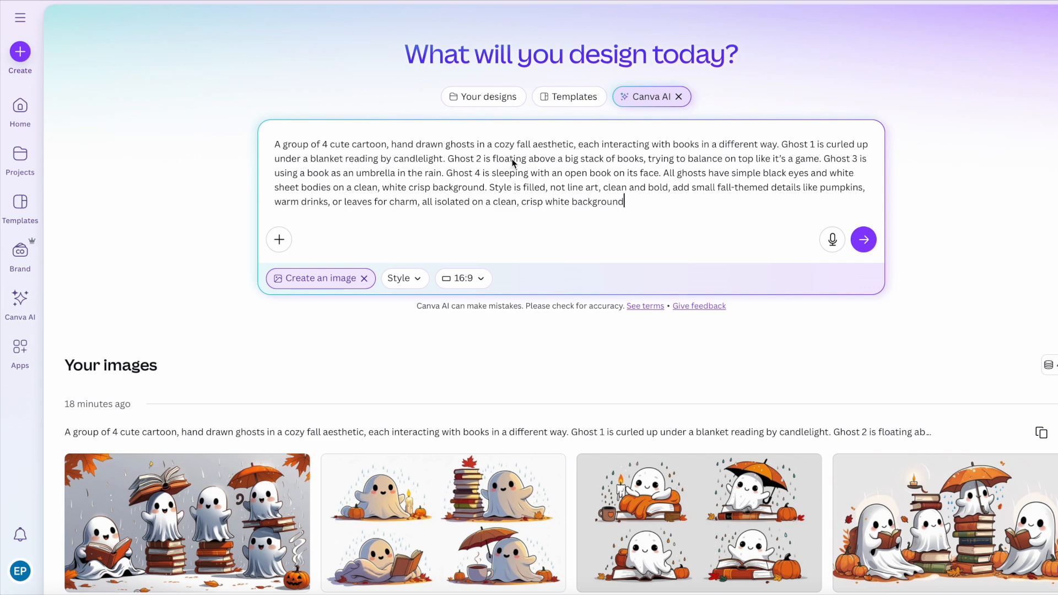
mouse_move(598, 161)
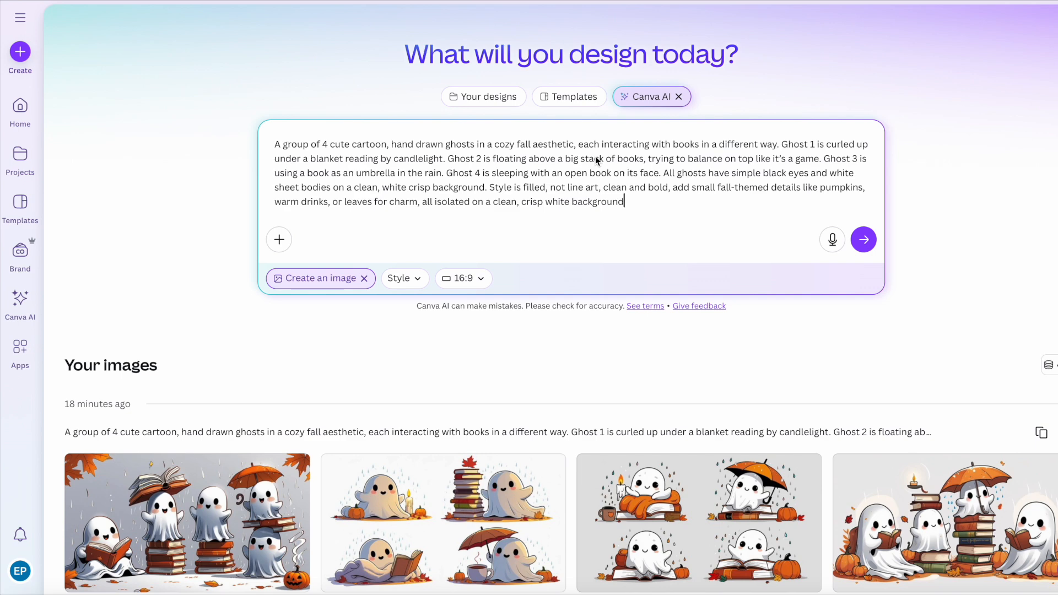
mouse_move(665, 147)
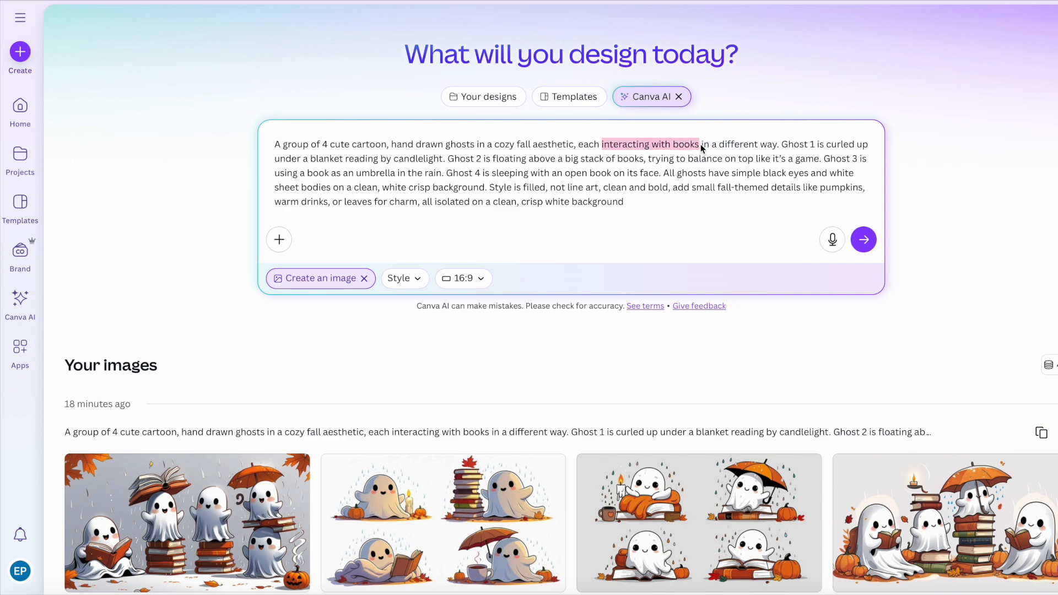
type("wearing")
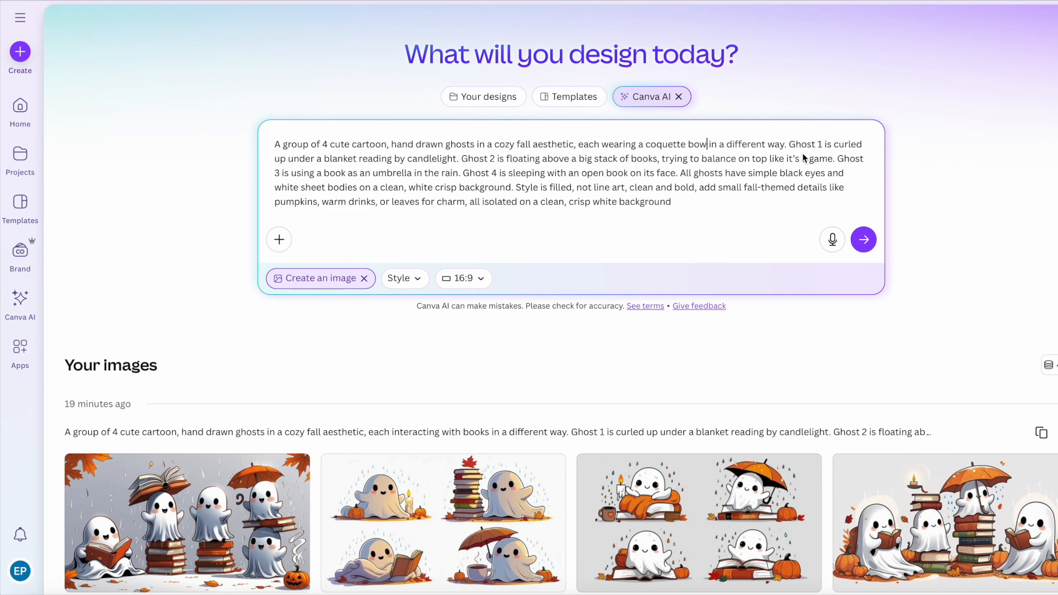
mouse_move(855, 158)
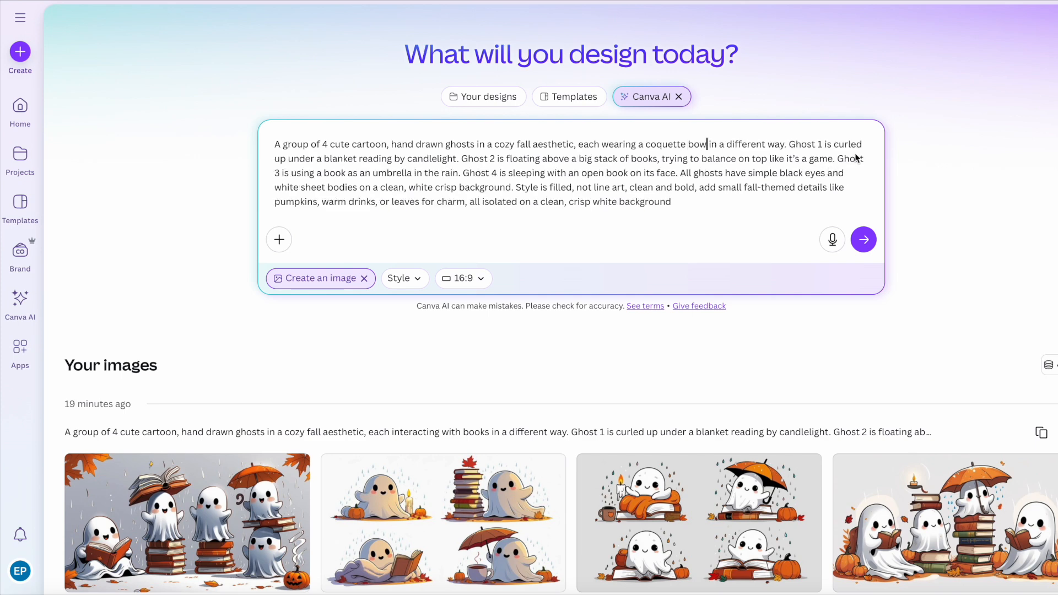
left_click_drag(827, 144, 457, 157)
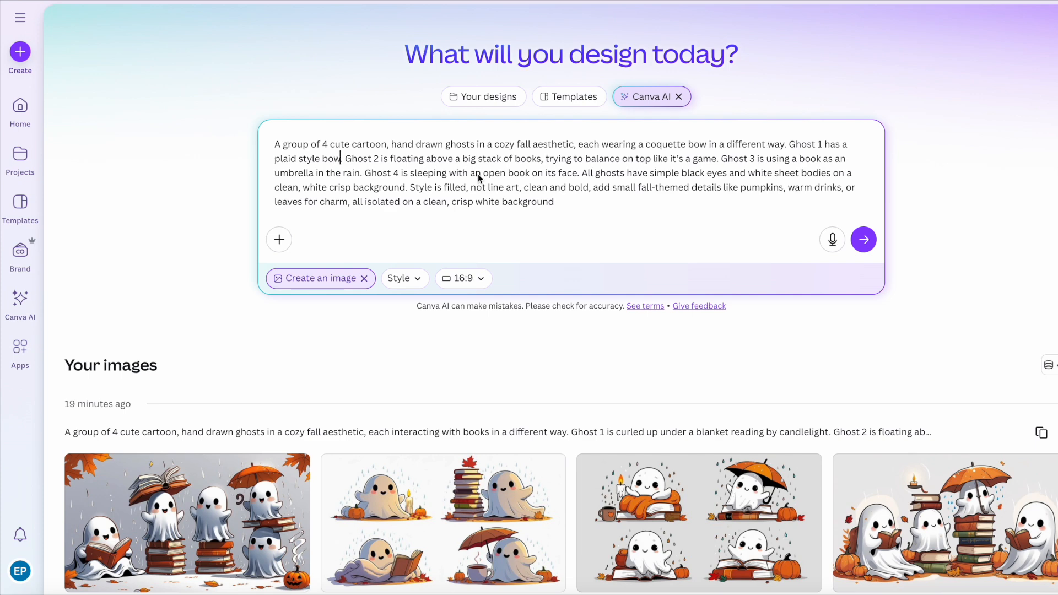
mouse_move(391, 167)
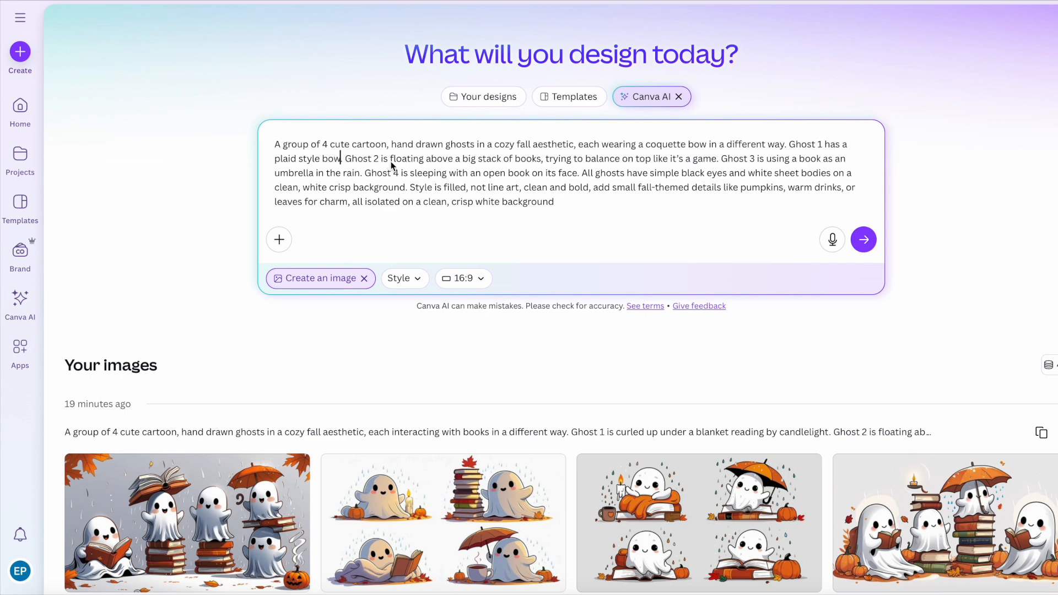
left_click_drag(381, 158, 709, 158)
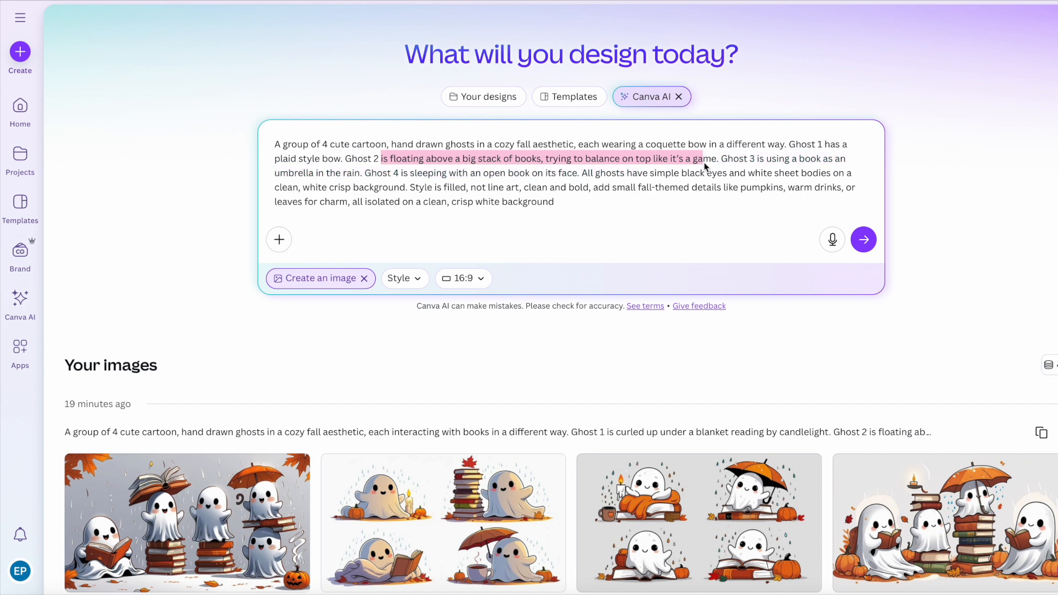
key("Delete")
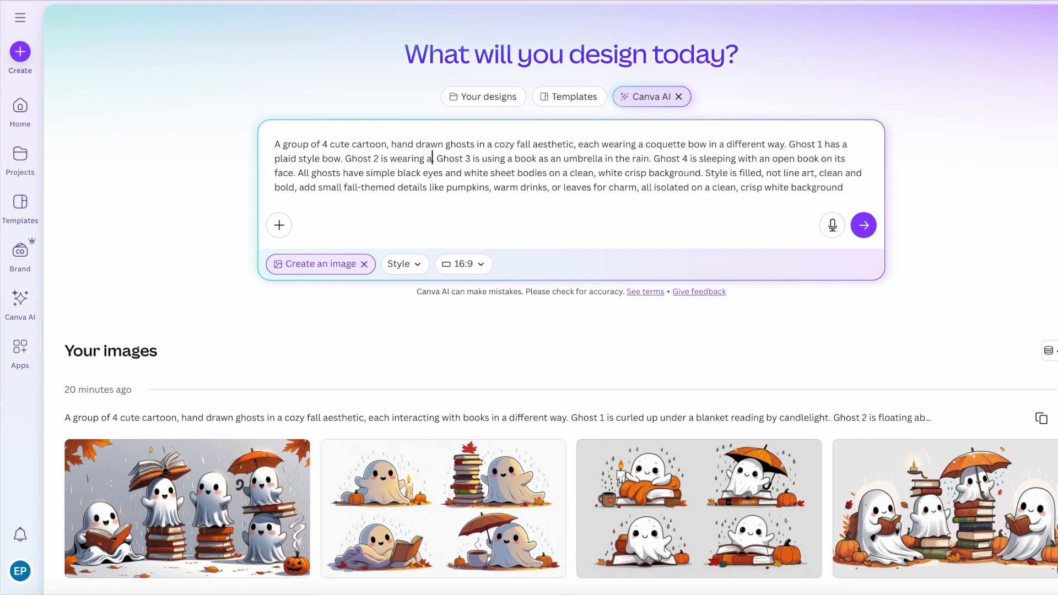
type("gold cold")
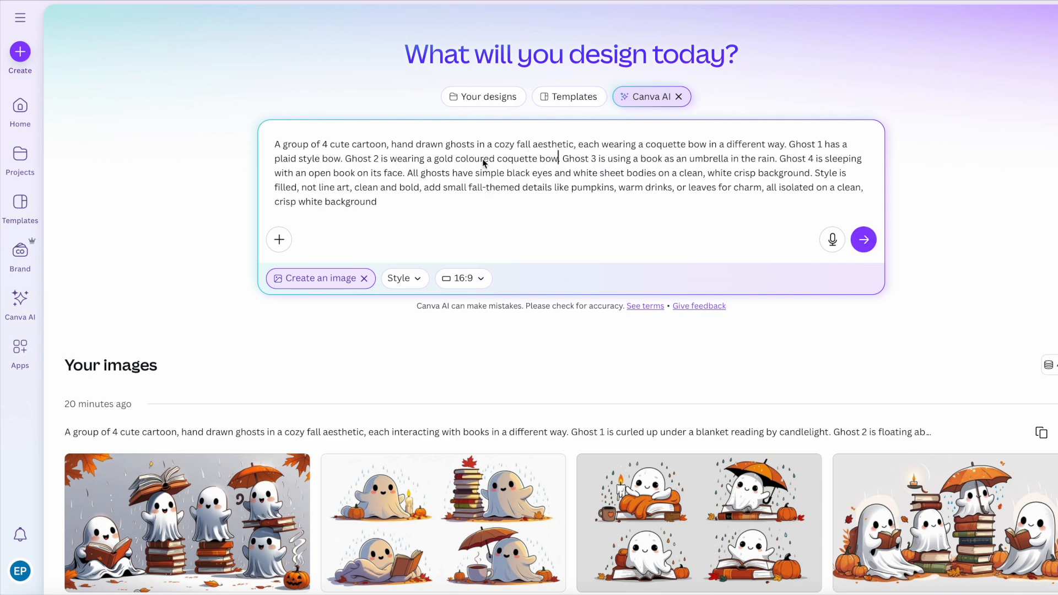
mouse_move(607, 166)
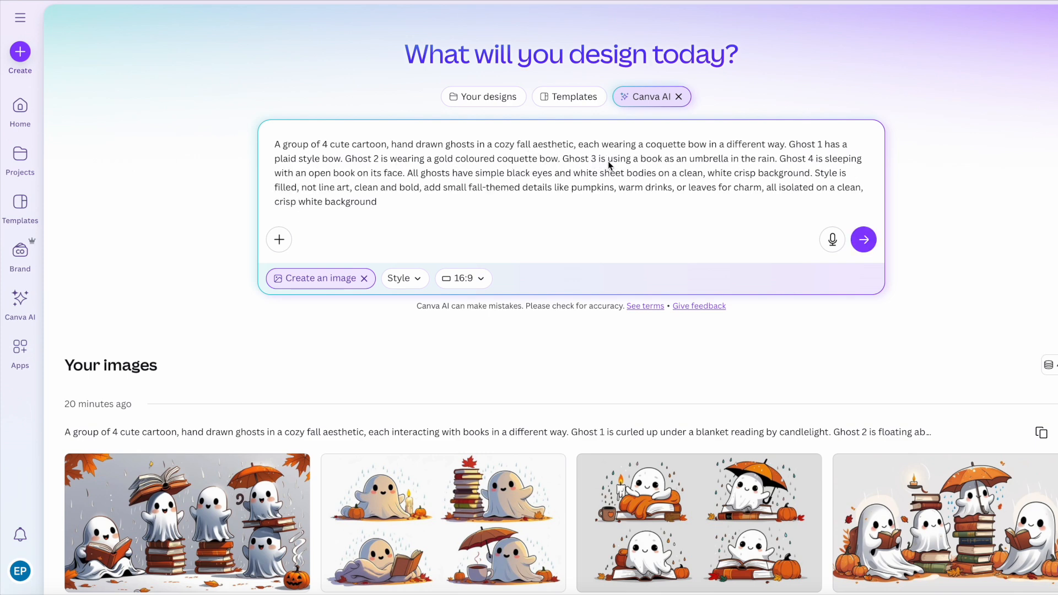
- Reword the remaining ghosts to chequered and fall-patterned bows and start generating
left_click_drag(608, 157, 775, 158)
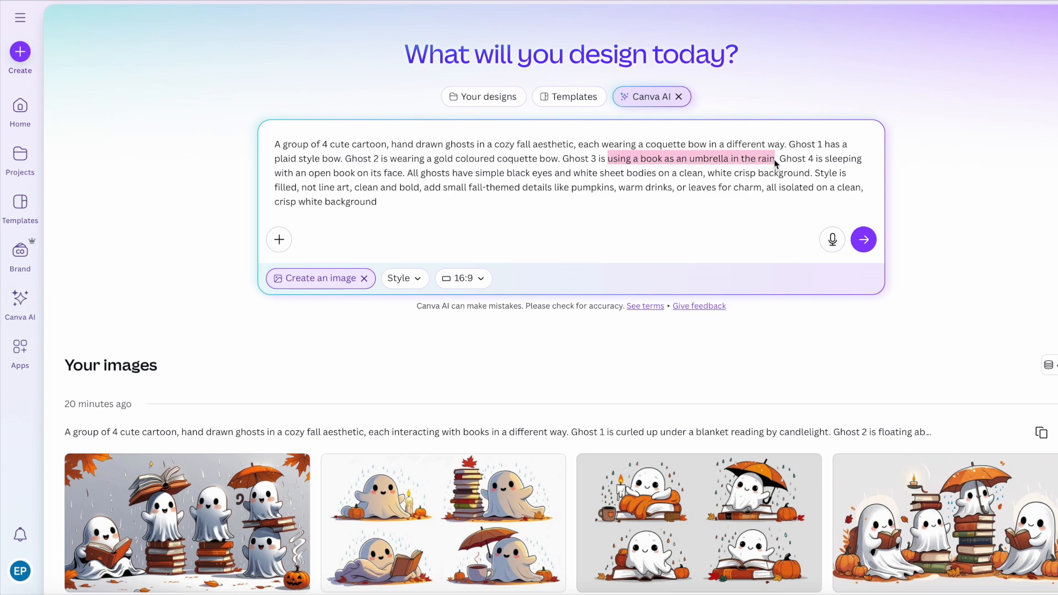
key("Delete")
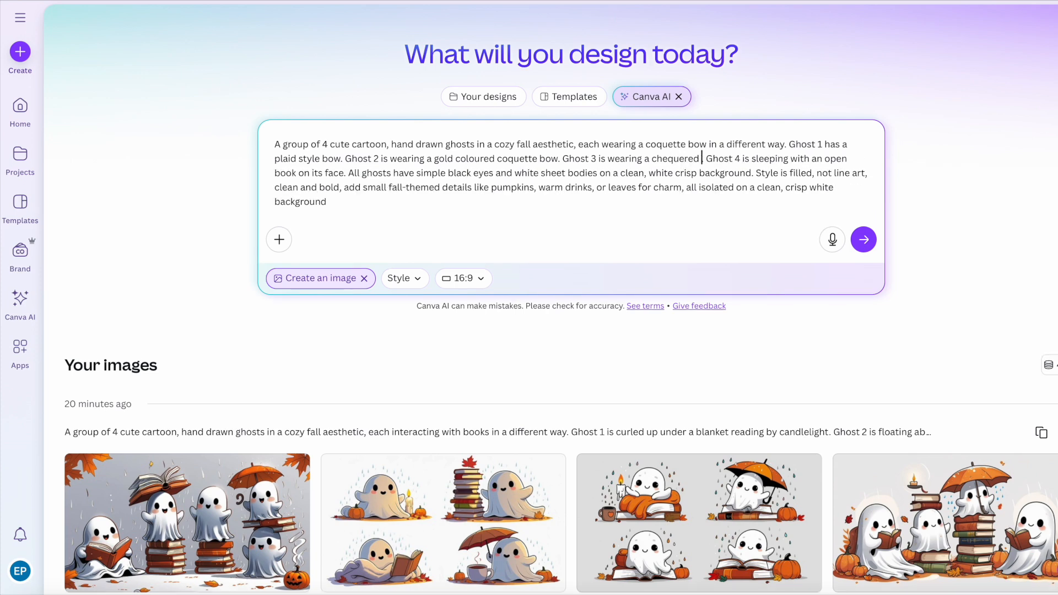
type("coquette")
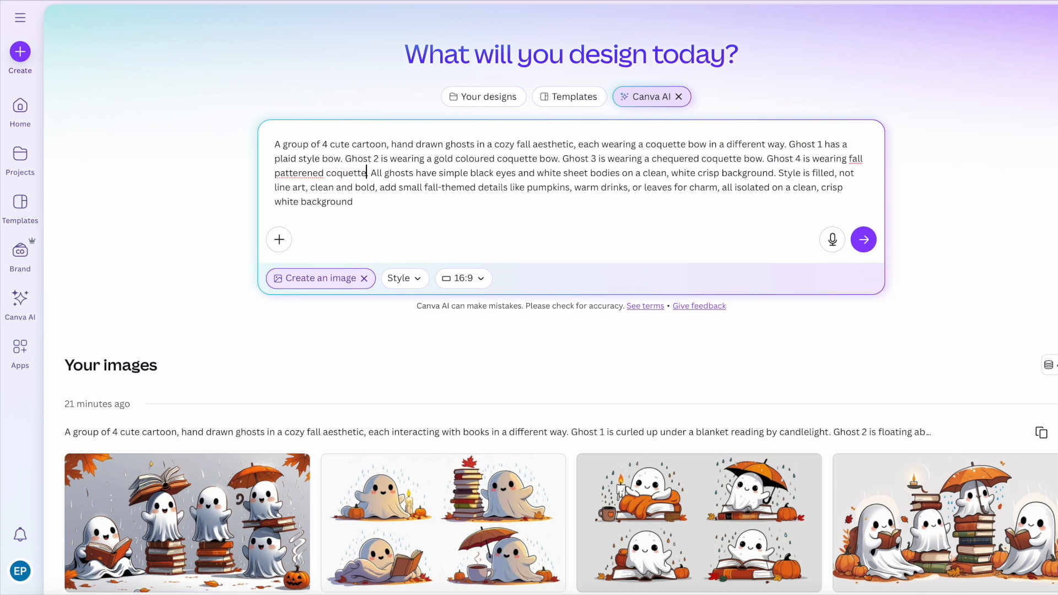
type("bow")
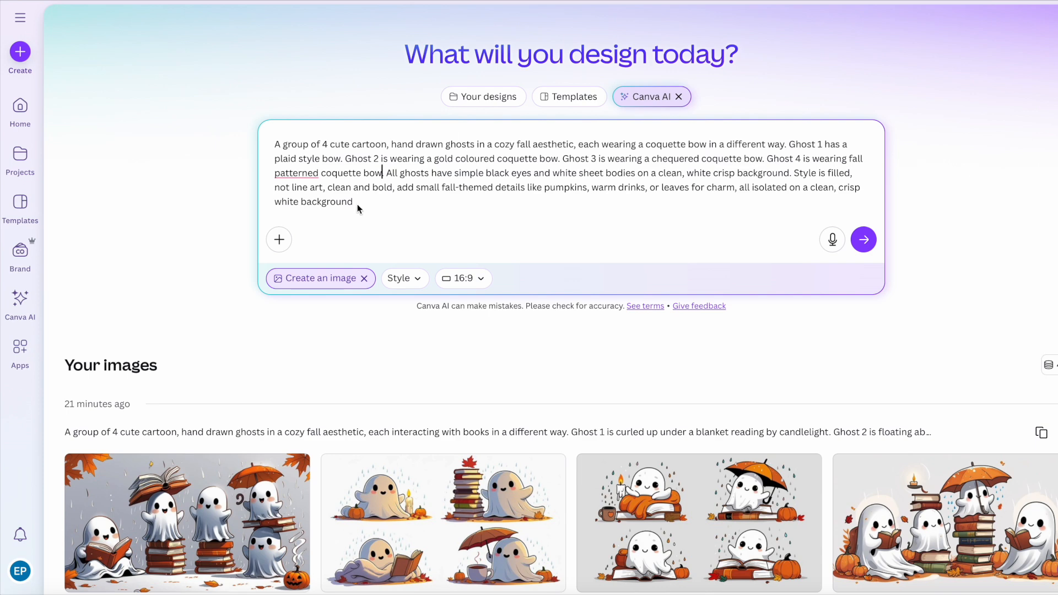
mouse_move(444, 211)
type(".")
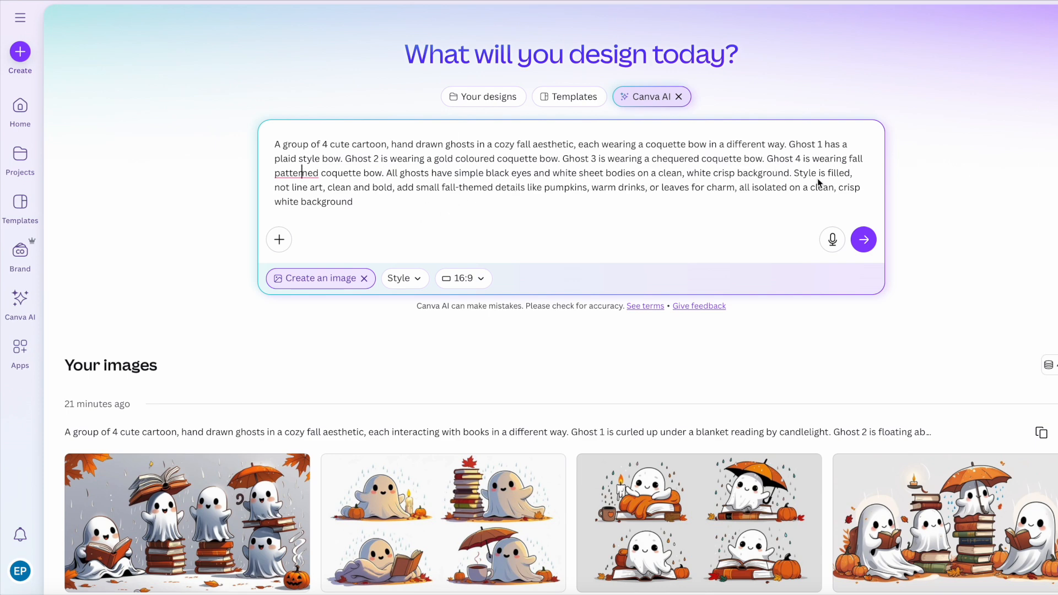
mouse_move(663, 207)
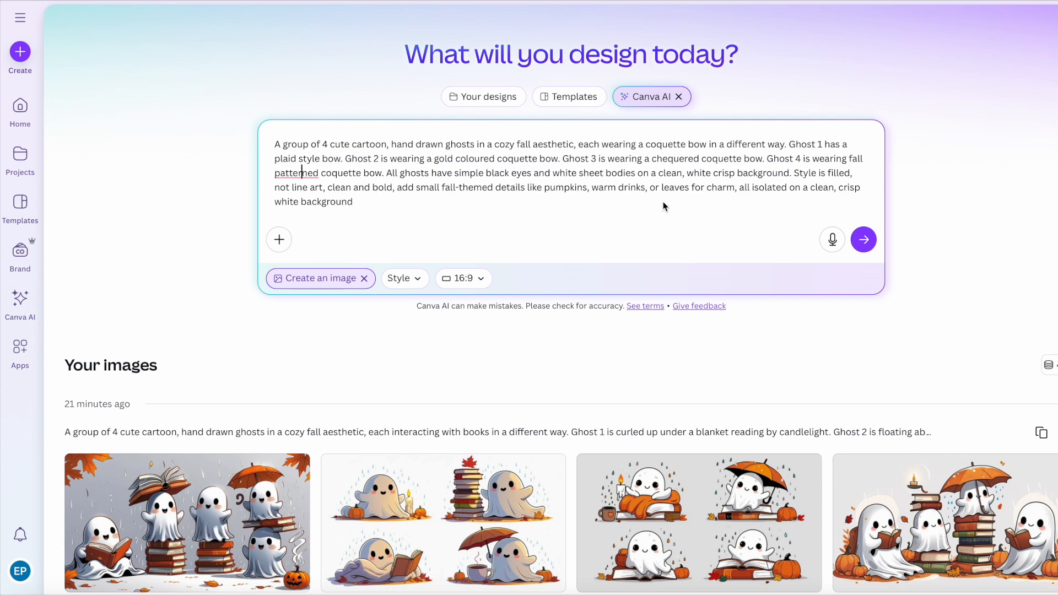
mouse_move(792, 206)
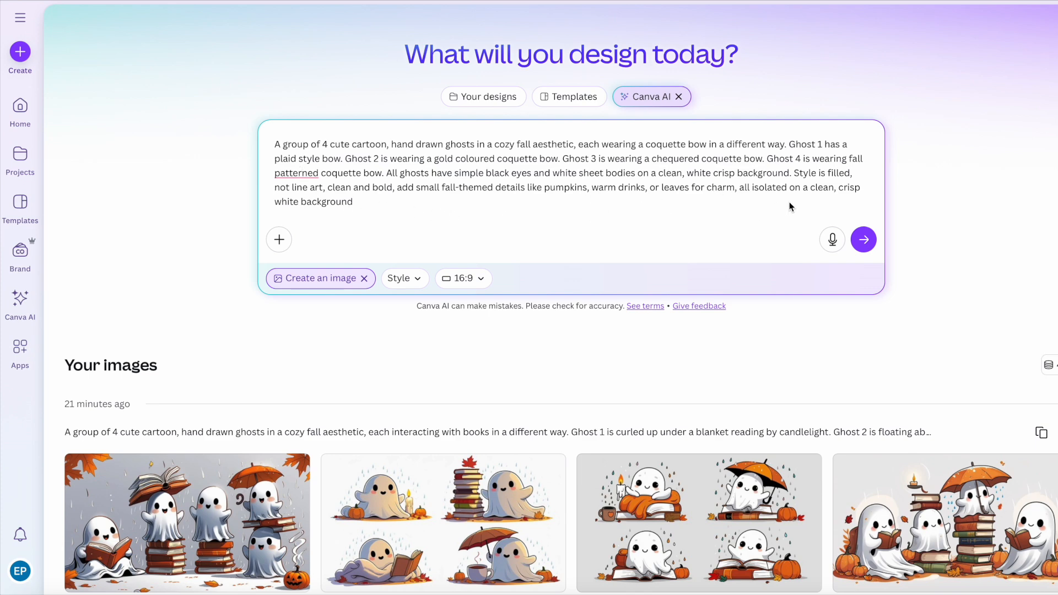
left_click(863, 239)
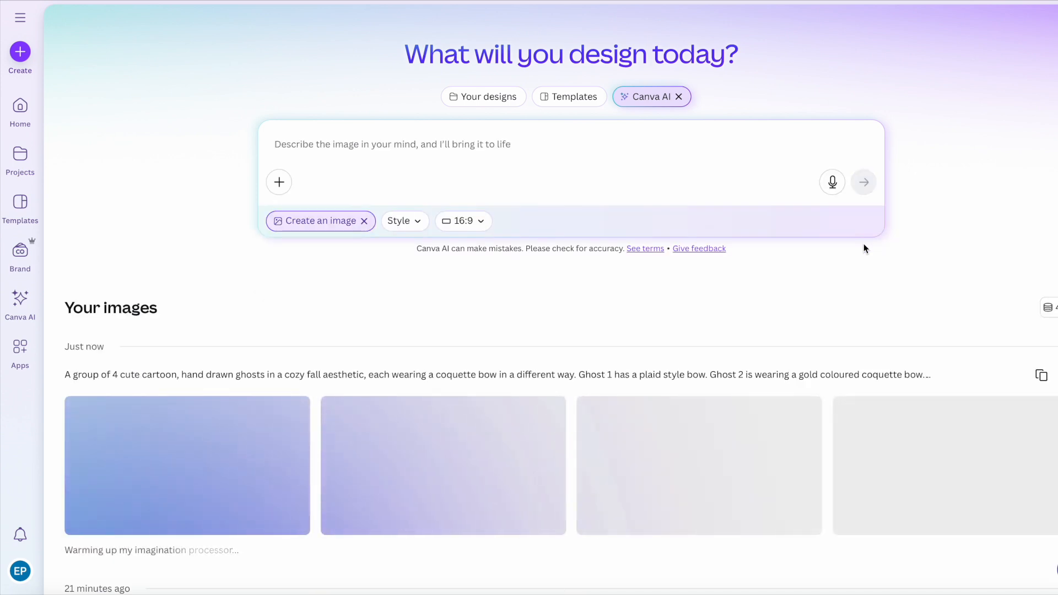
- Scroll to view the four new bow-wearing ghost images
scroll("down", 3)
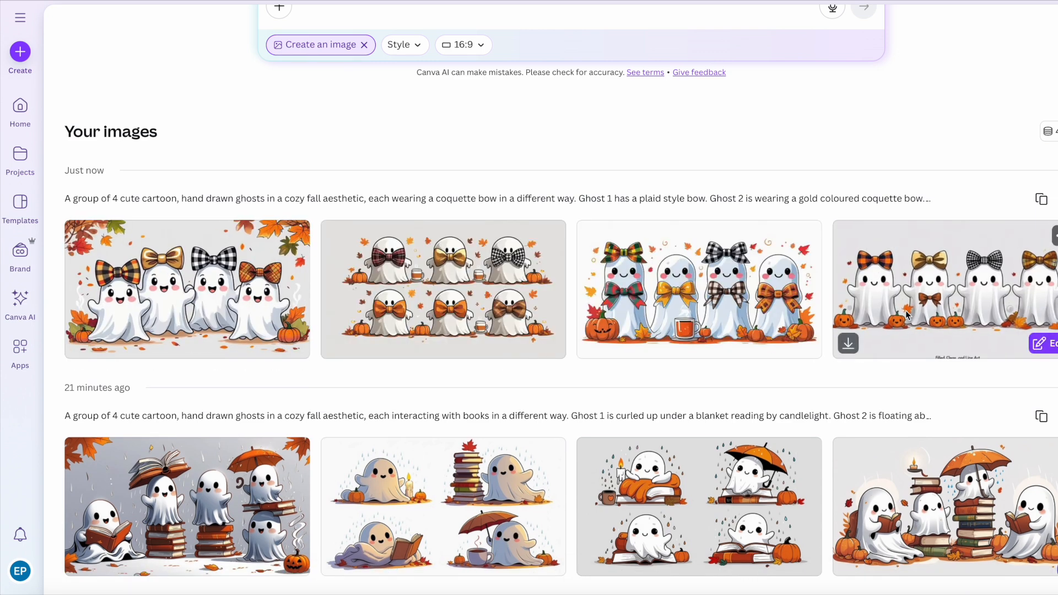
mouse_move(997, 334)
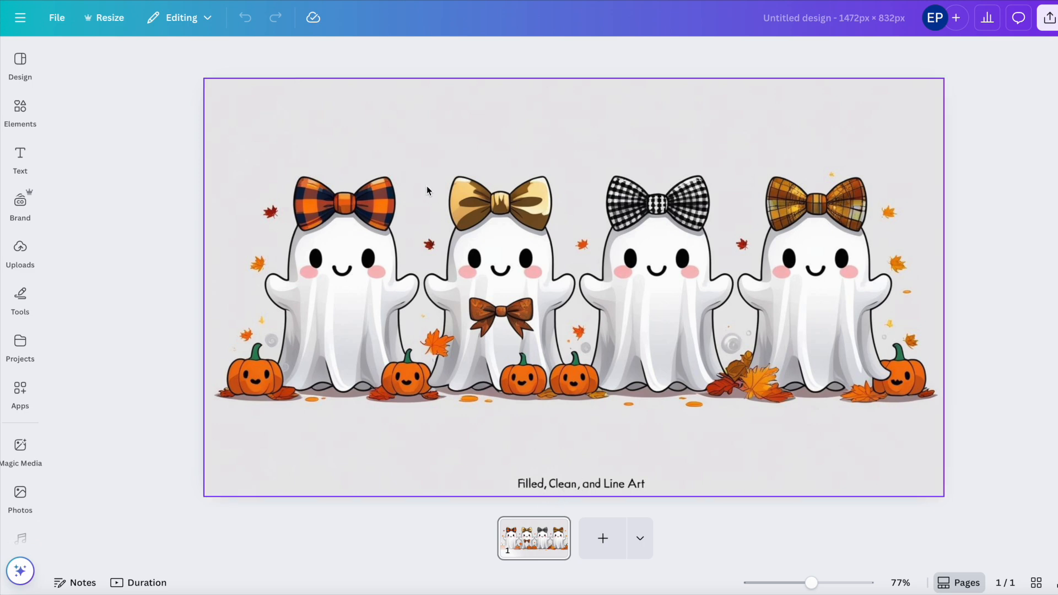
- Remove the bow-wearing ghost image's grey background and colour the page dark green
left_click(573, 284)
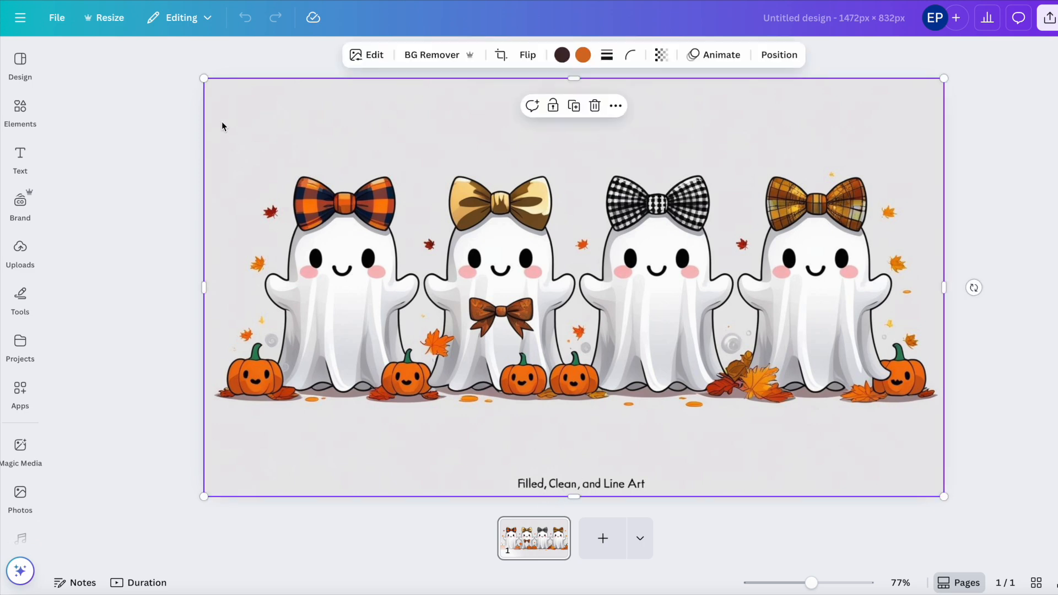
left_click(432, 55)
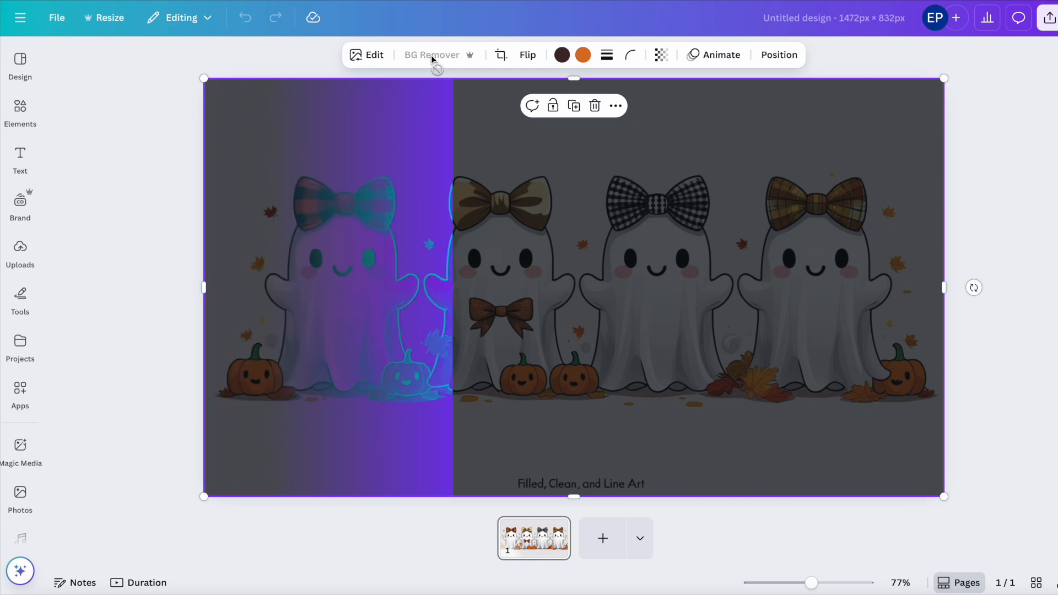
left_click(431, 55)
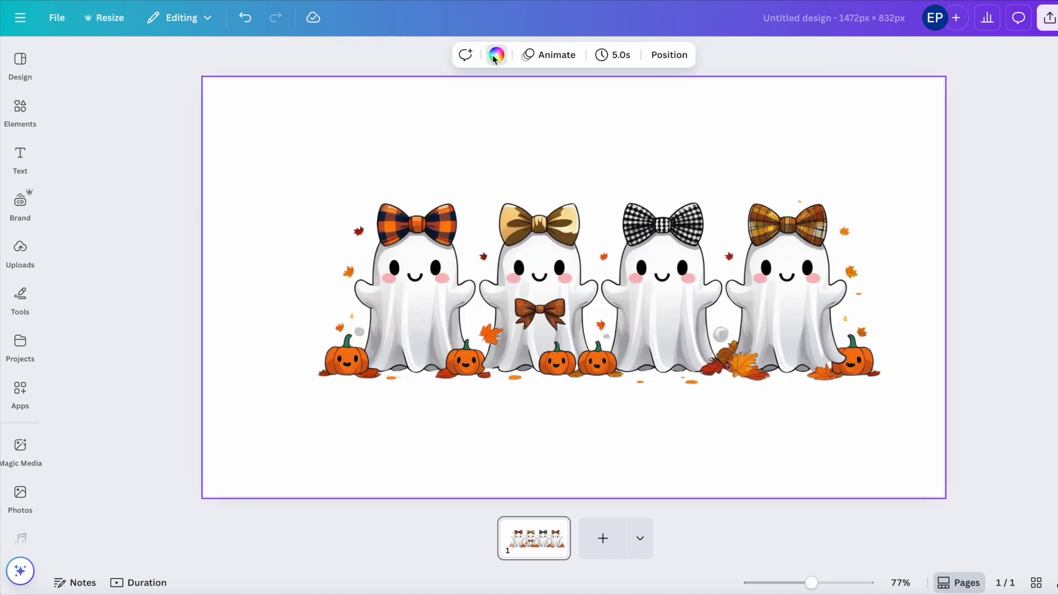
left_click(142, 360)
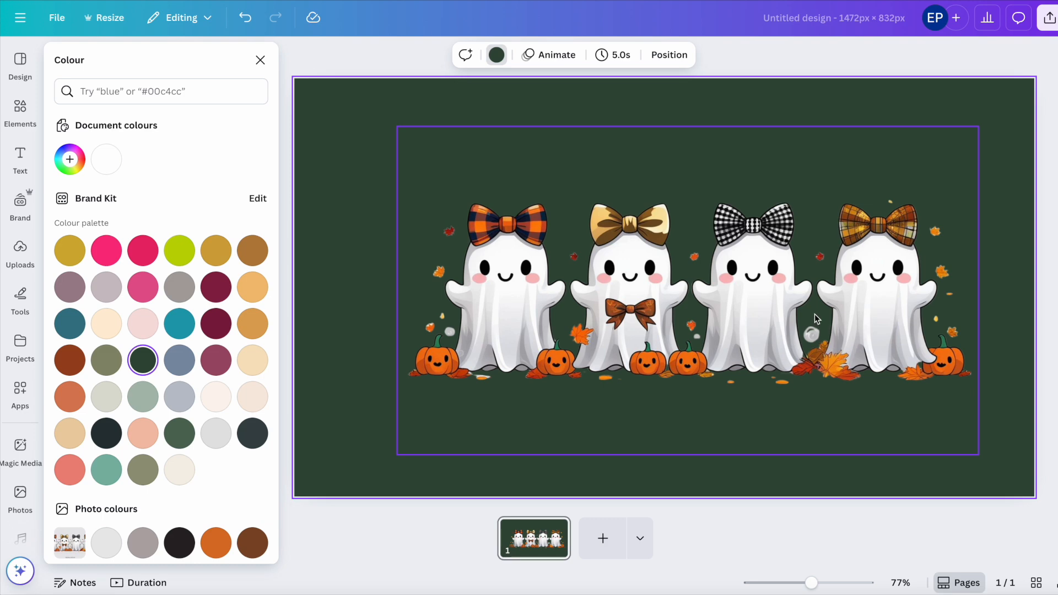
mouse_move(723, 306)
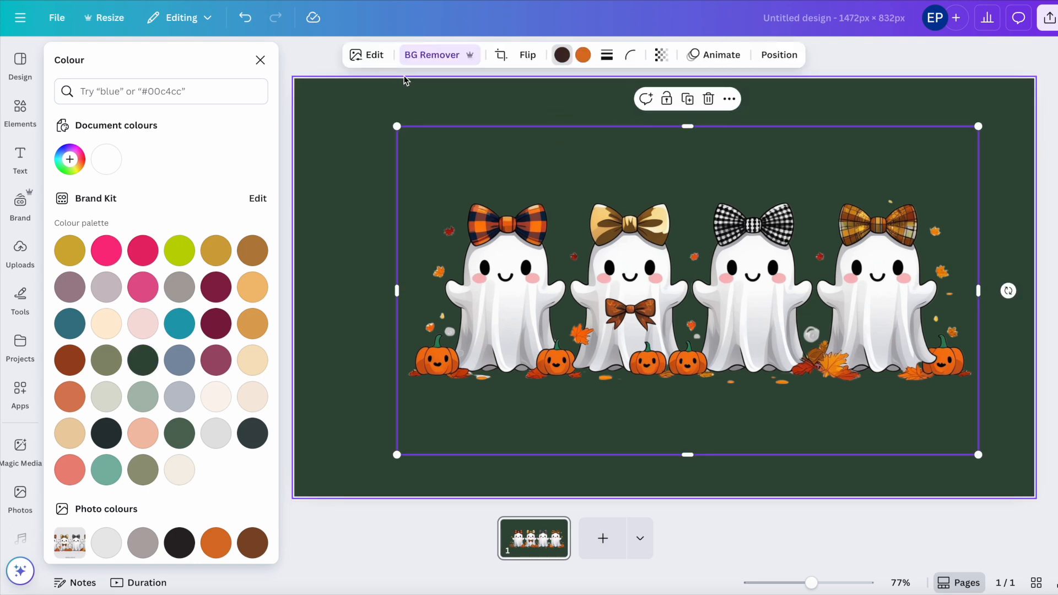
mouse_move(444, 163)
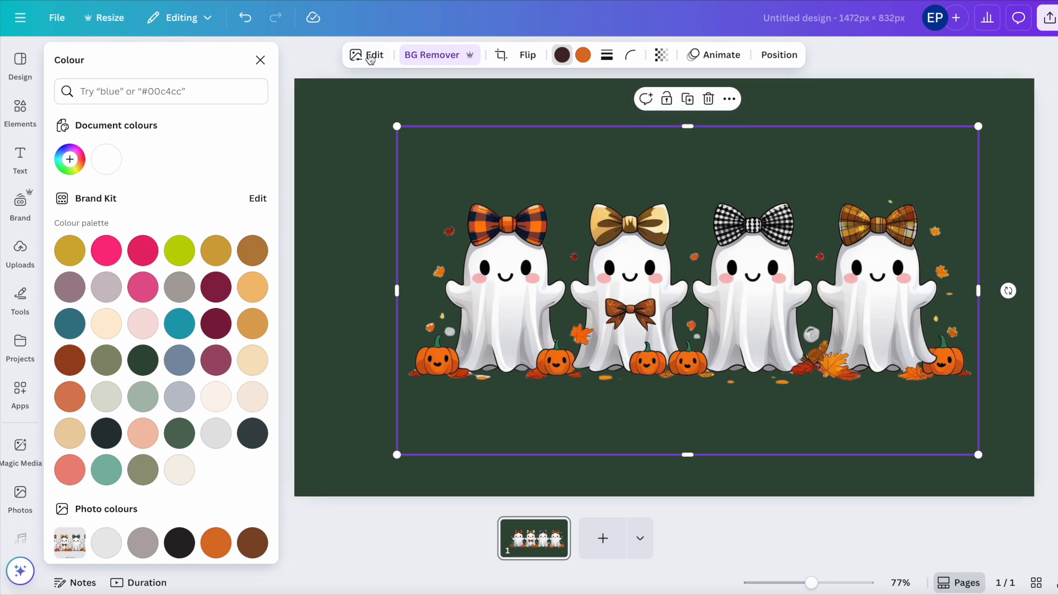
- Erase the stray floating leaves around the ghosts with Magic Eraser
left_click(374, 55)
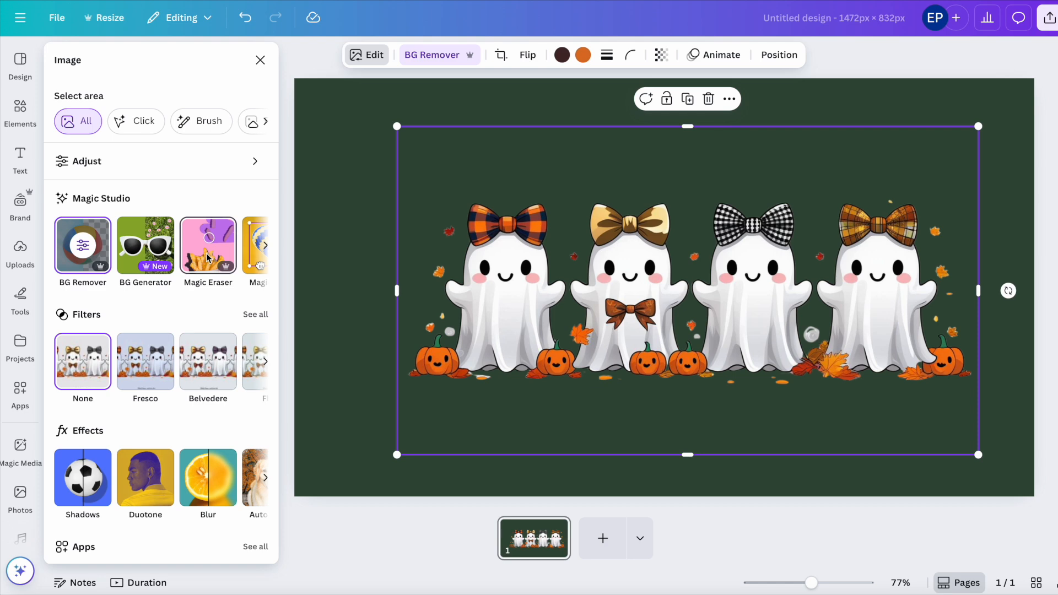
left_click(209, 245)
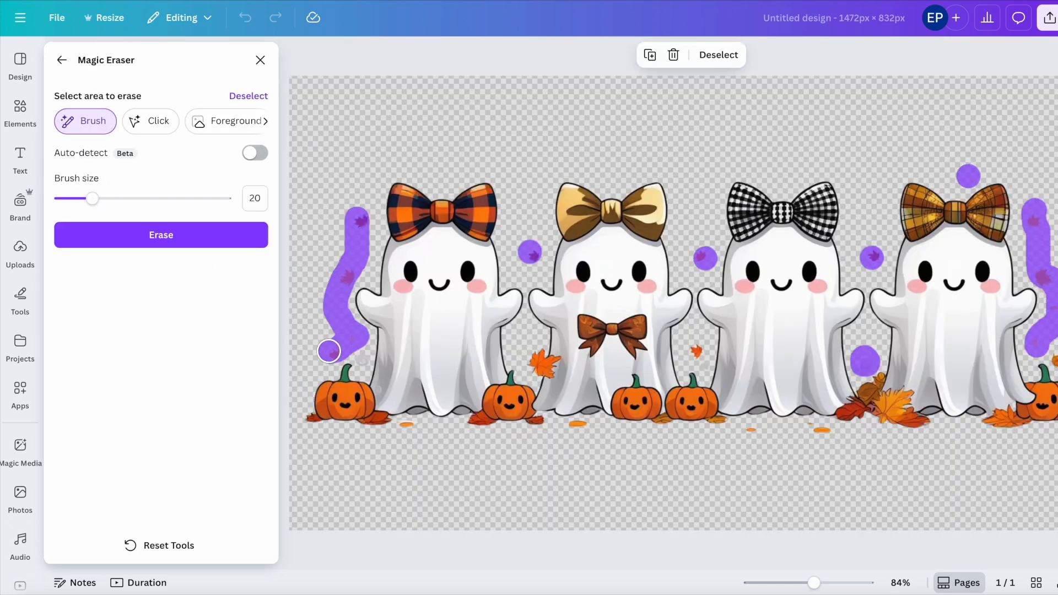
left_click(161, 234)
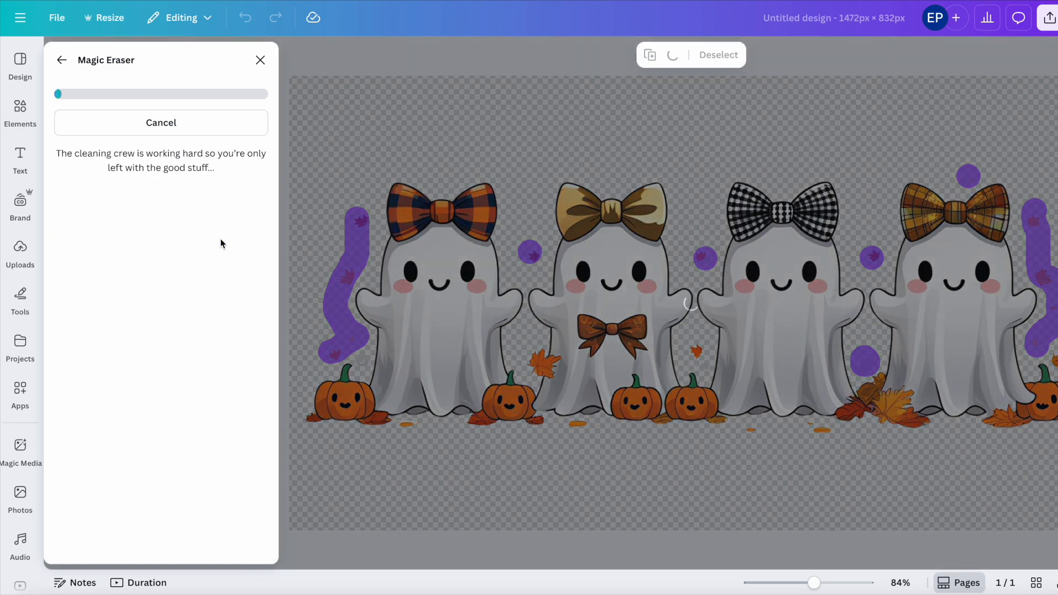
left_click(261, 60)
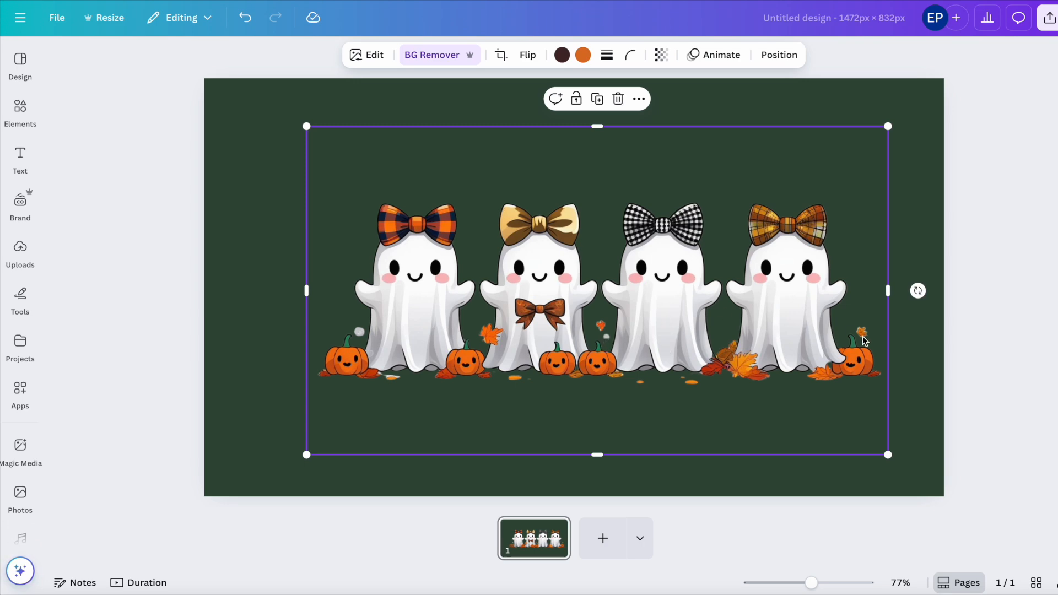
- Erase more specks near the ghosts using a smaller Magic Eraser brush
left_click(366, 55)
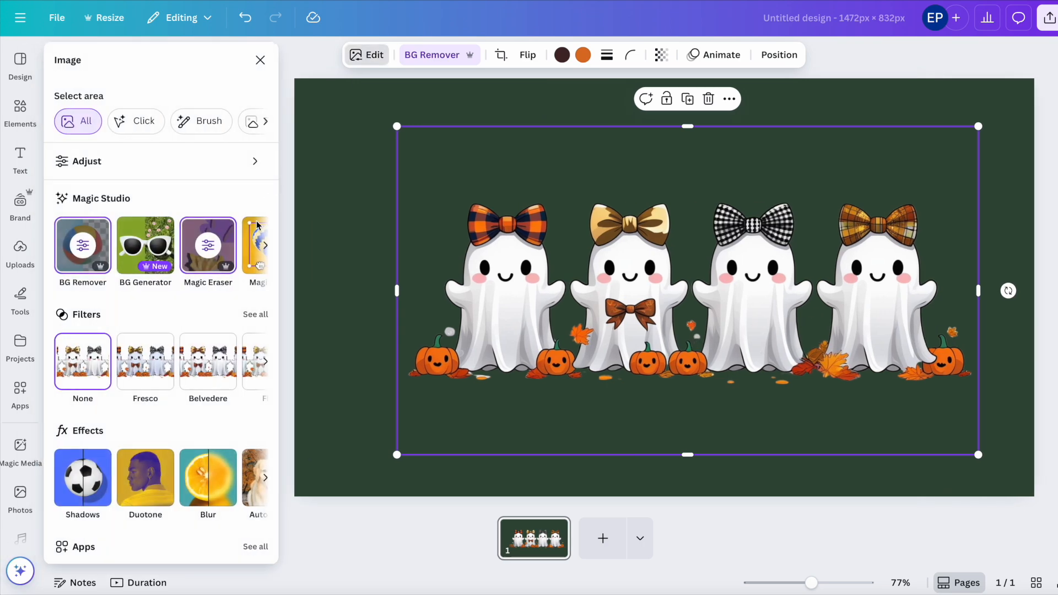
left_click(208, 245)
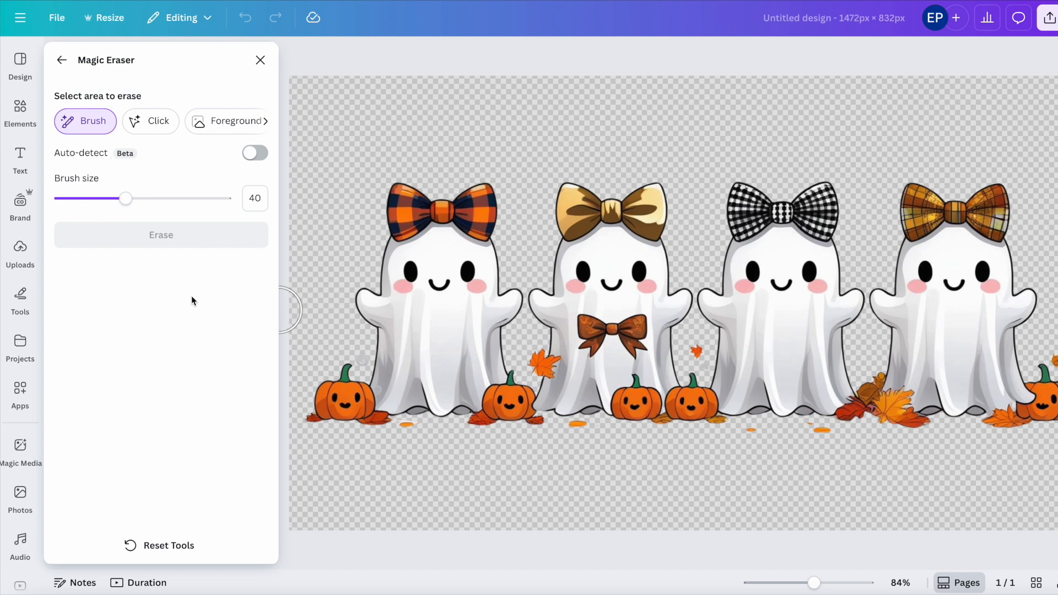
left_click_drag(126, 198, 79, 198)
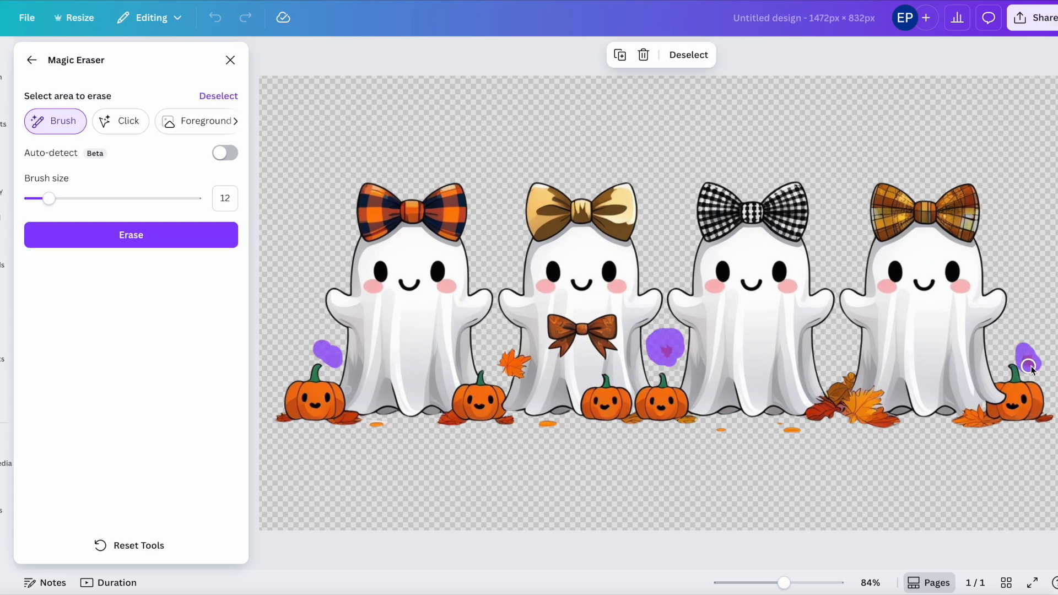
left_click(130, 235)
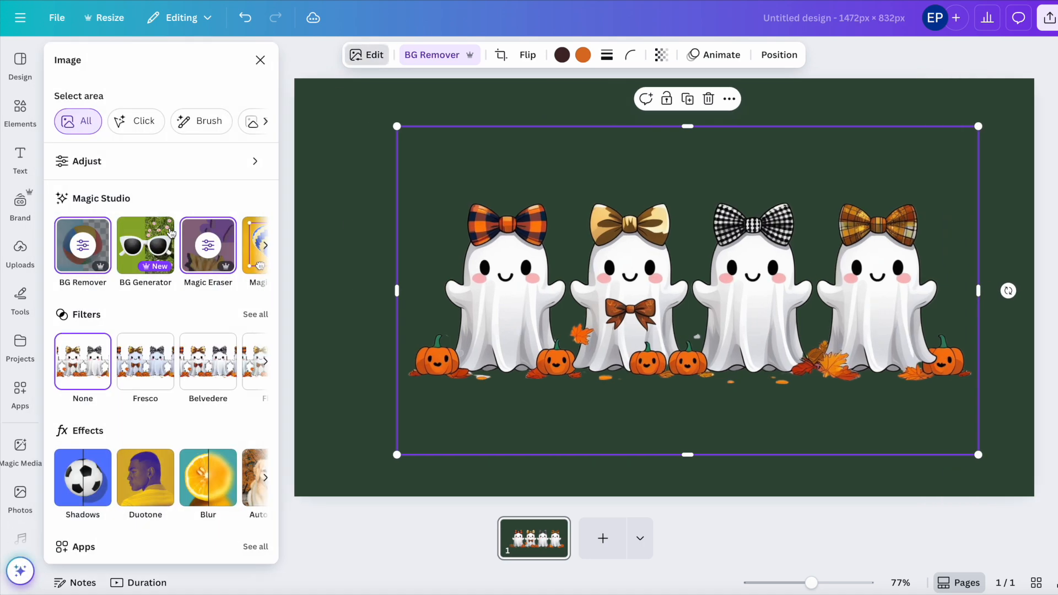
- Erase the tiny speck between the ghosts with a fine brush and return to the design
left_click(208, 245)
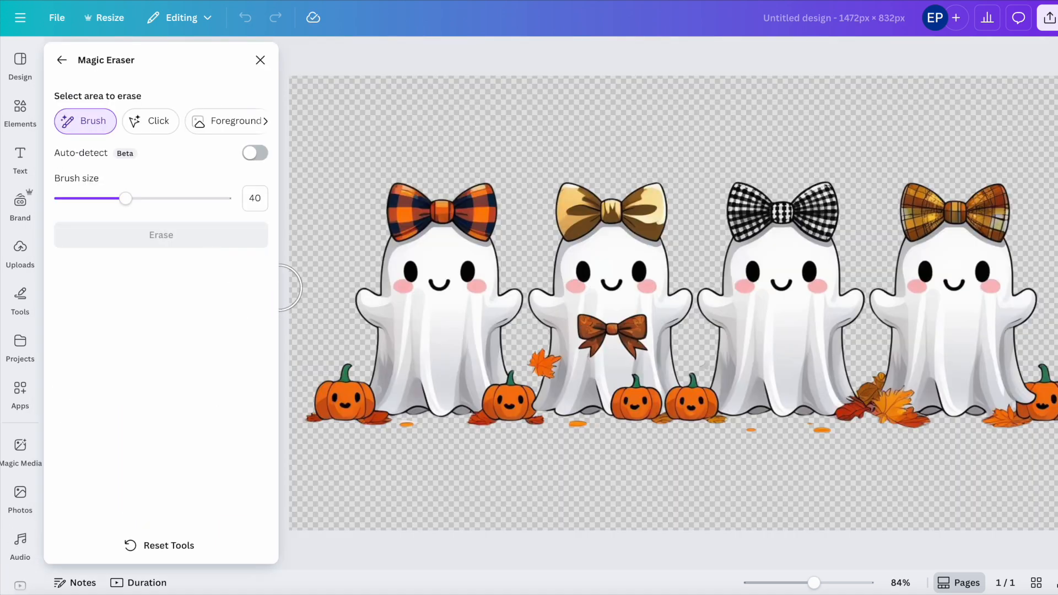
left_click_drag(126, 198, 68, 199)
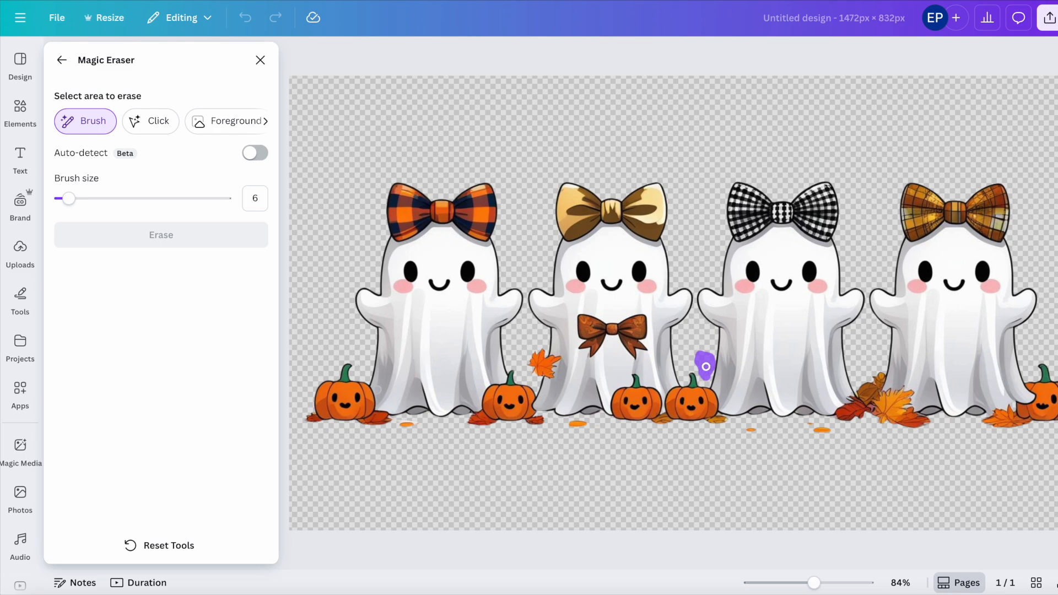
left_click(161, 235)
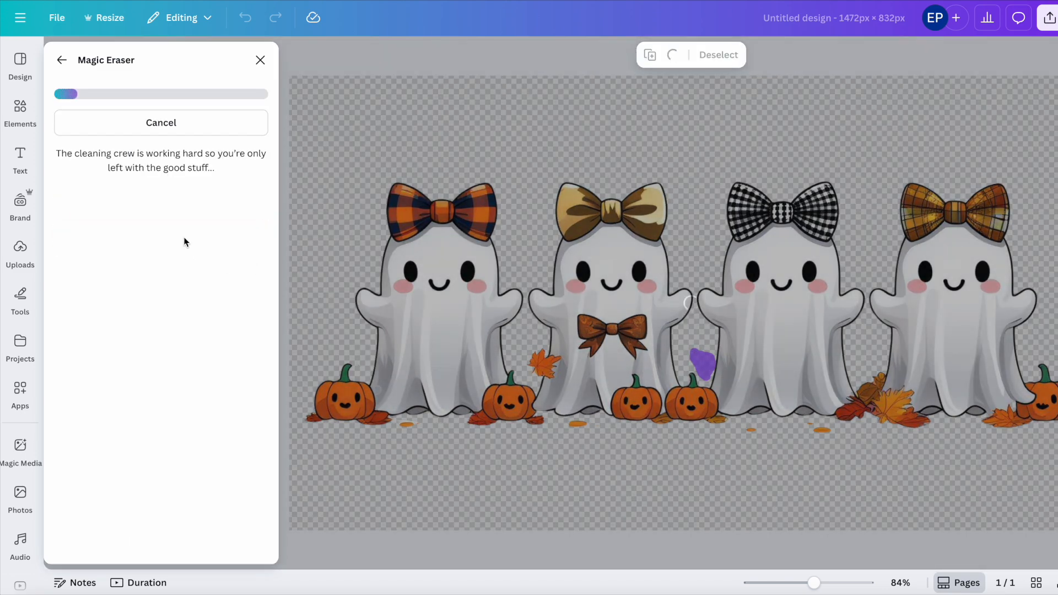
left_click(260, 60)
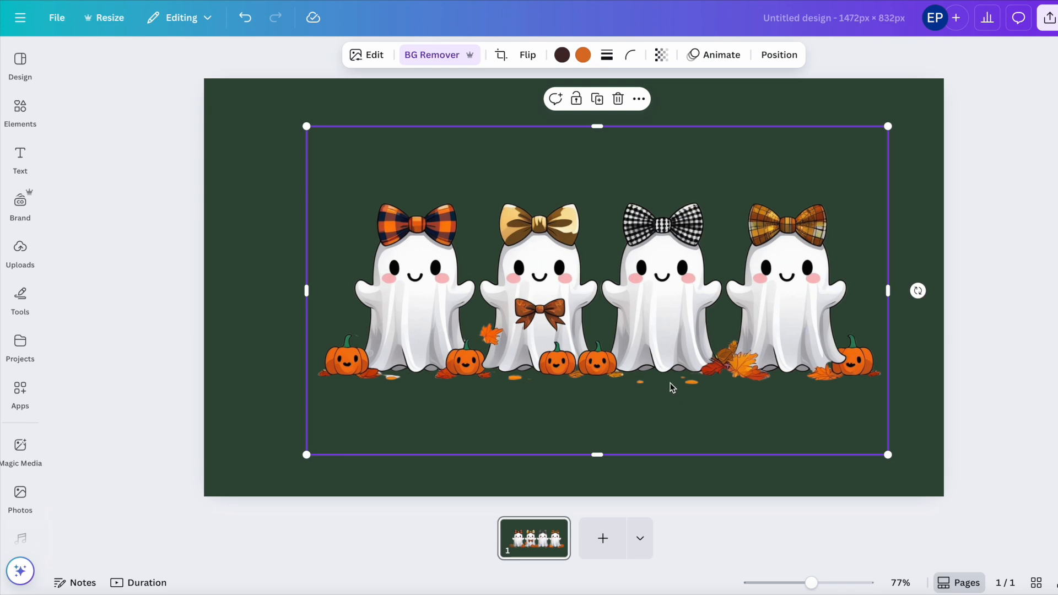
mouse_move(624, 396)
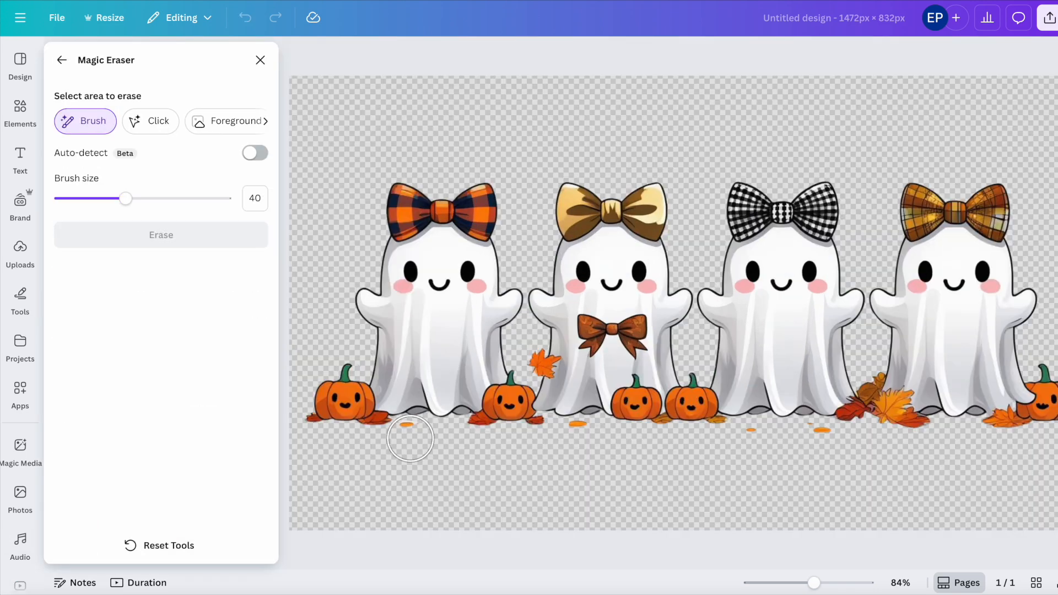
left_click(260, 59)
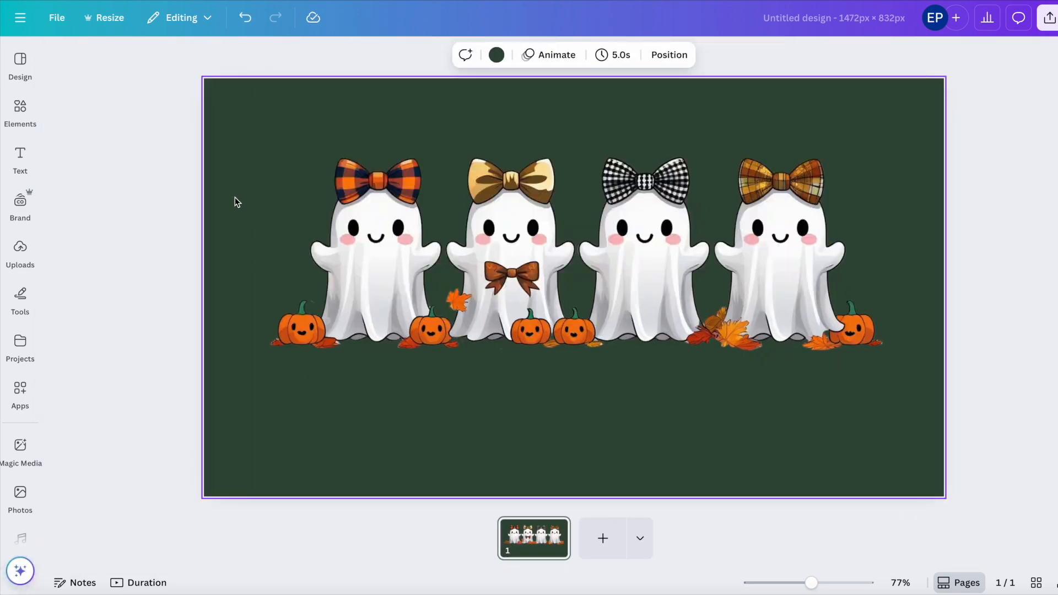
left_click(496, 55)
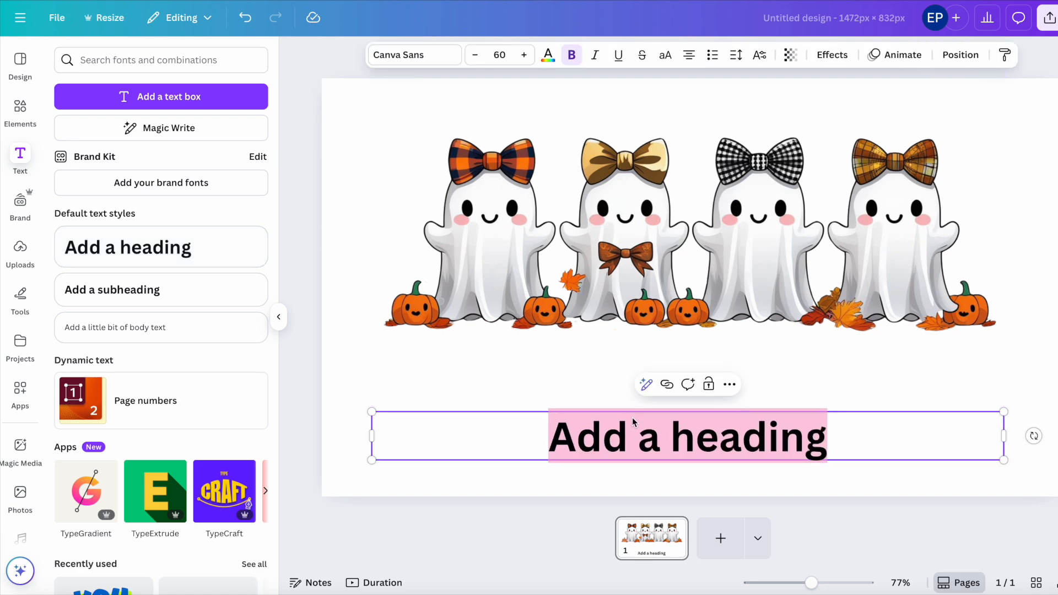
- Write the caption 'Boos and Bows...' in the Madelyn script font and enlarge it to size 128
type("Boos and Bows...")
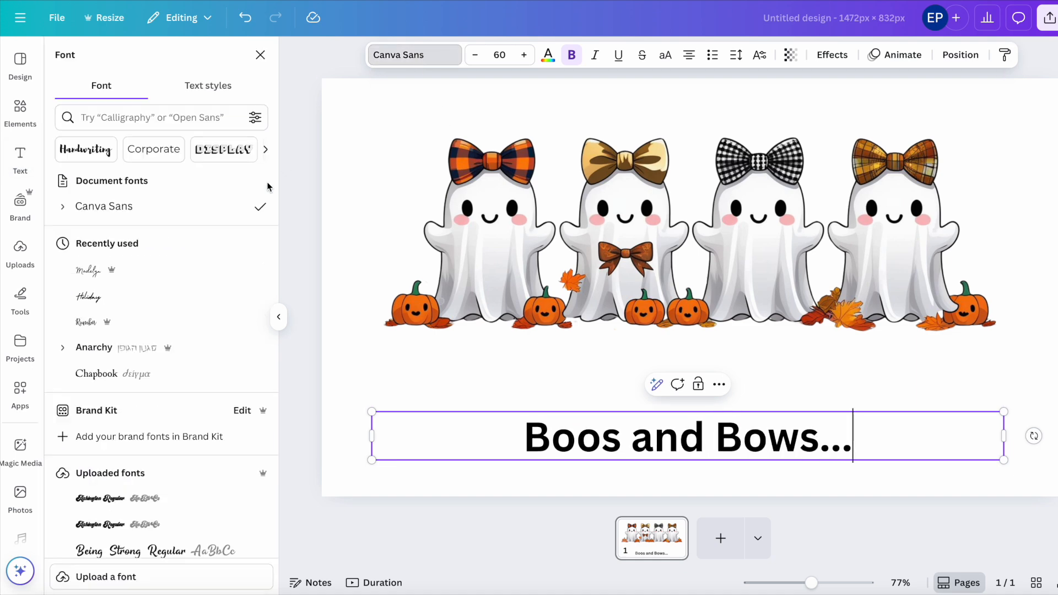
left_click(88, 271)
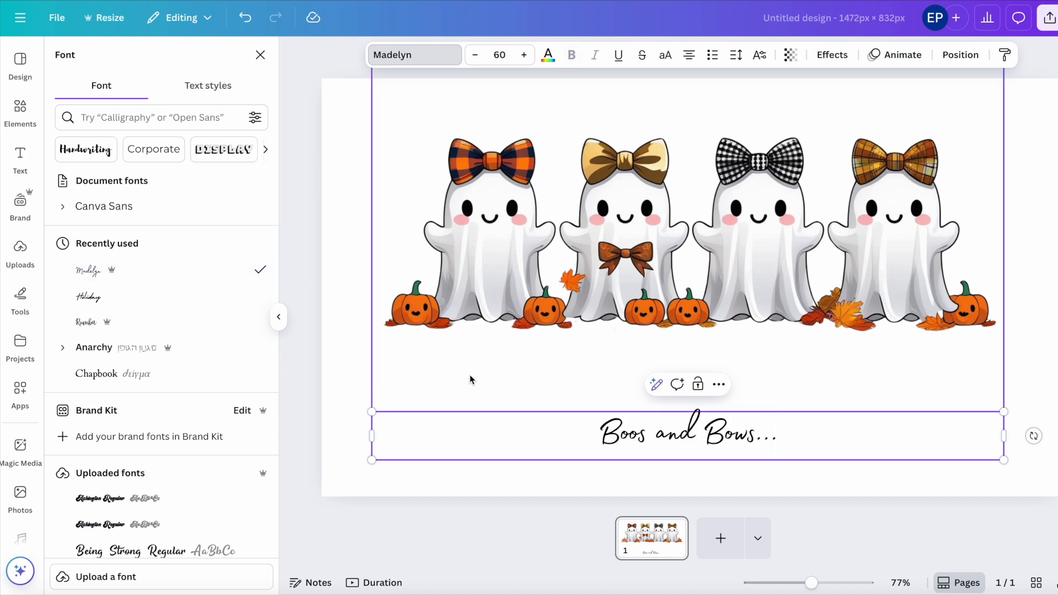
left_click_drag(370, 411, 283, 405)
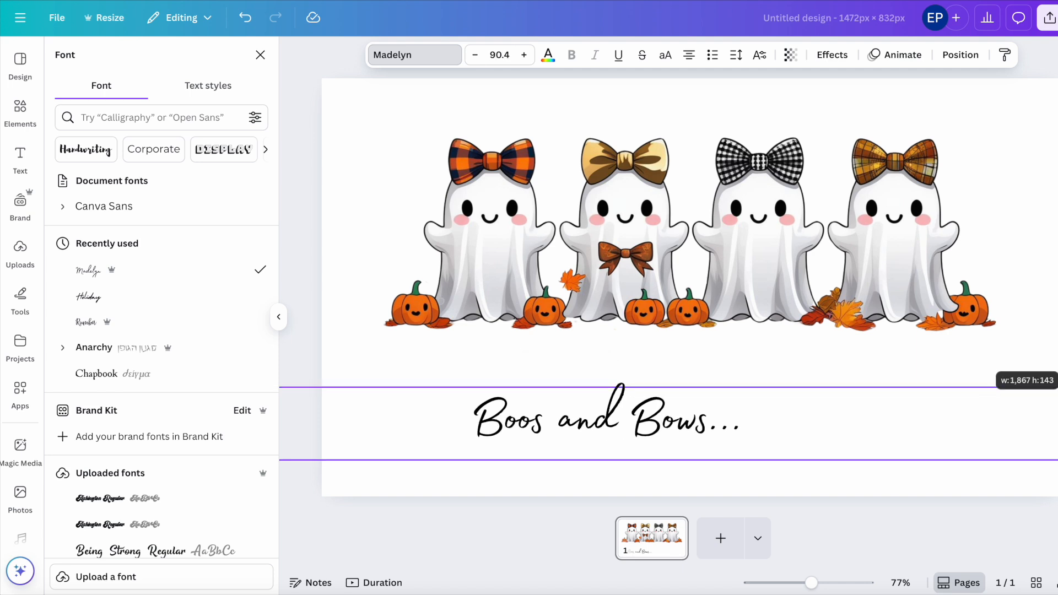
left_click(523, 55)
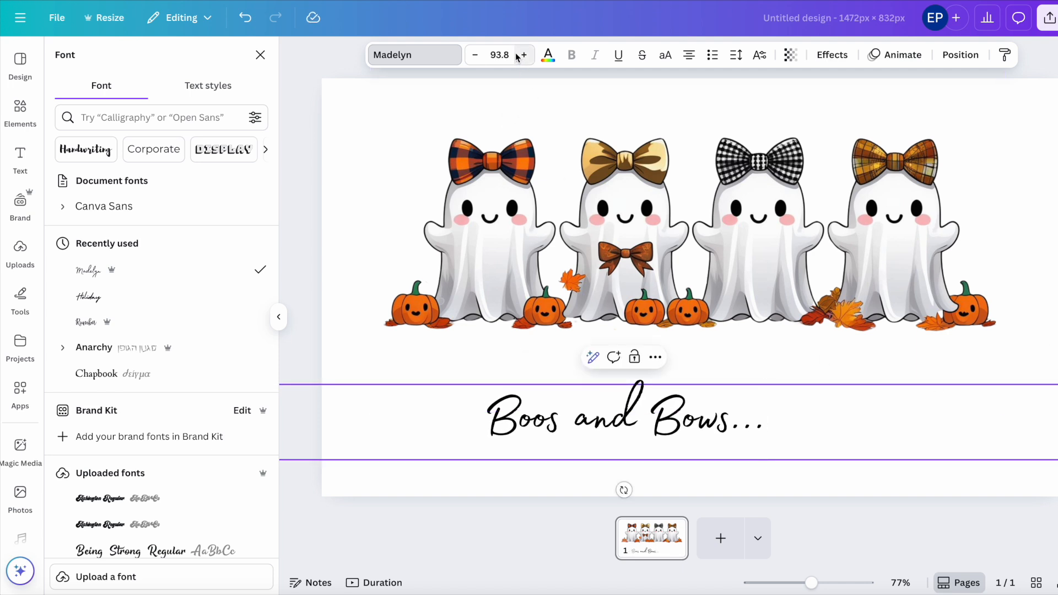
left_click(522, 55)
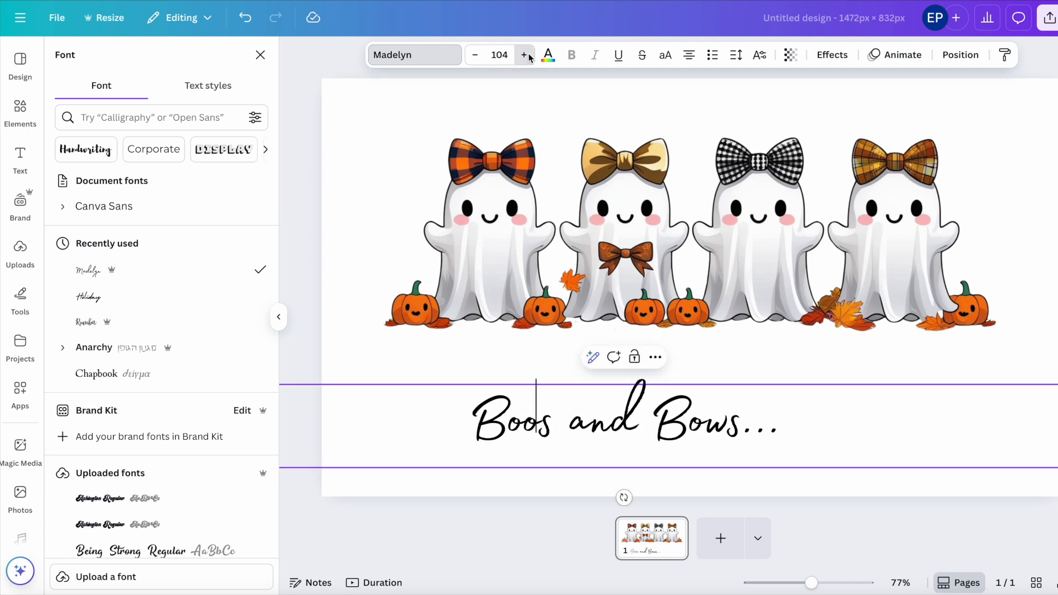
left_click(524, 55)
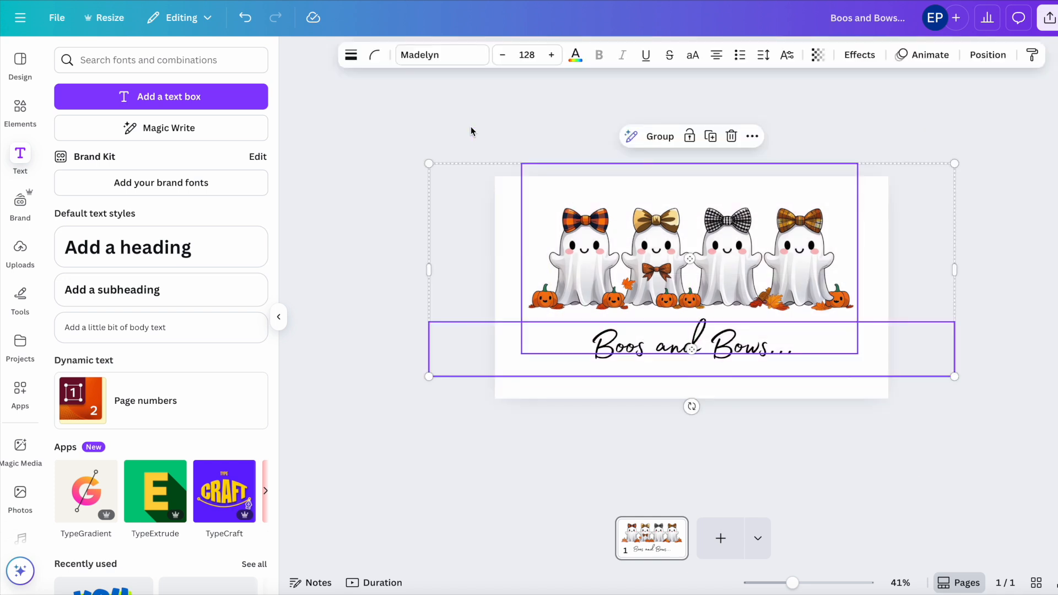
mouse_move(746, 147)
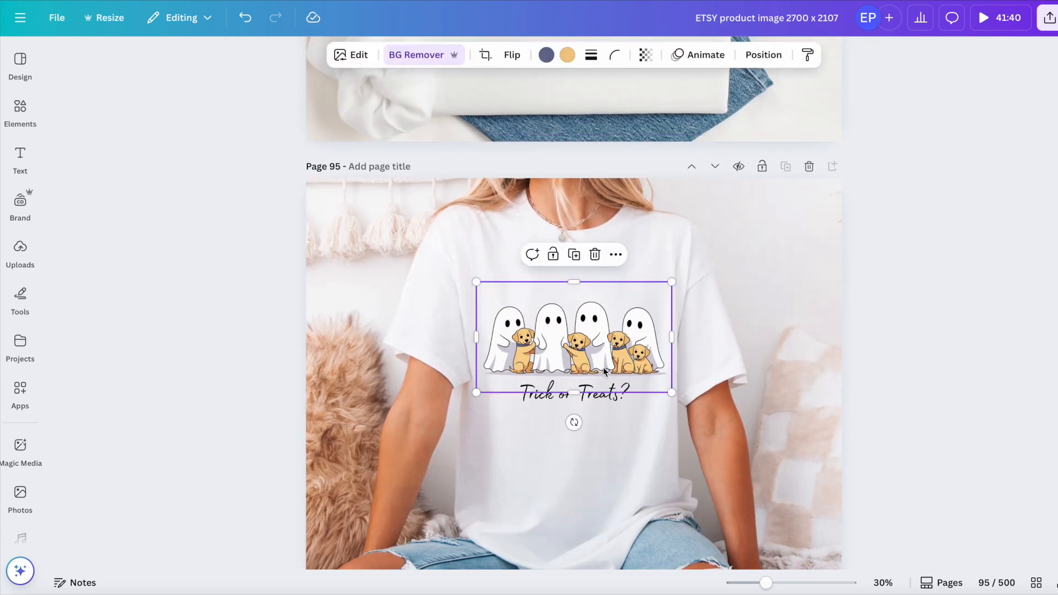
- Place the Boos and Bows design on the sweatshirt mockup, shrink it to fit the chest and centre it
left_click(572, 393)
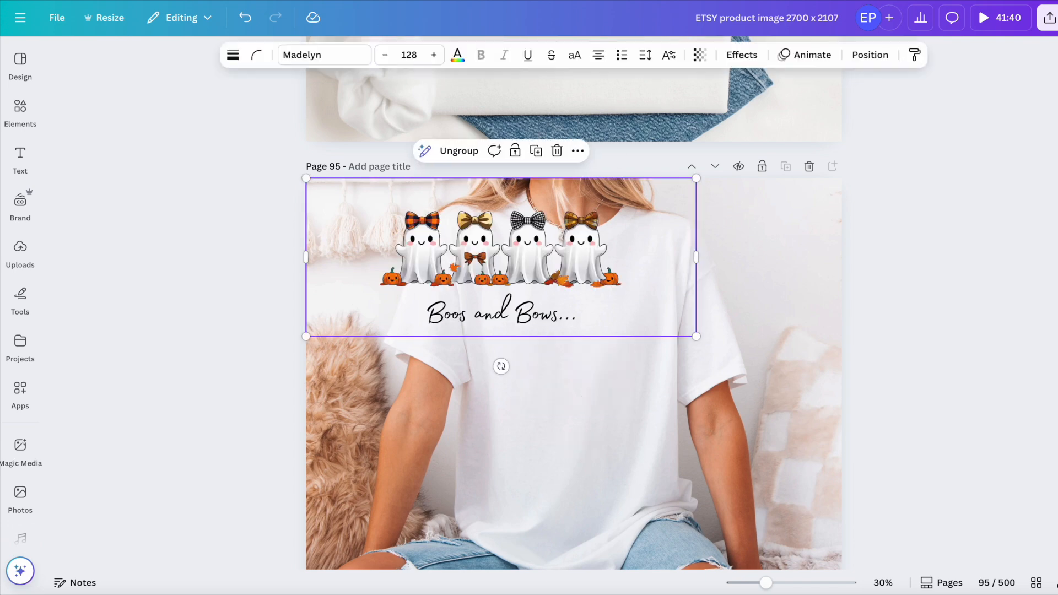
left_click_drag(305, 179, 384, 210)
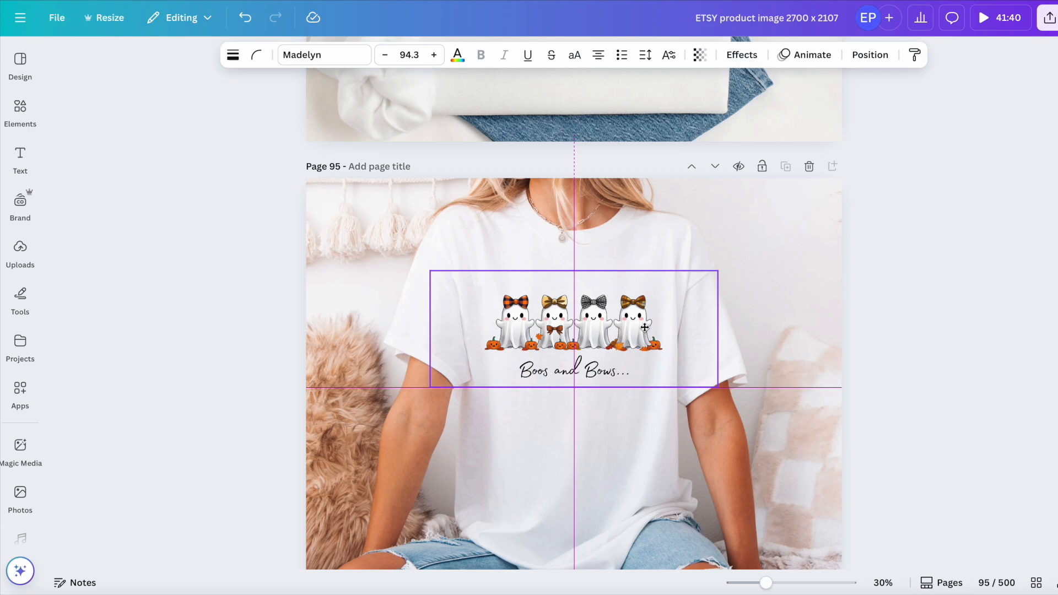
left_click(876, 349)
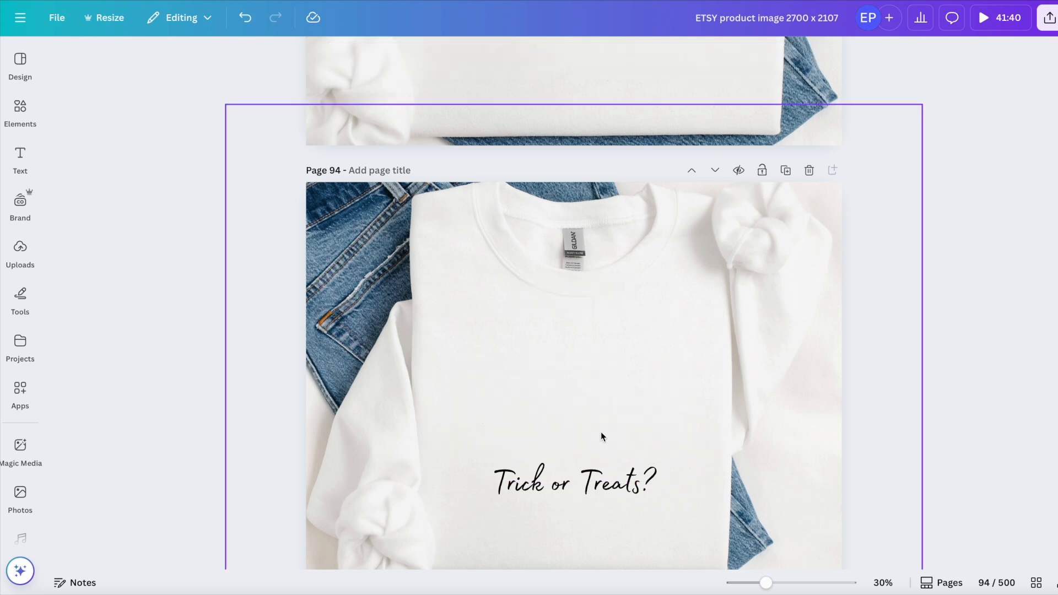
scroll("down", 3)
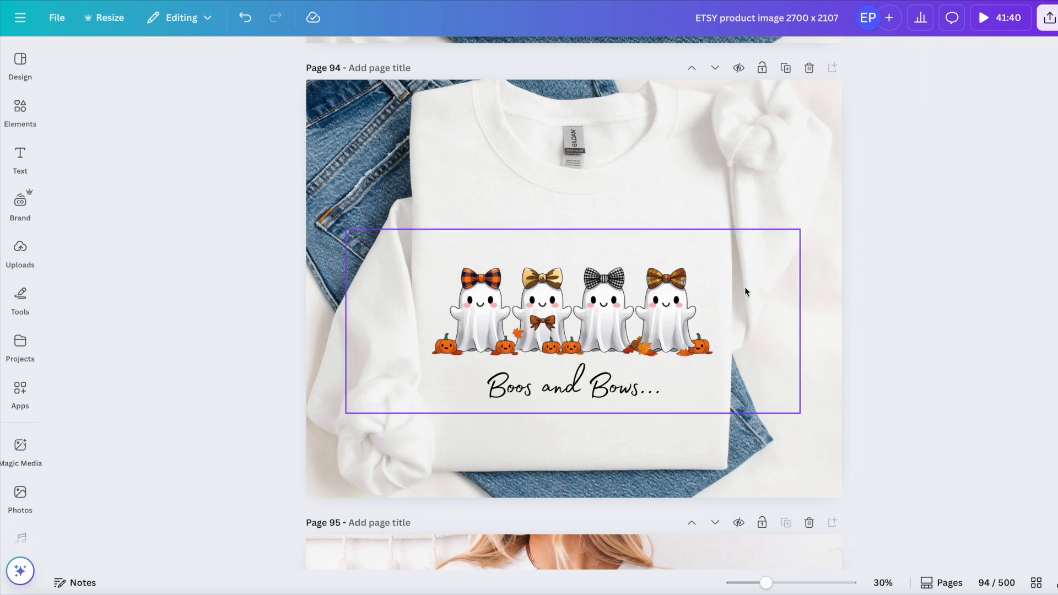
left_click(858, 407)
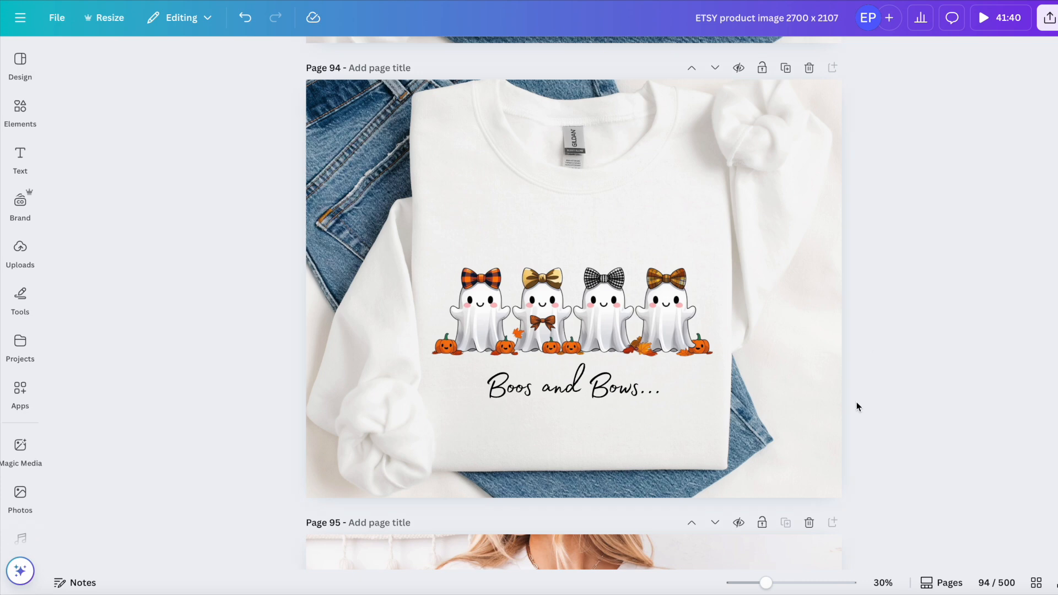
- Select the ghost illustration and start Magic Eraser from its Edit options
left_click_drag(766, 582, 806, 582)
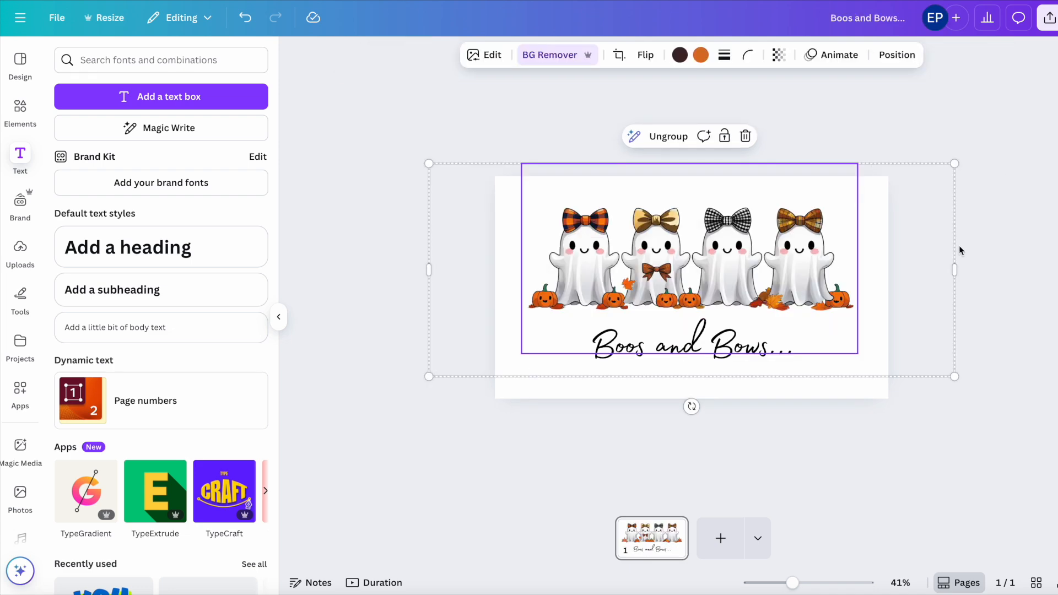
left_click_drag(791, 582, 826, 582)
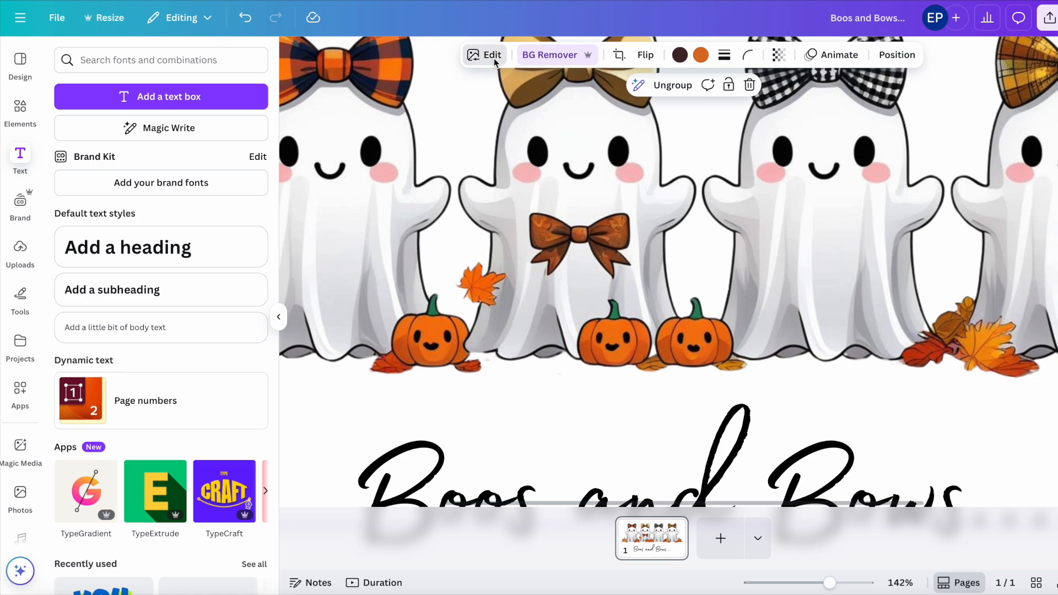
left_click(491, 55)
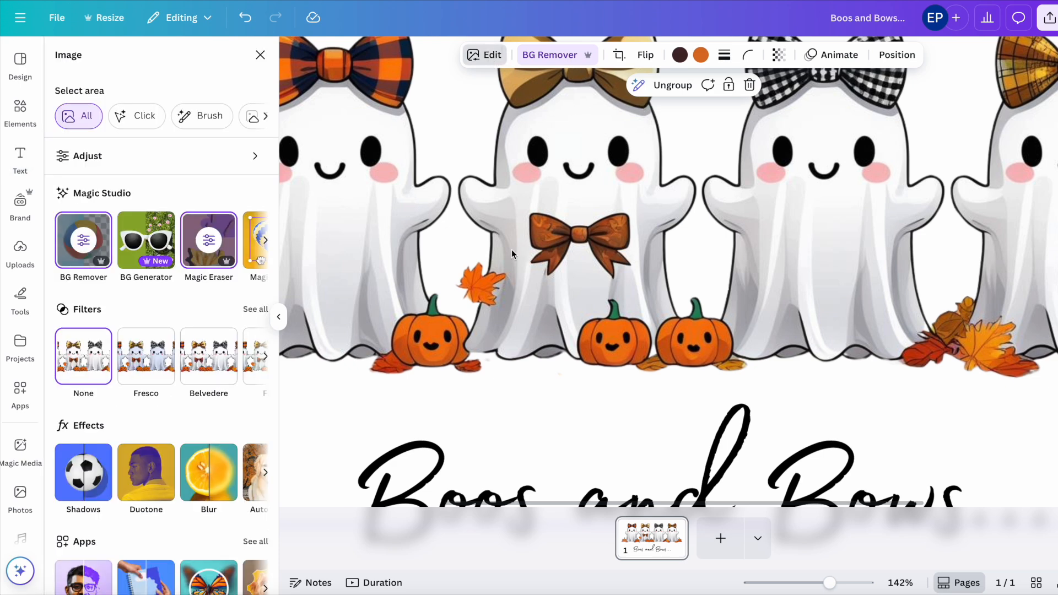
left_click(208, 240)
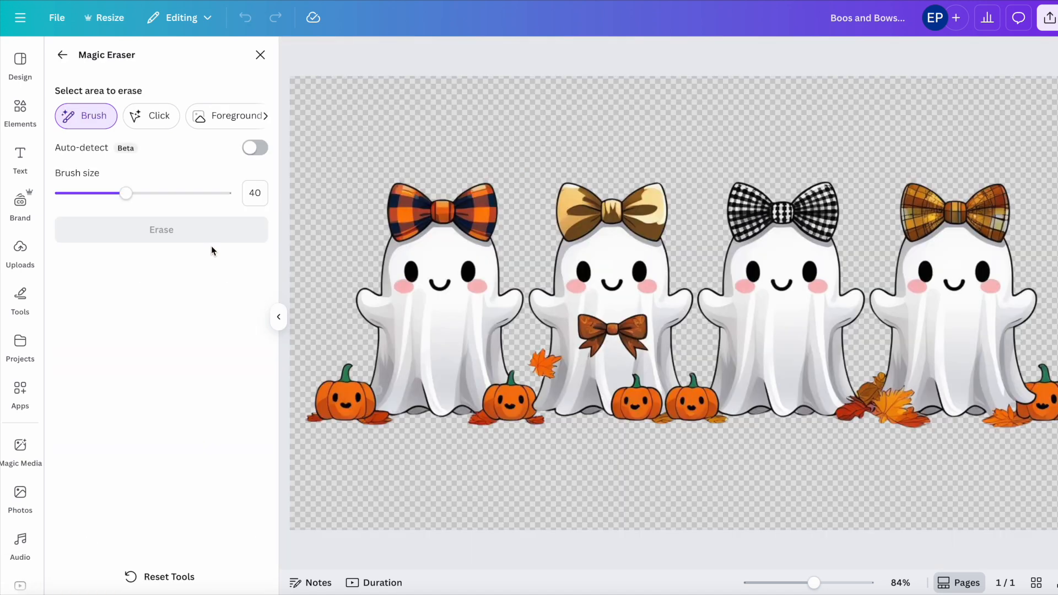
- Erase the loose brown bow on the second ghost, then erase the leftover speck
left_click(604, 338)
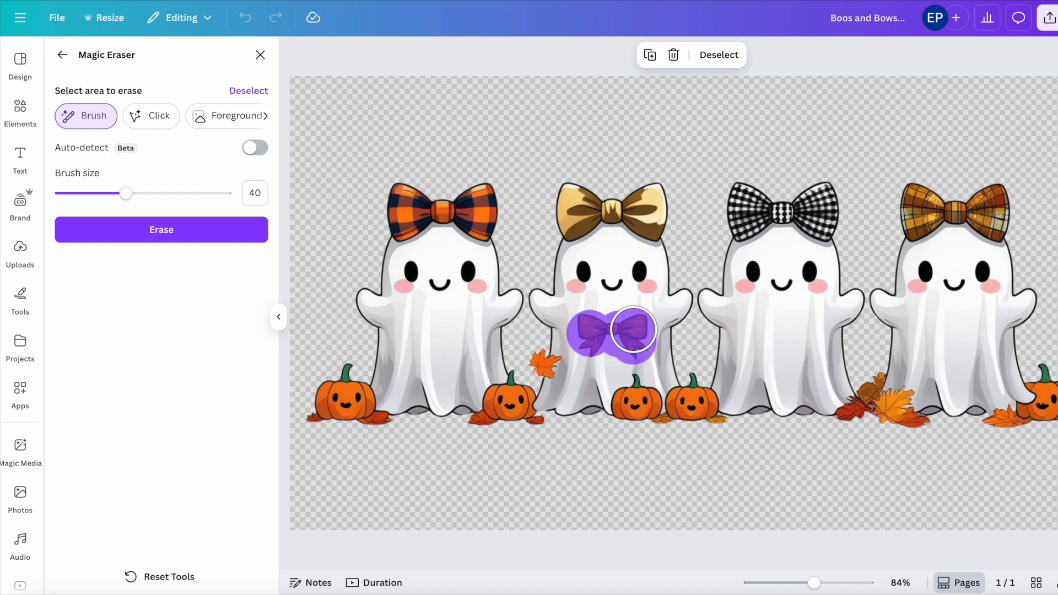
left_click(161, 229)
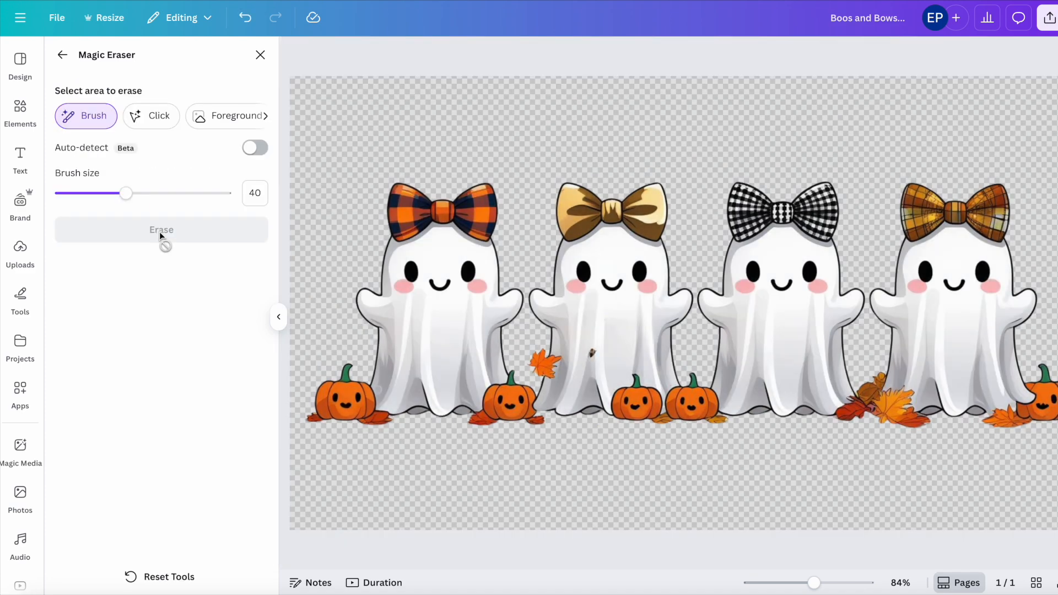
left_click(594, 345)
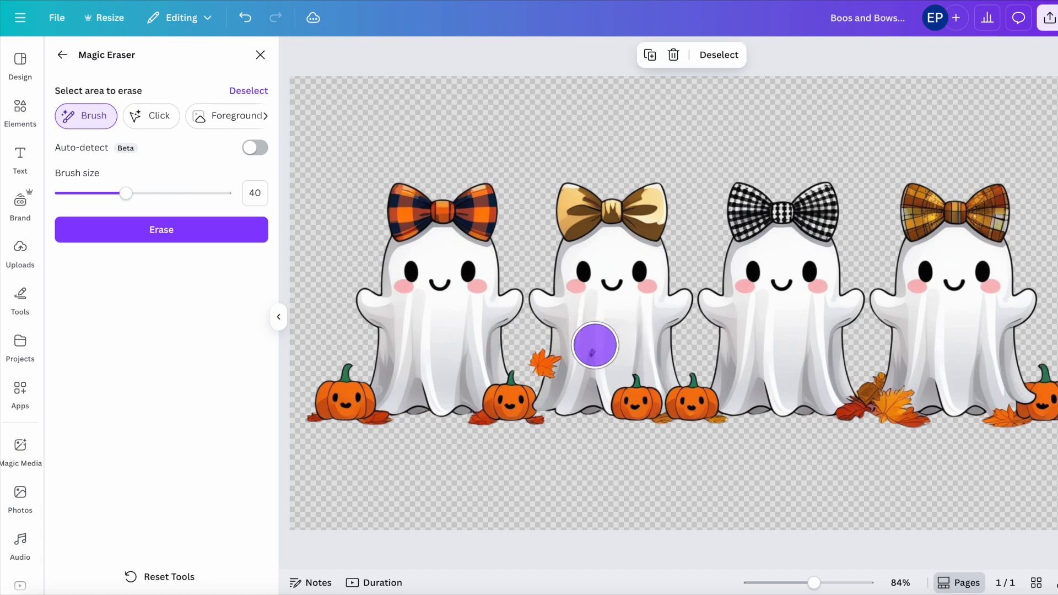
left_click(161, 229)
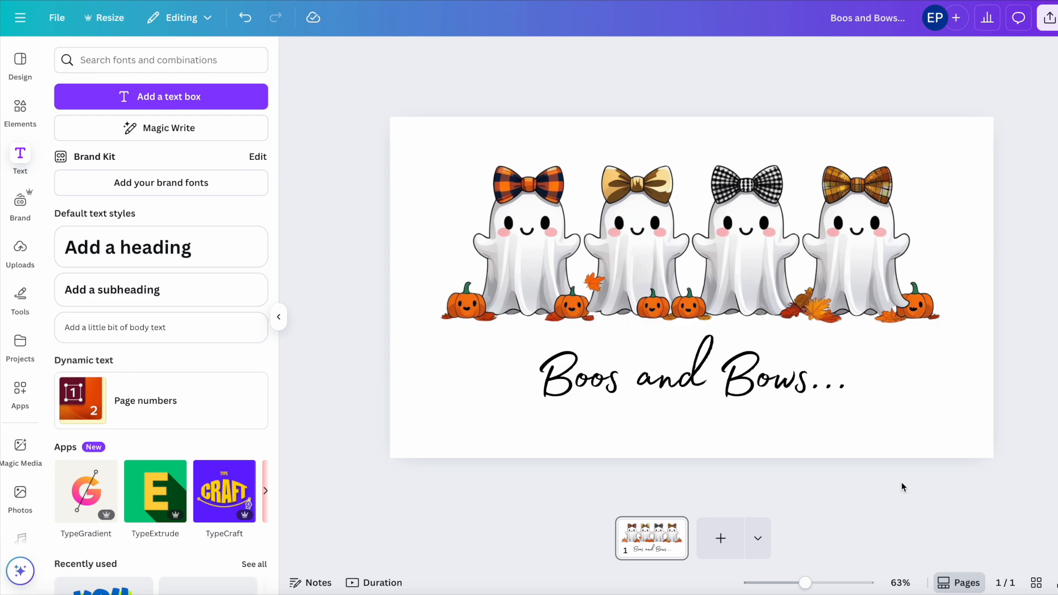
mouse_move(1024, 32)
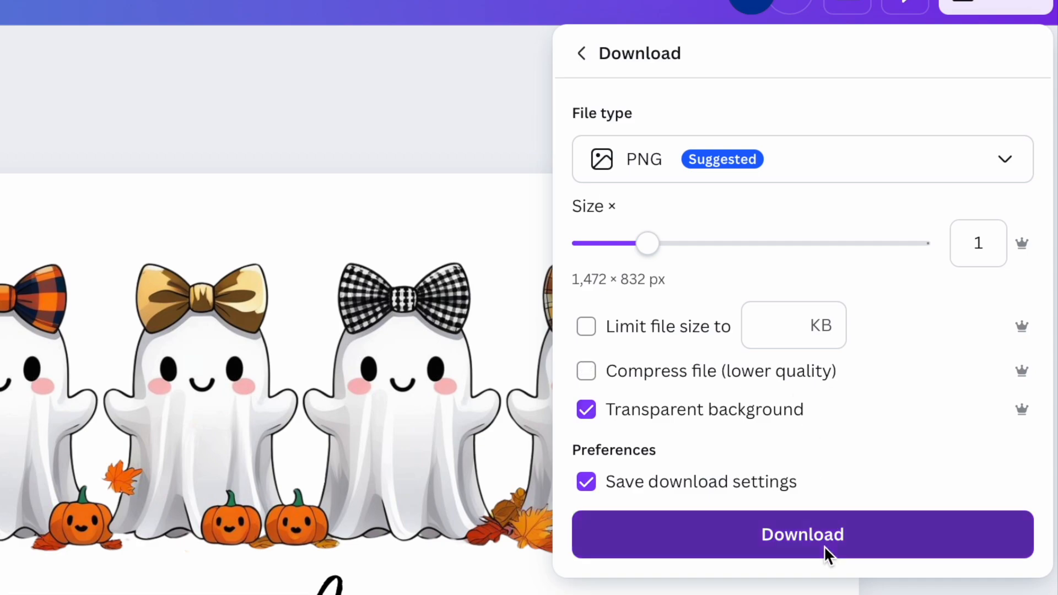
- Download the Boos and Bows, Trick or Treats? and ghost story designs as transparent PNGs
left_click(802, 533)
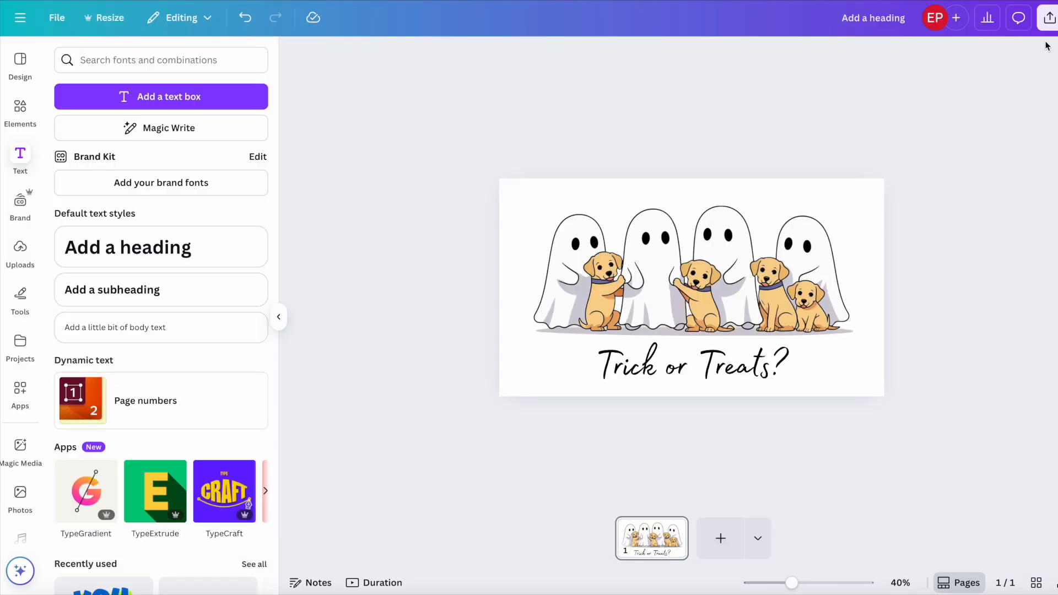
left_click(1050, 18)
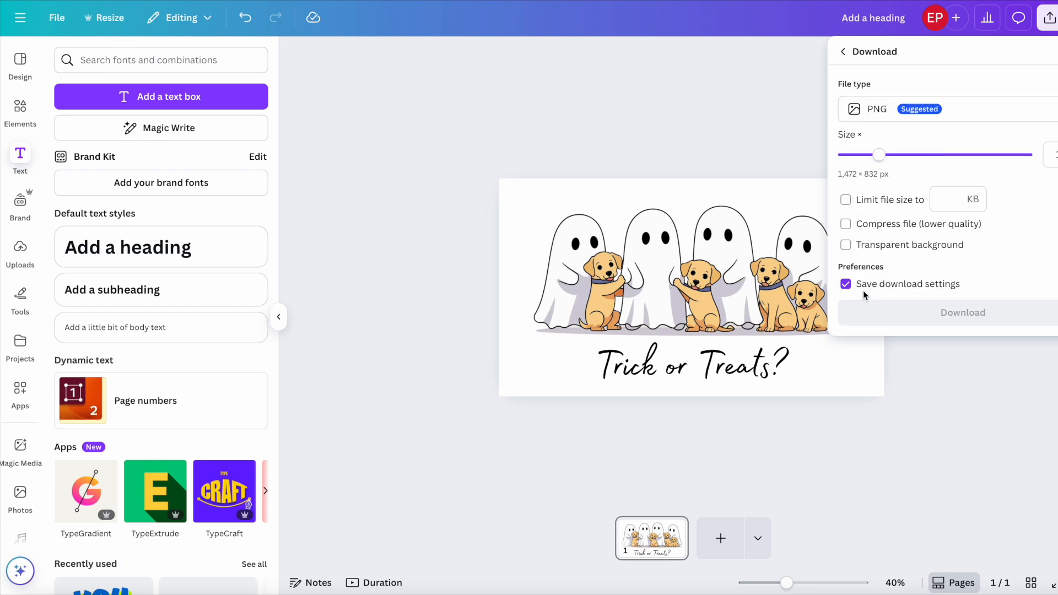
left_click(962, 312)
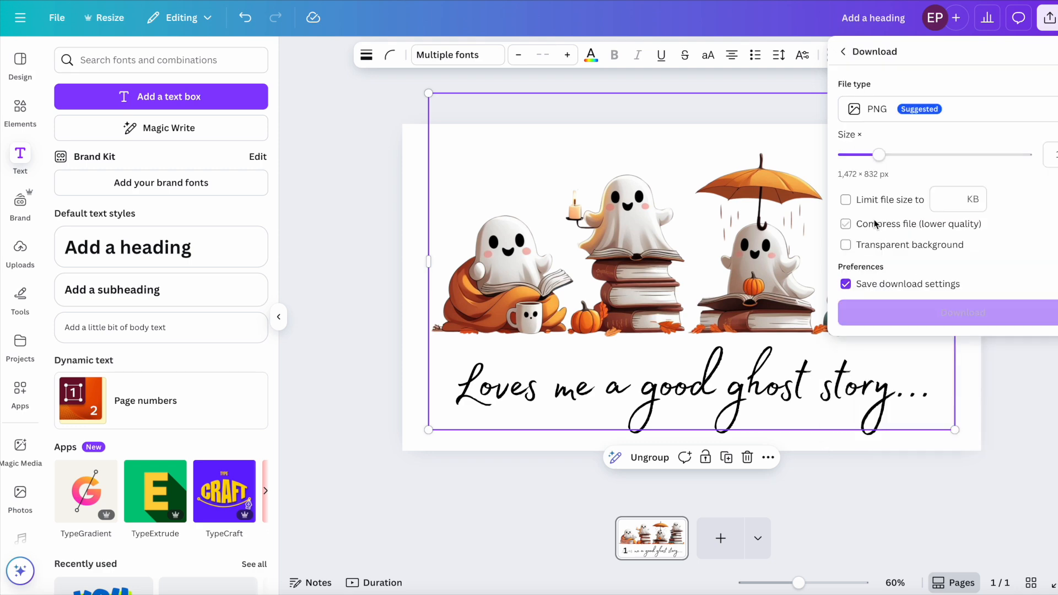
left_click(963, 312)
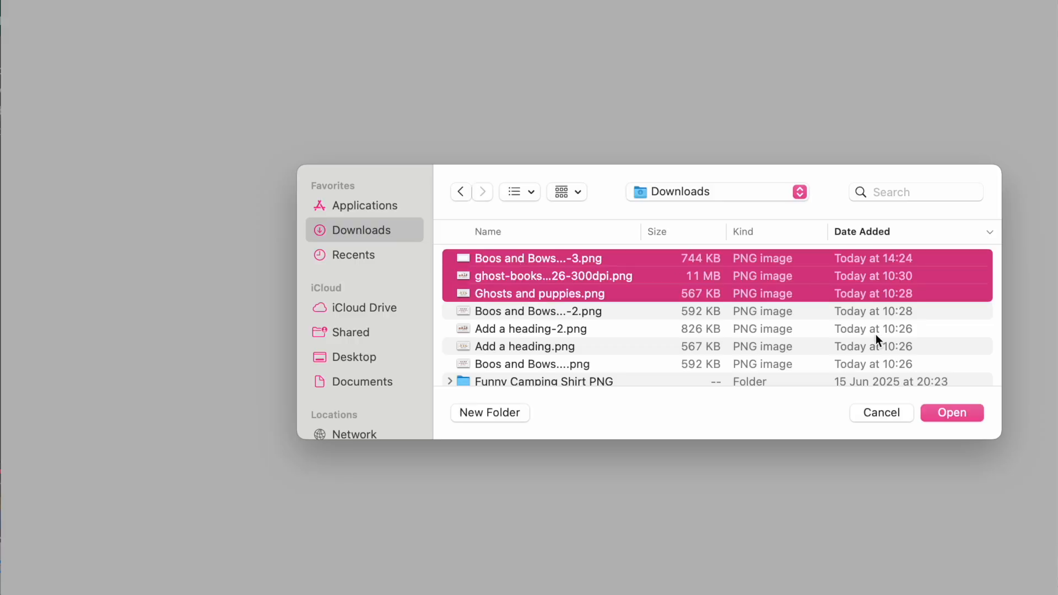
- Load the three PNGs into Gigapixel, set a custom width of 5000 px and export all three to Downloads
left_click(951, 412)
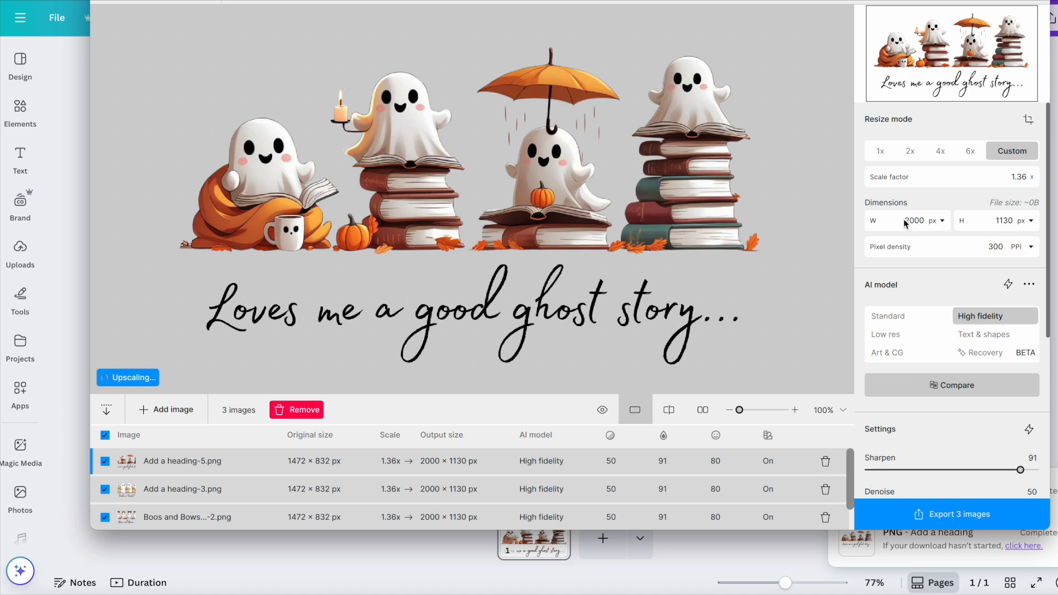
left_click(915, 221)
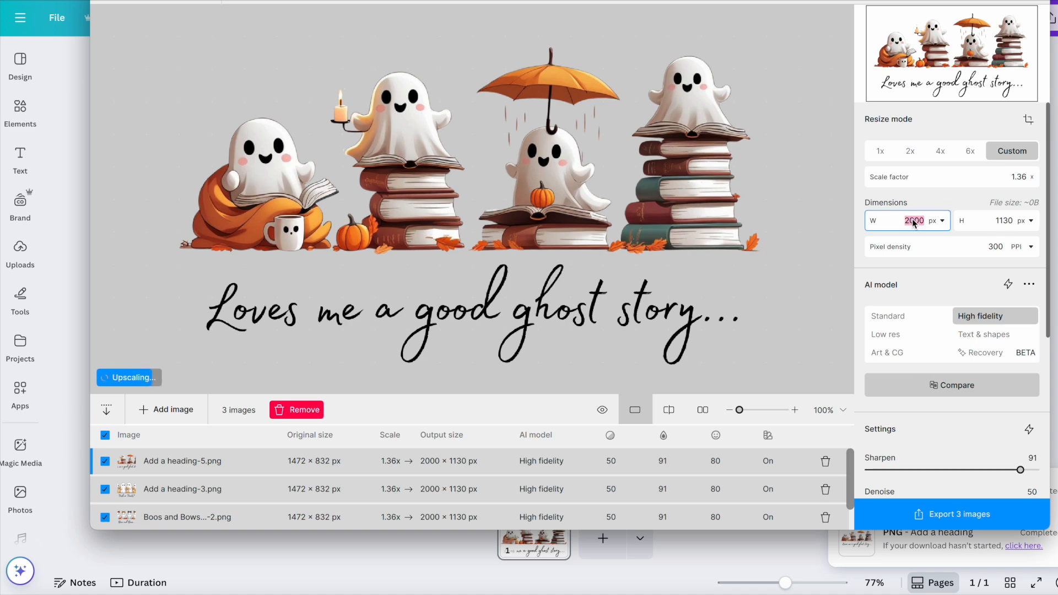
type("5000")
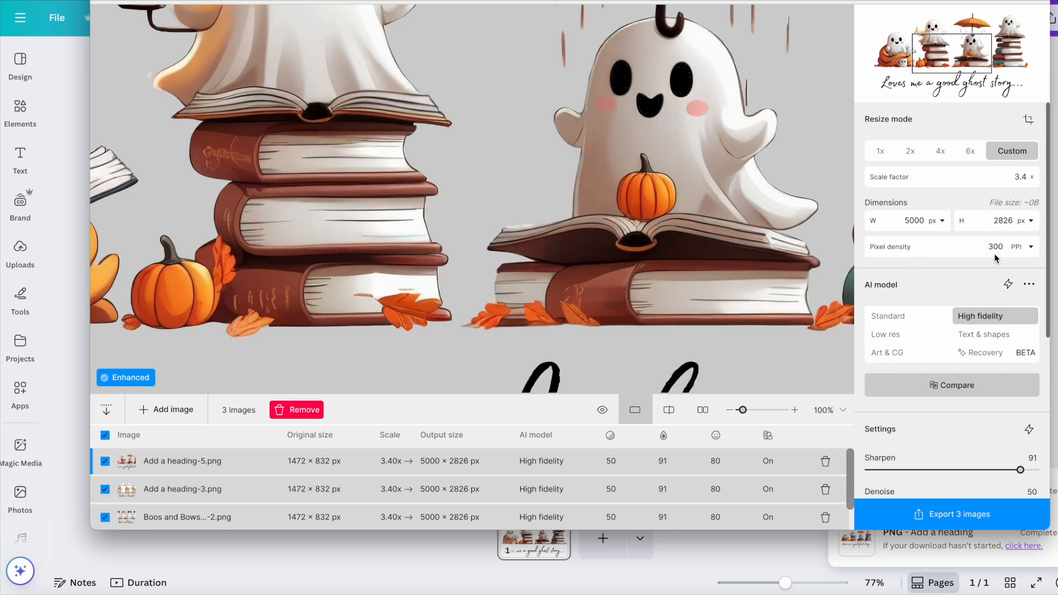
left_click(951, 513)
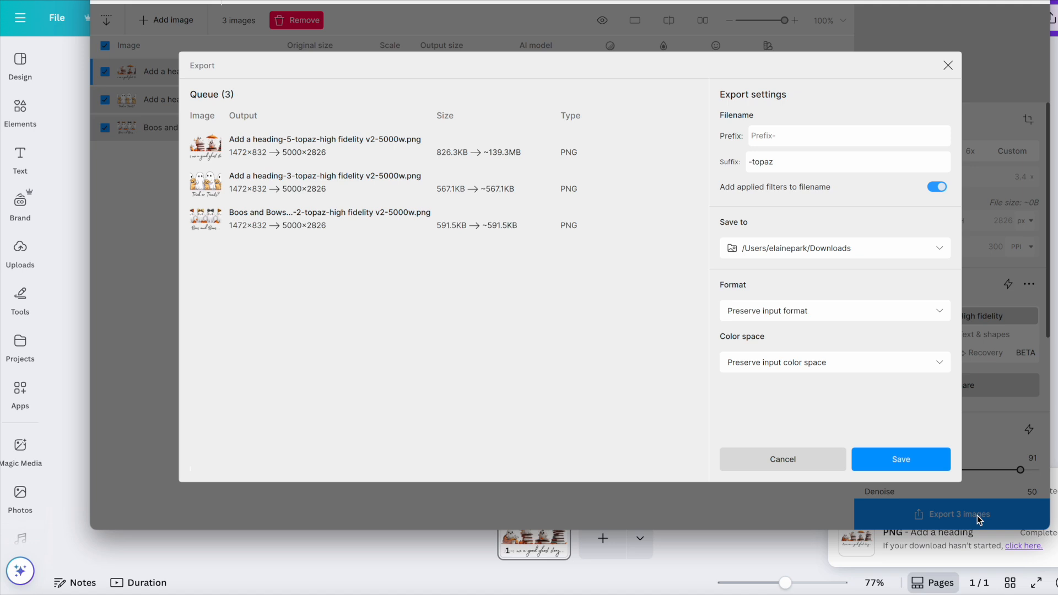
left_click(900, 458)
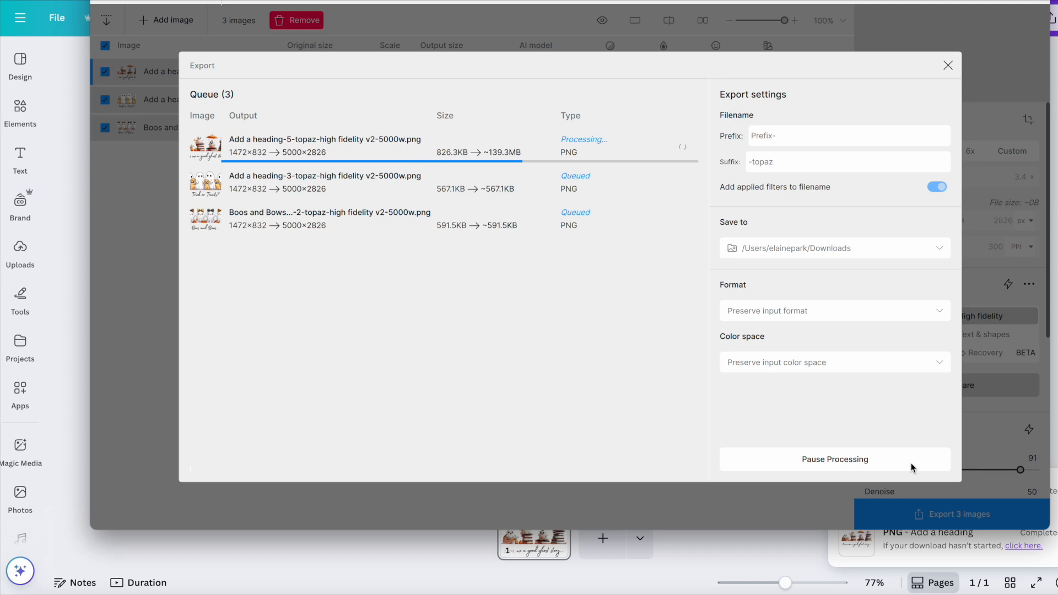
left_click(948, 65)
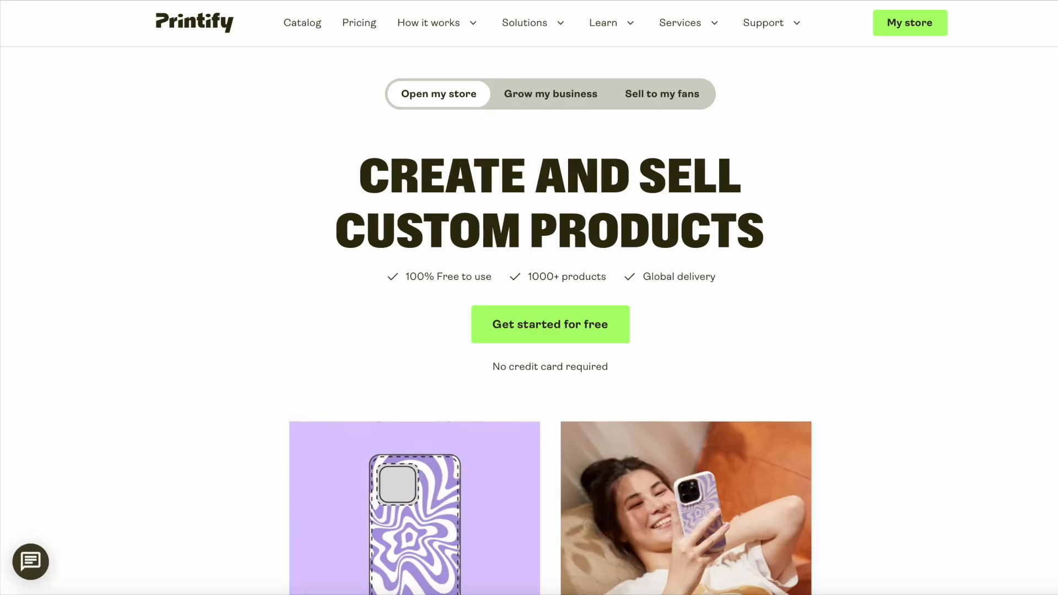
- From the Printify catalog choose the Unisex Heavy Cotton Tee and start designing with T Shirt and Sons
left_click(909, 22)
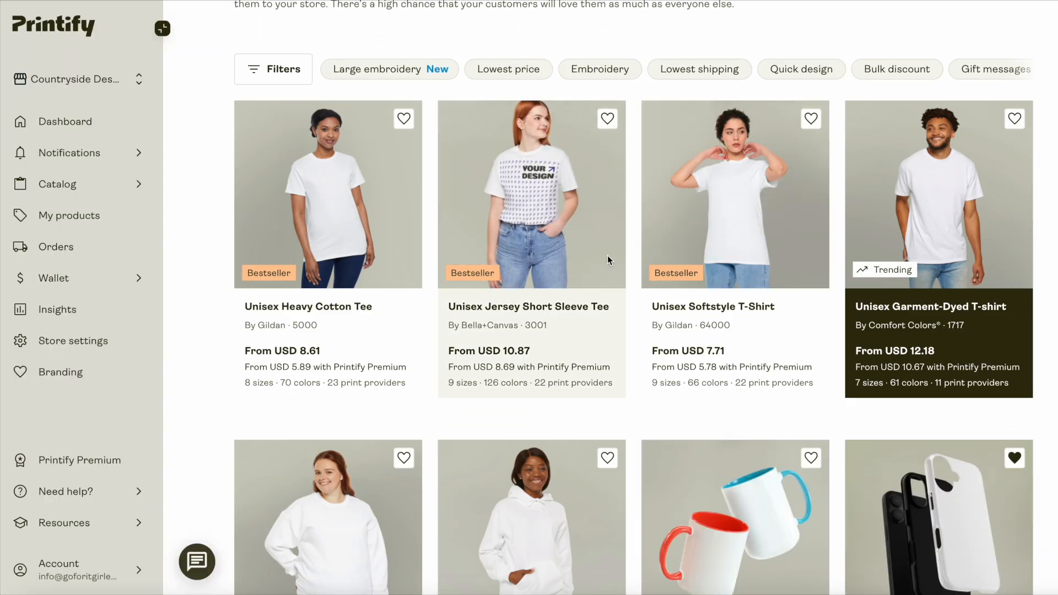
scroll("down", 3)
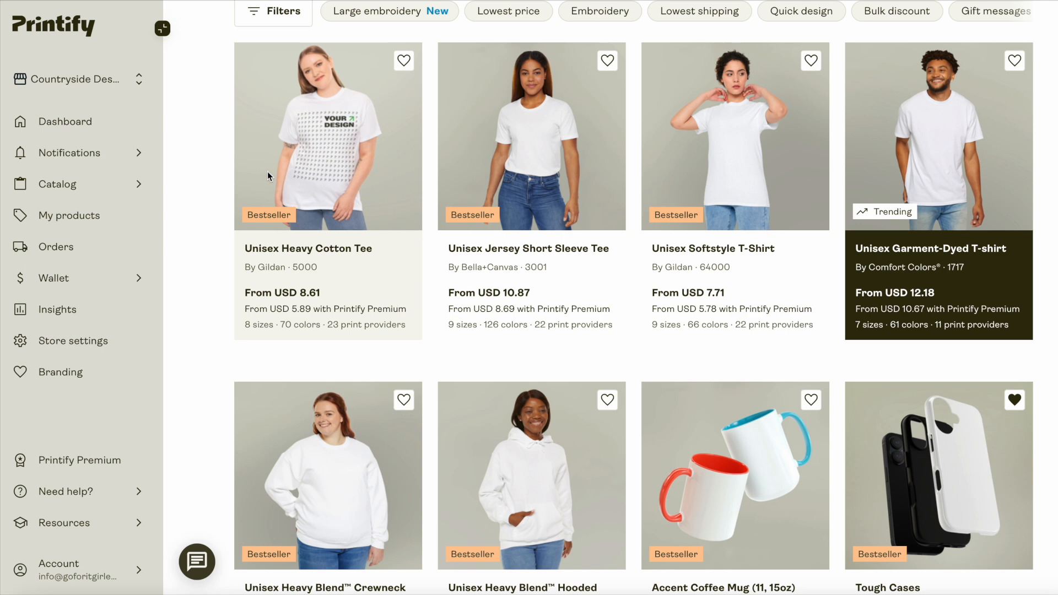
mouse_move(319, 134)
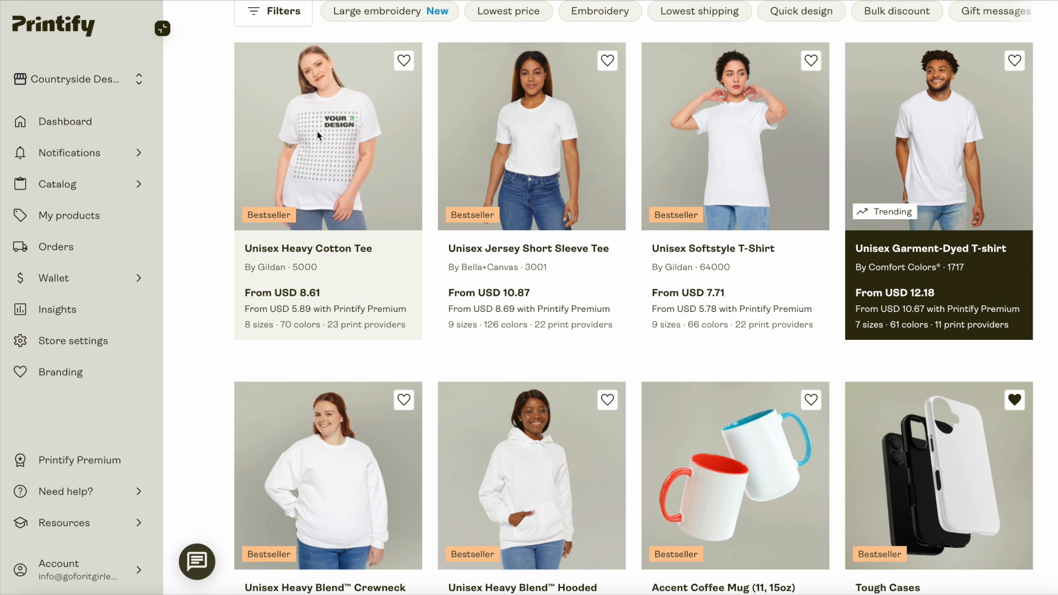
left_click(327, 134)
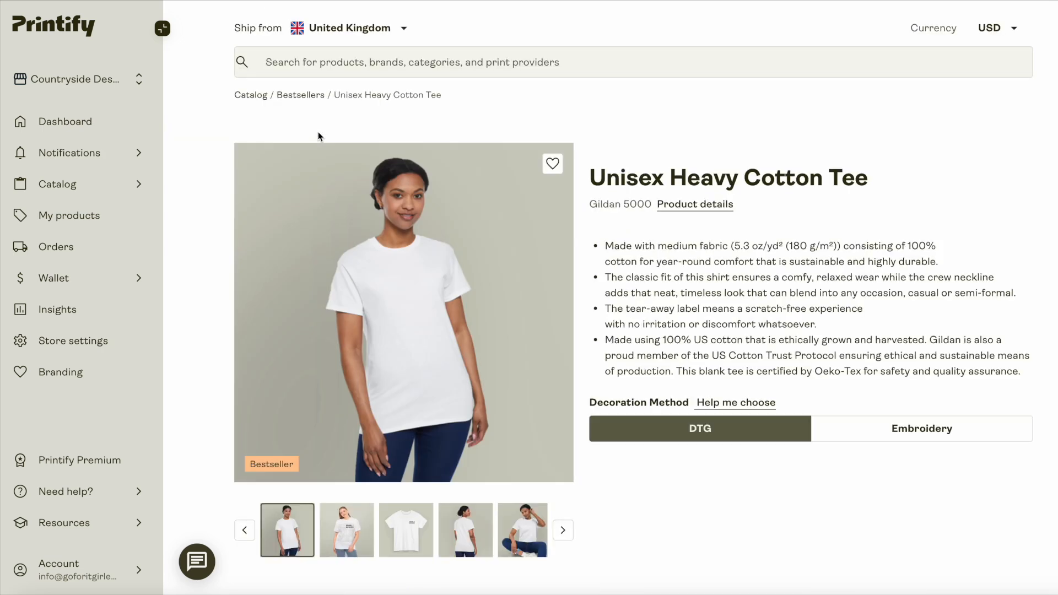
scroll("down", 3)
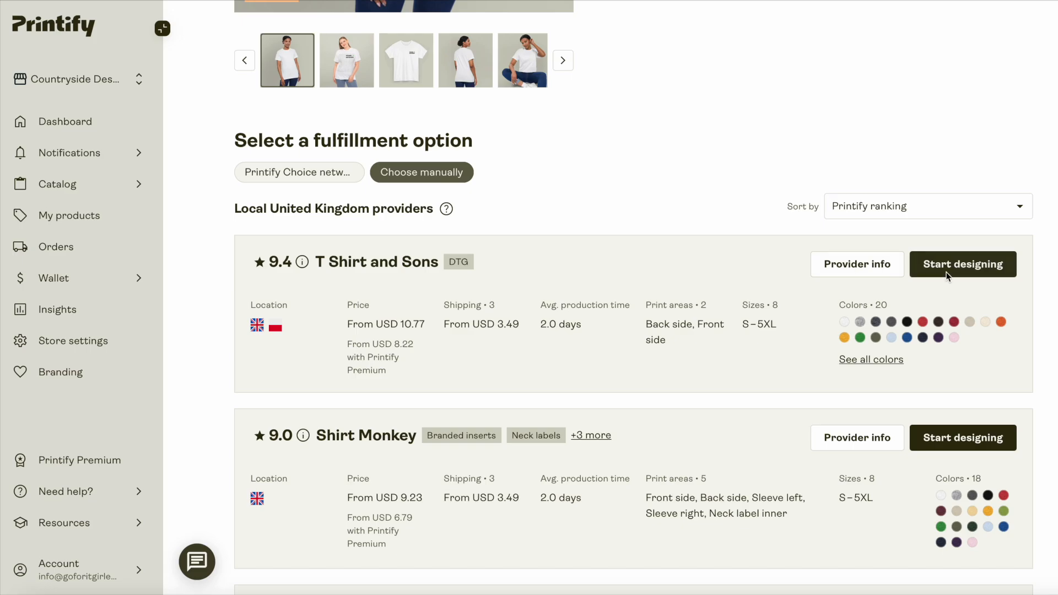
left_click(962, 263)
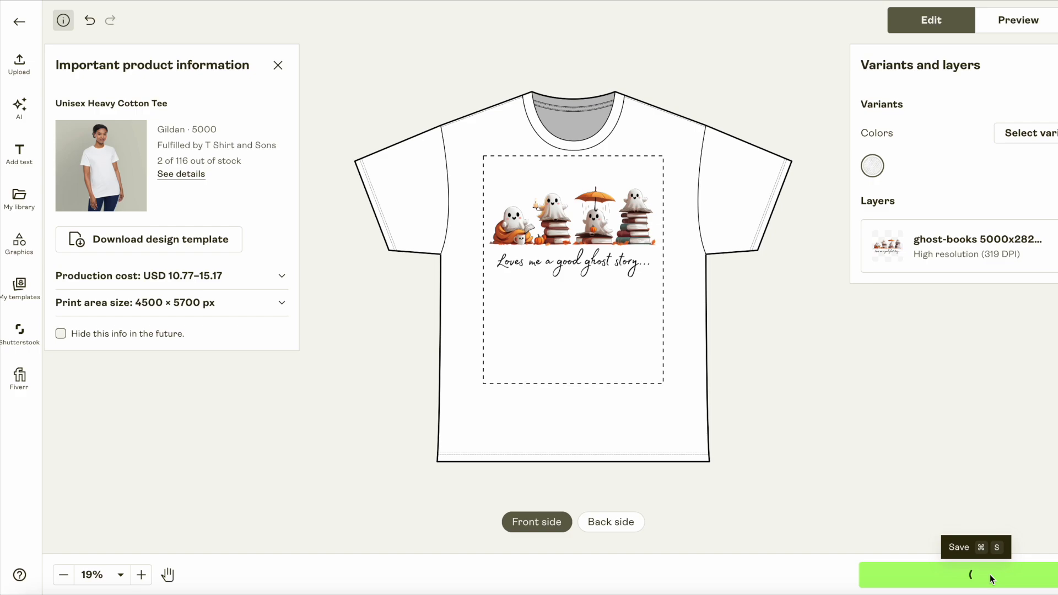
- Save the ghost story tee design and close the Hanging 1 mockup preview
left_click(972, 574)
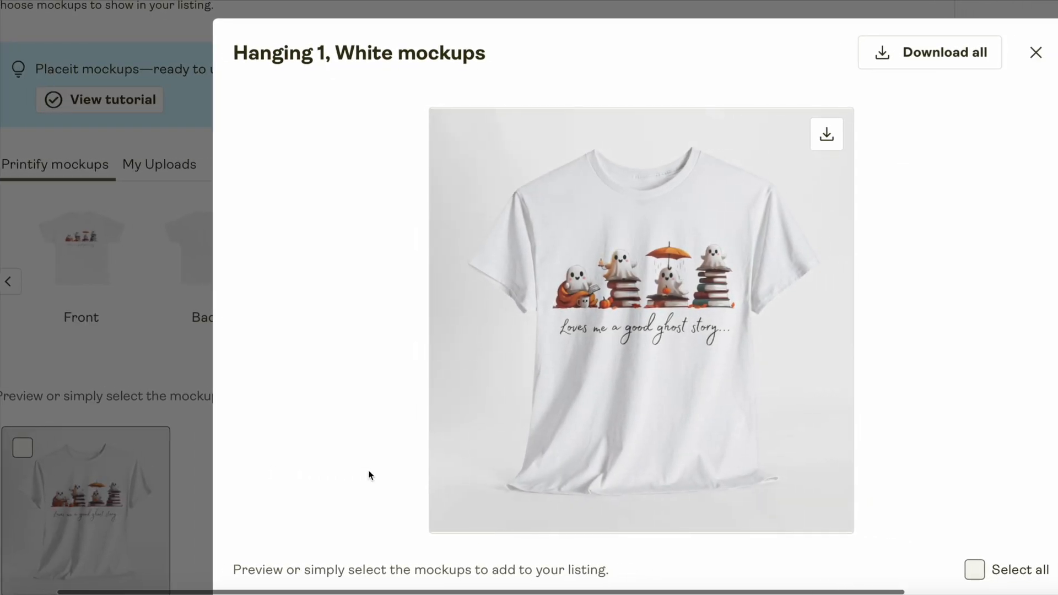
left_click(1035, 53)
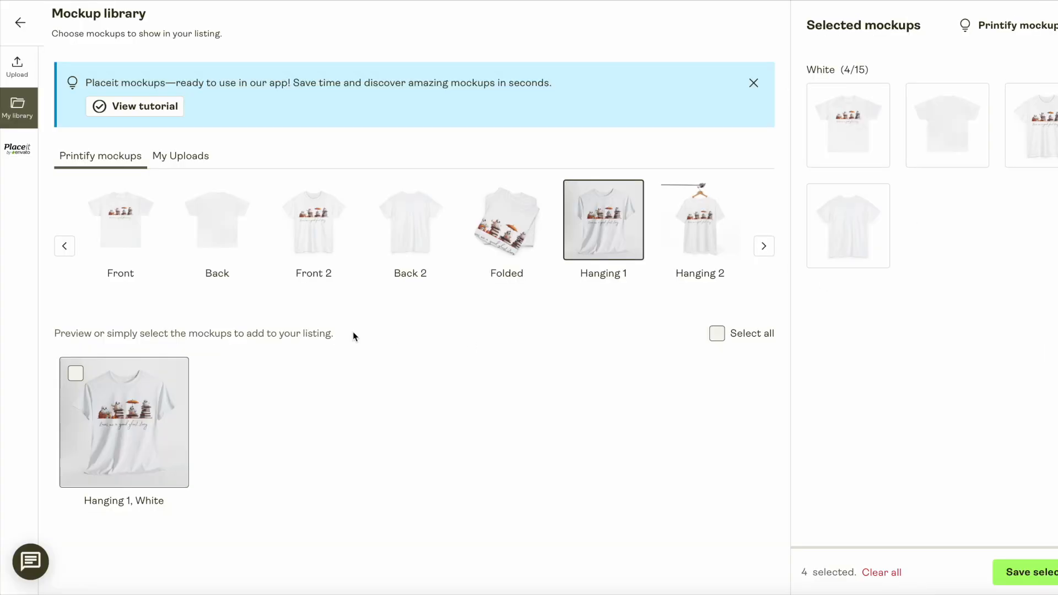
mouse_move(628, 429)
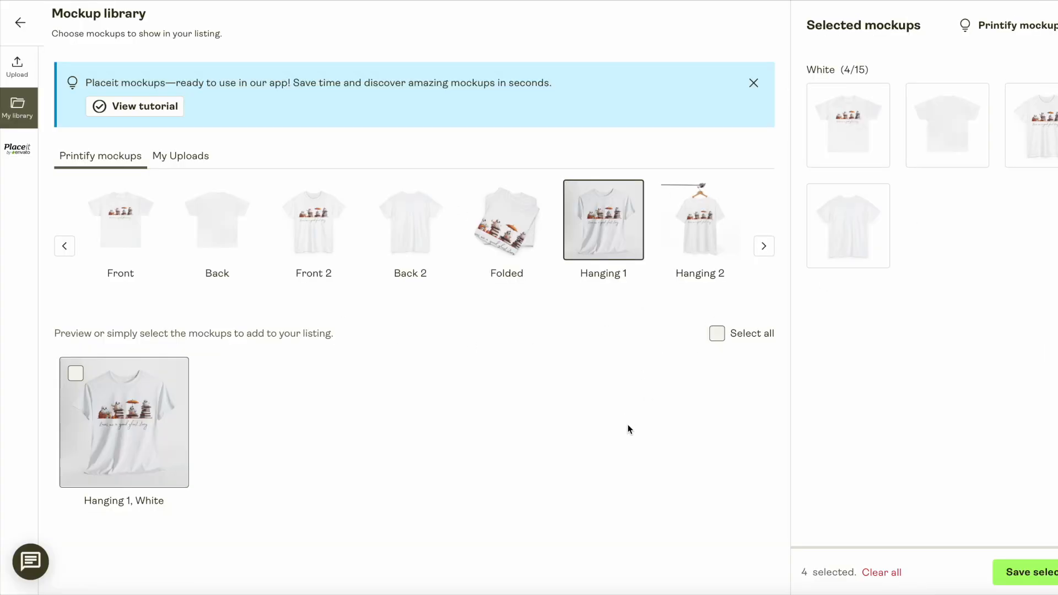